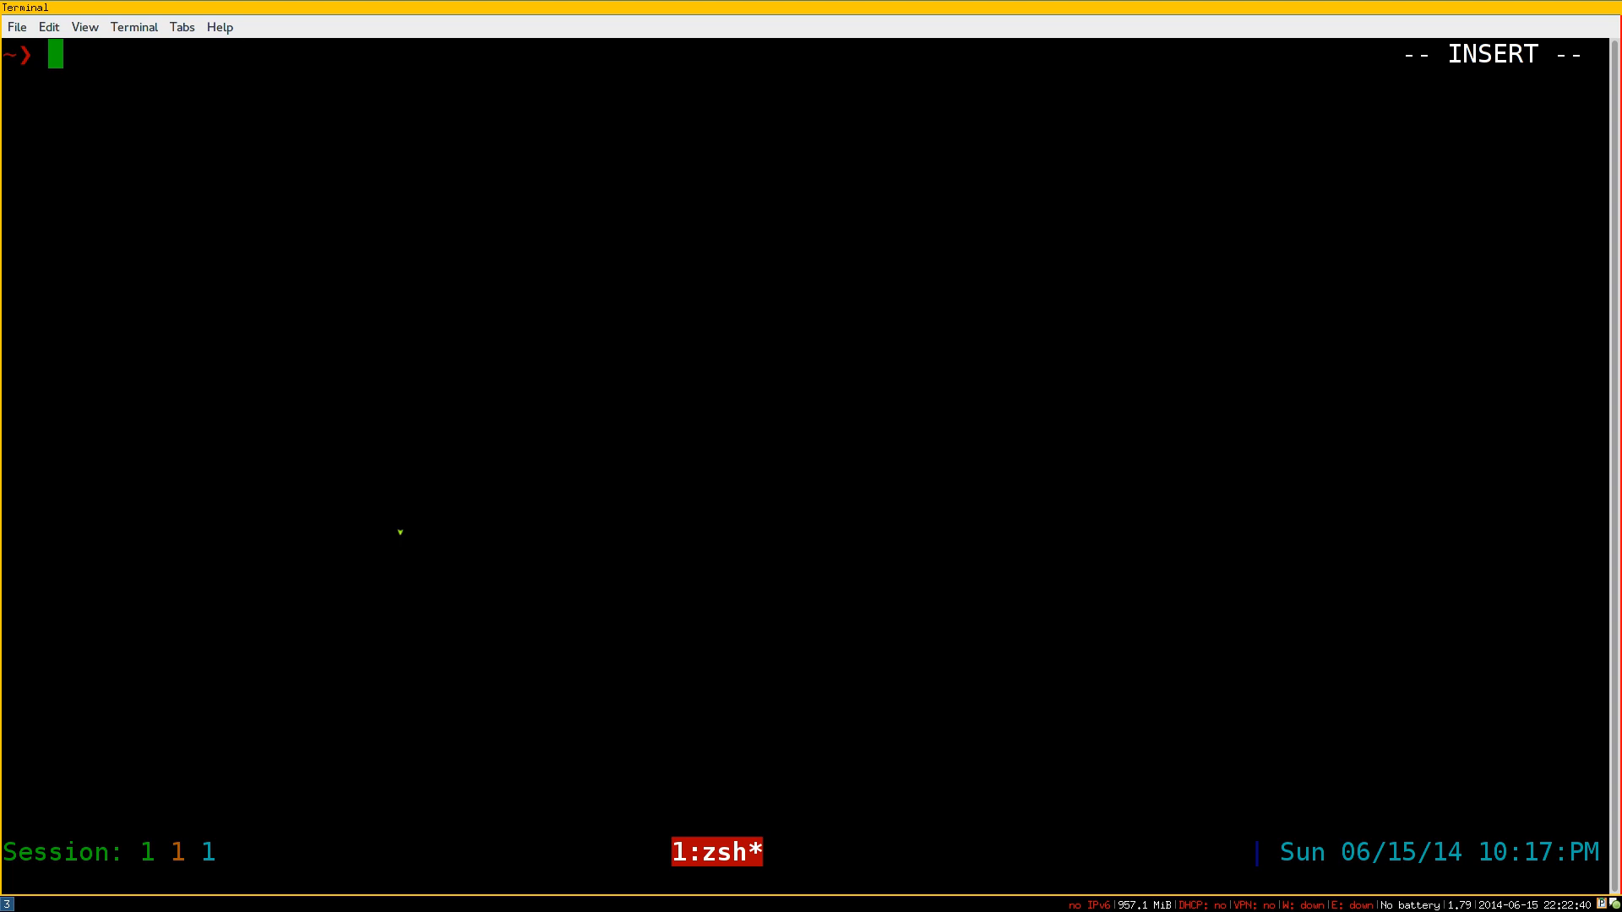
Enter openssh and sshfs at the prompt, then begin the mkdir command
text(open)
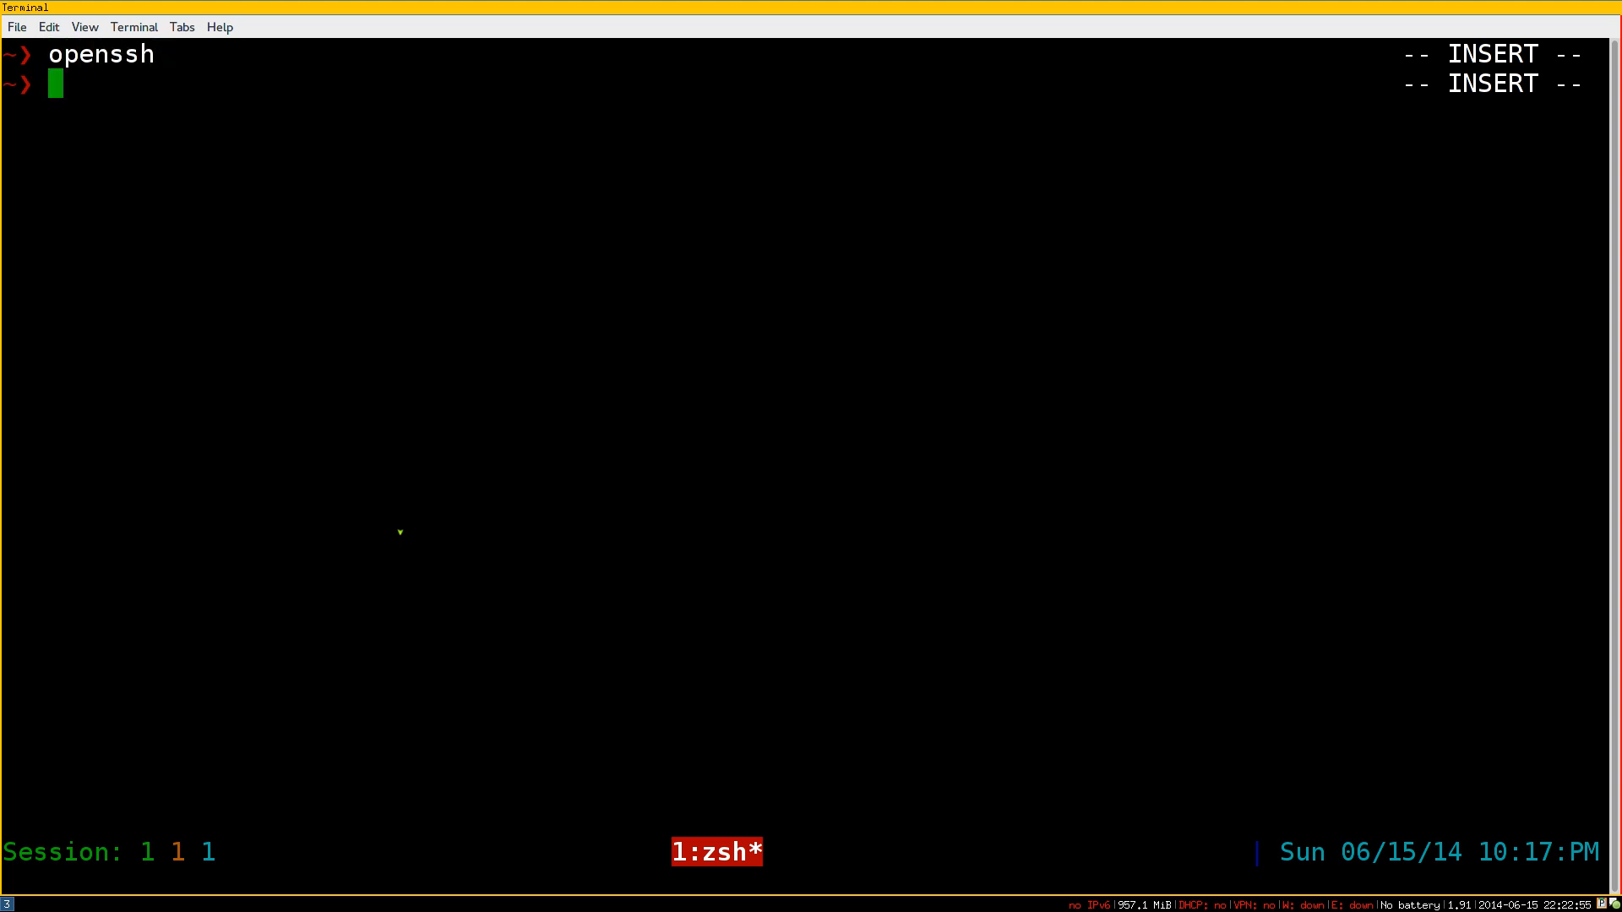
text(sshfs)
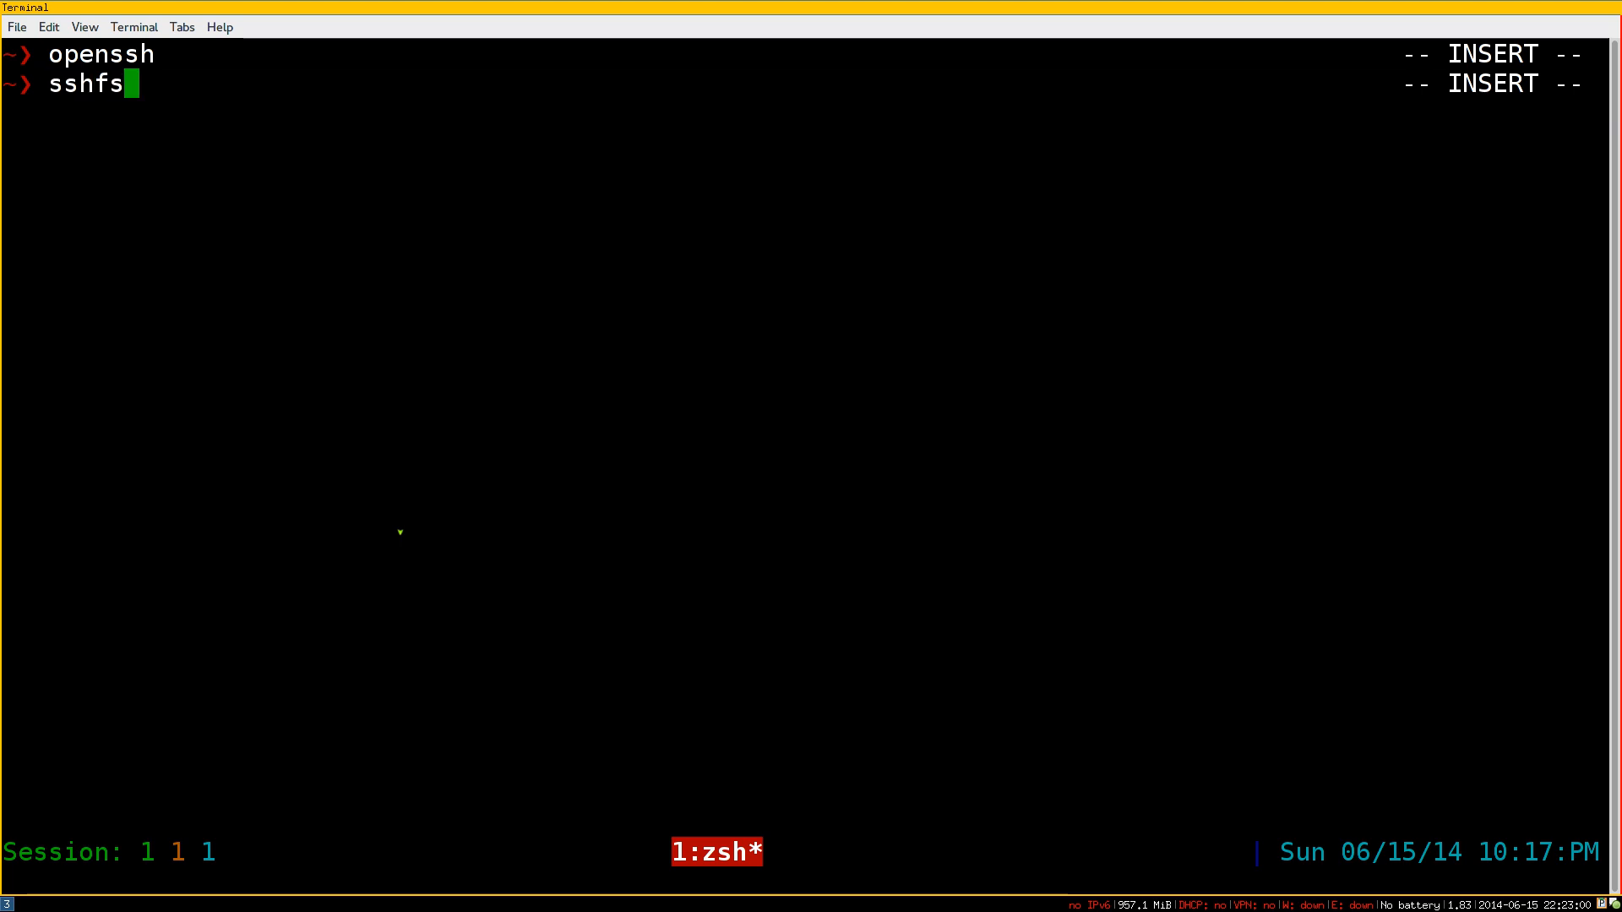
key(Return)
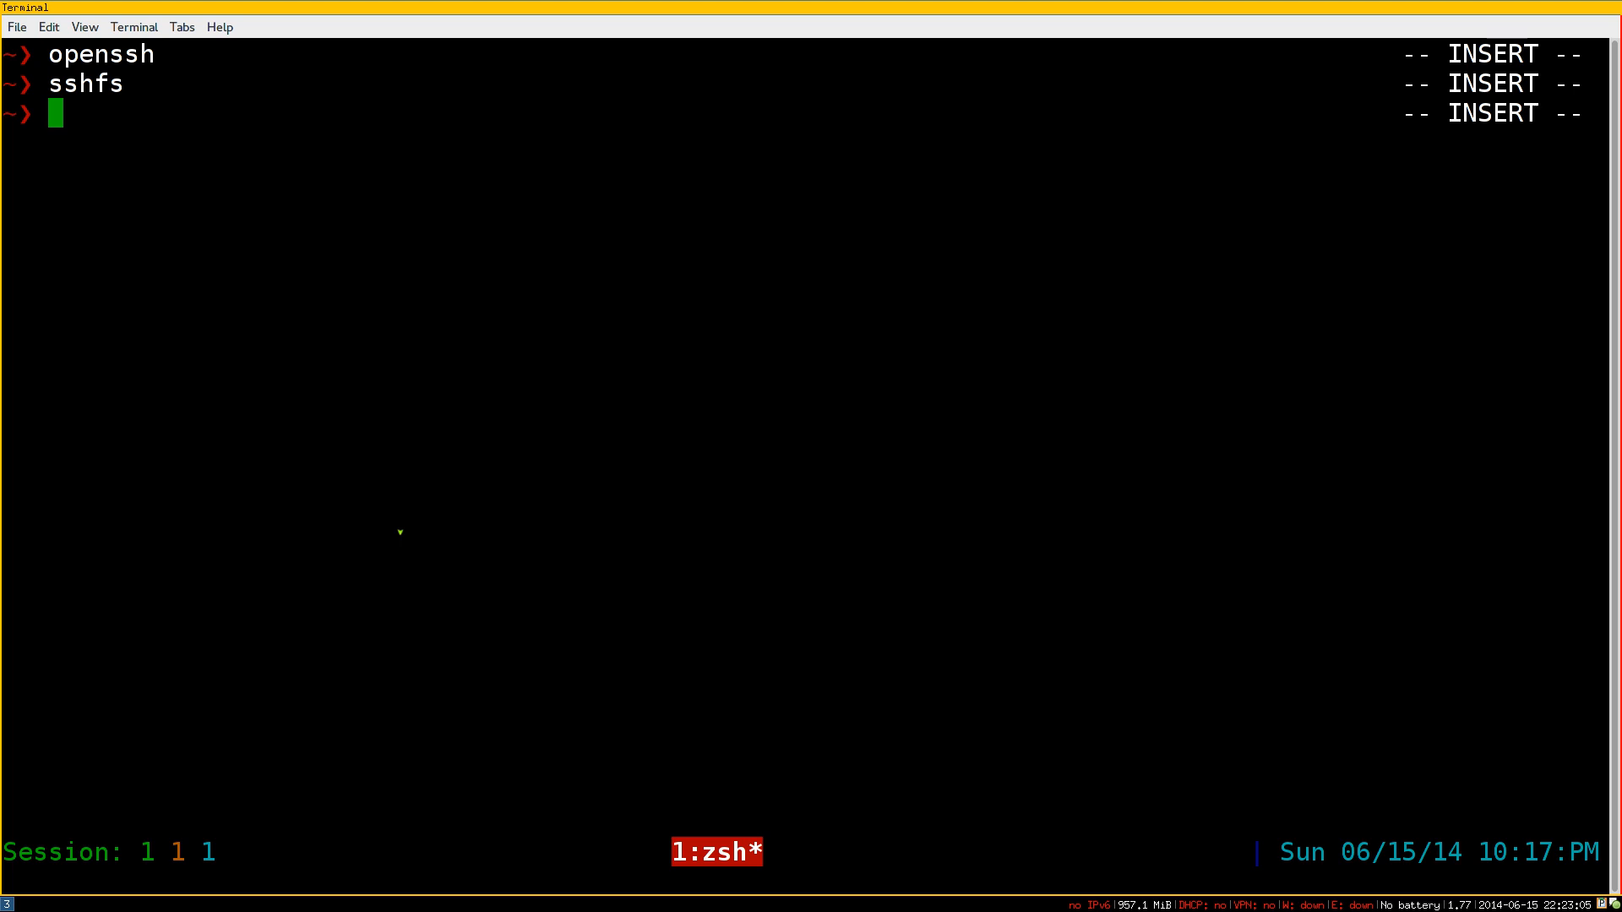
text(mk)
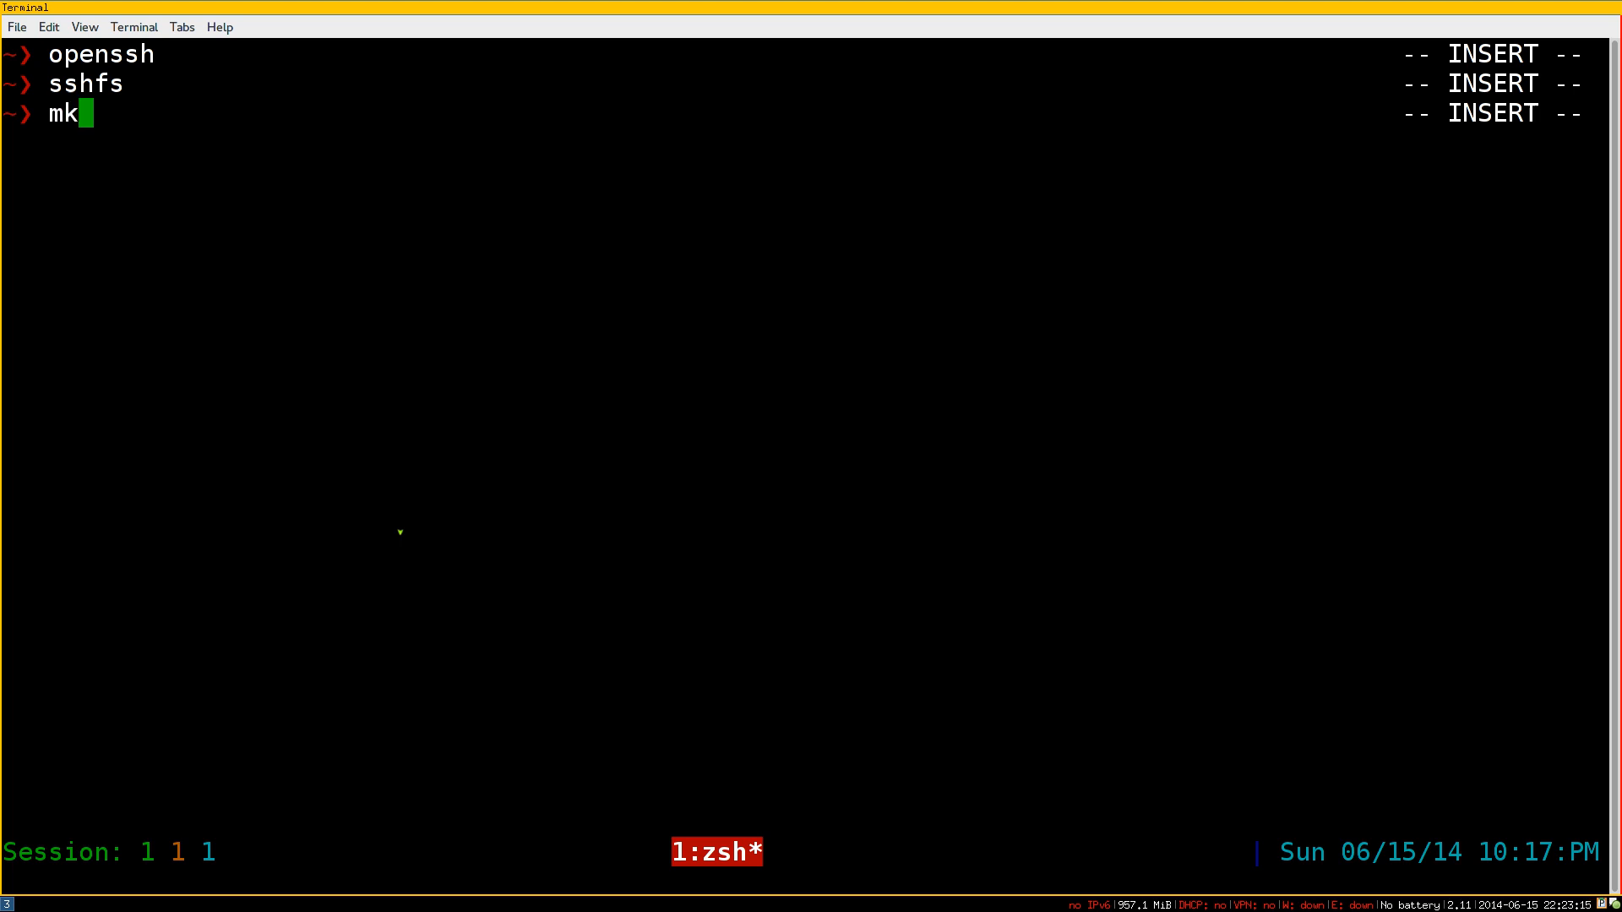
Run mkdir ~/Remote to create the mount-point folder, then start the next command
text(dir)
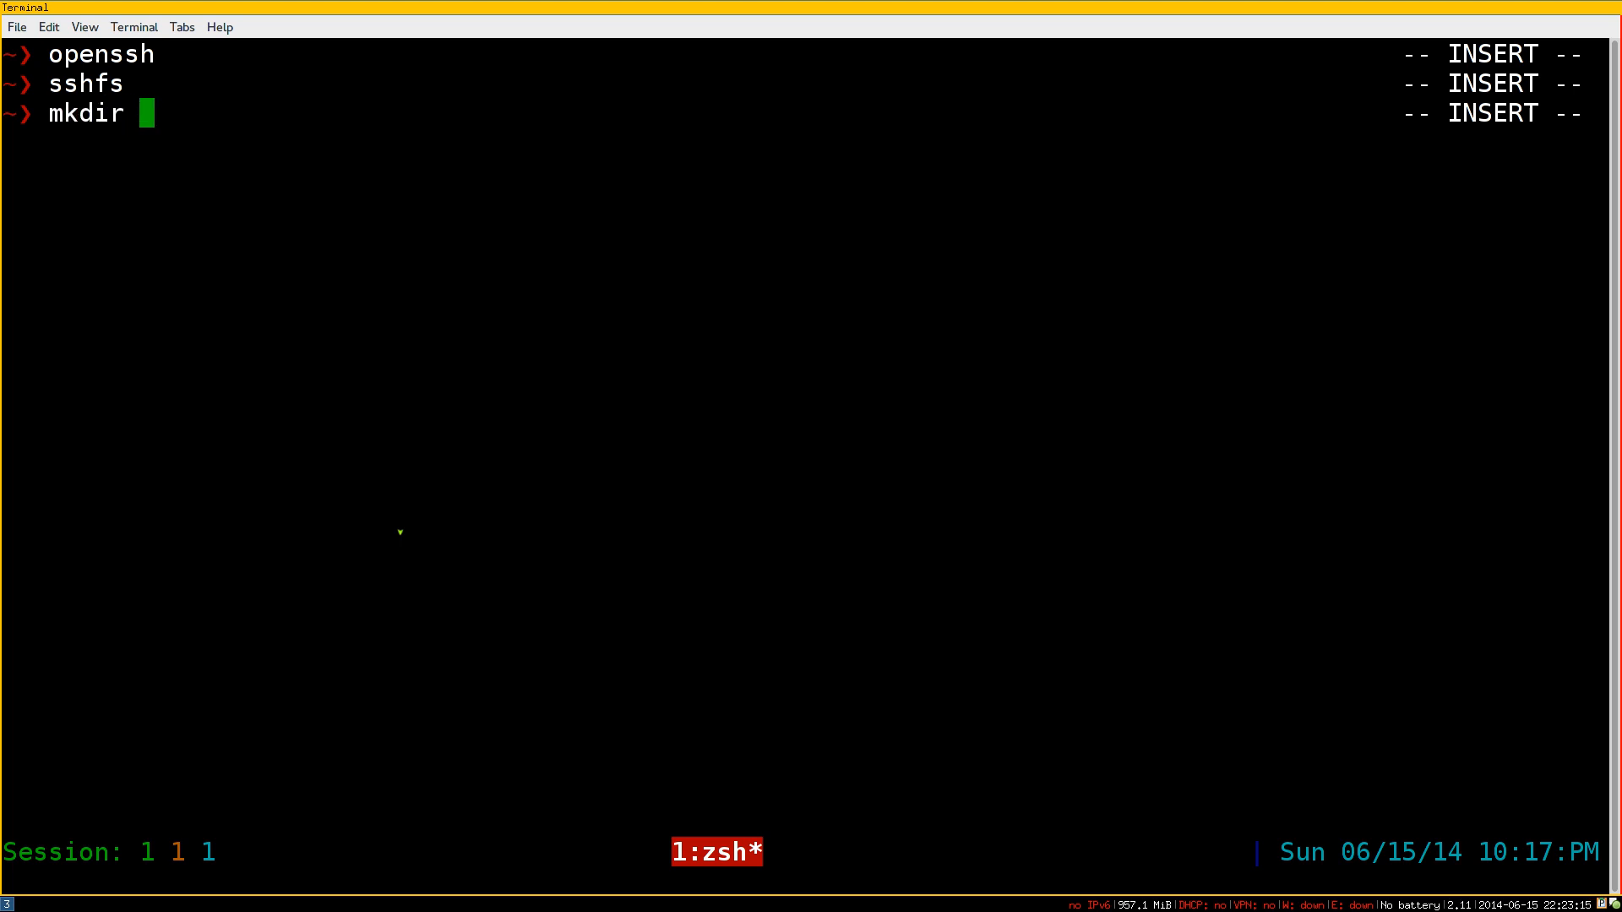
text(~/)
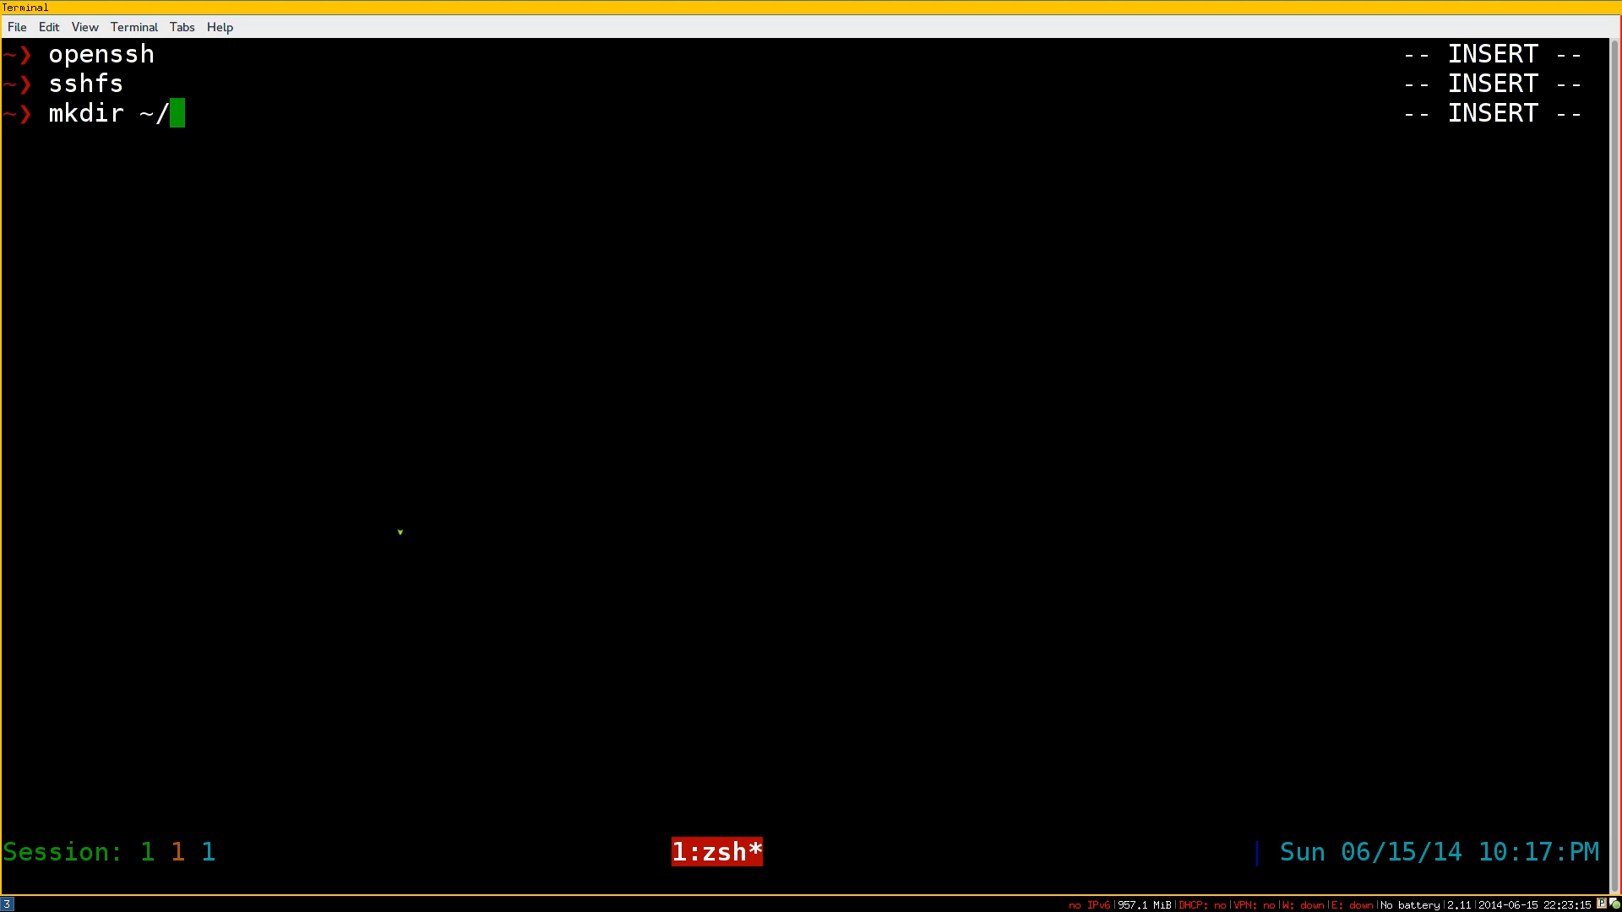
text(Remote)
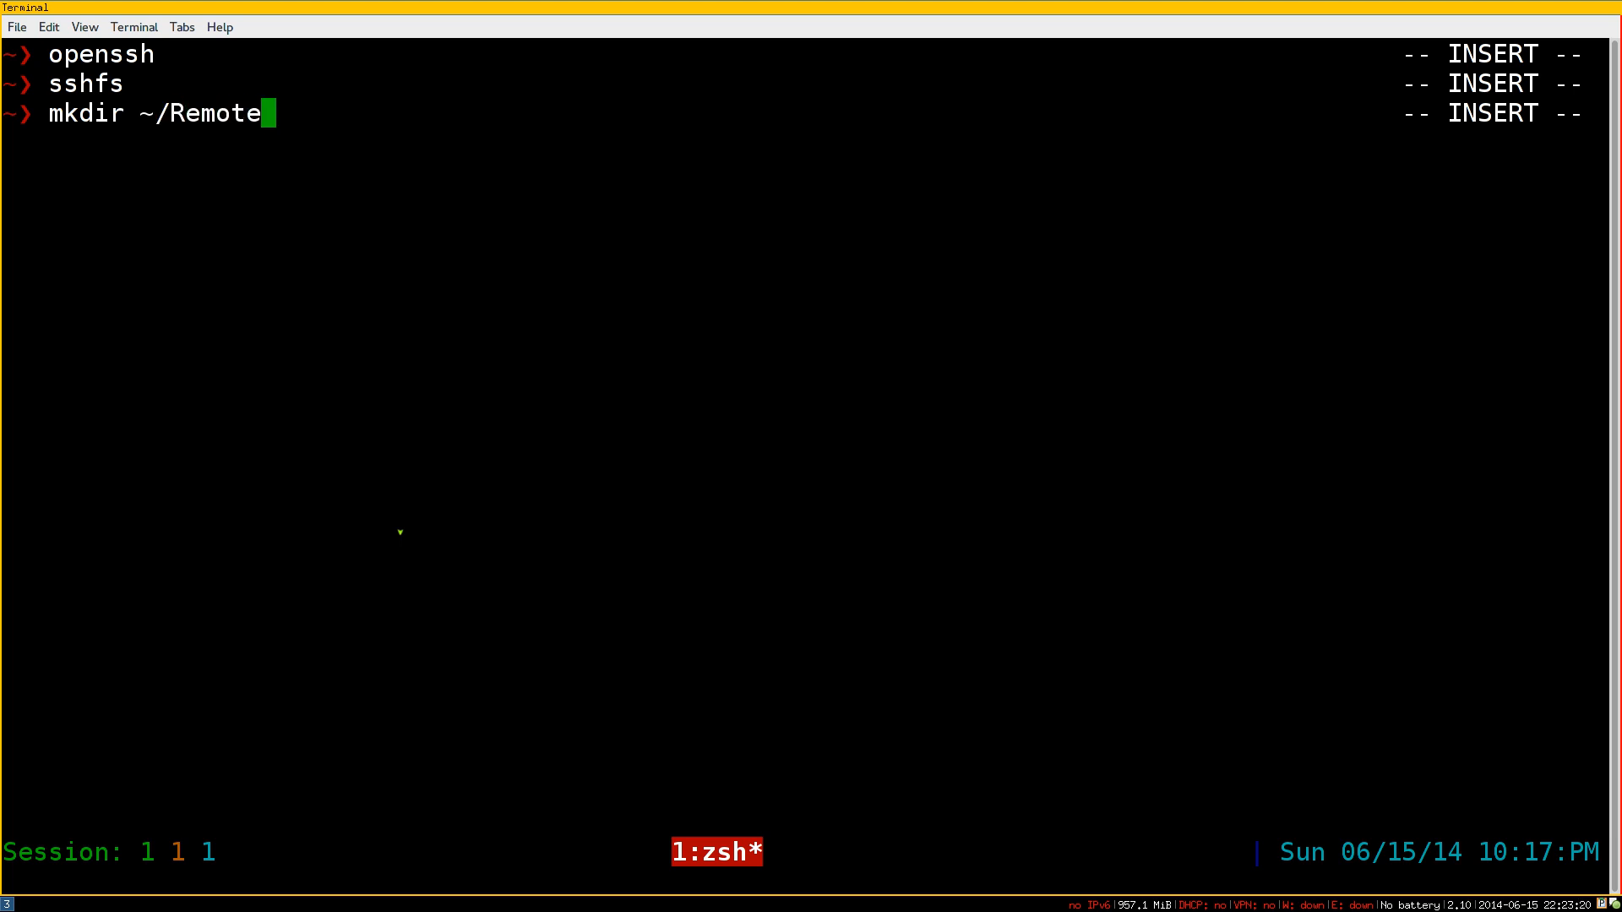
key(Return)
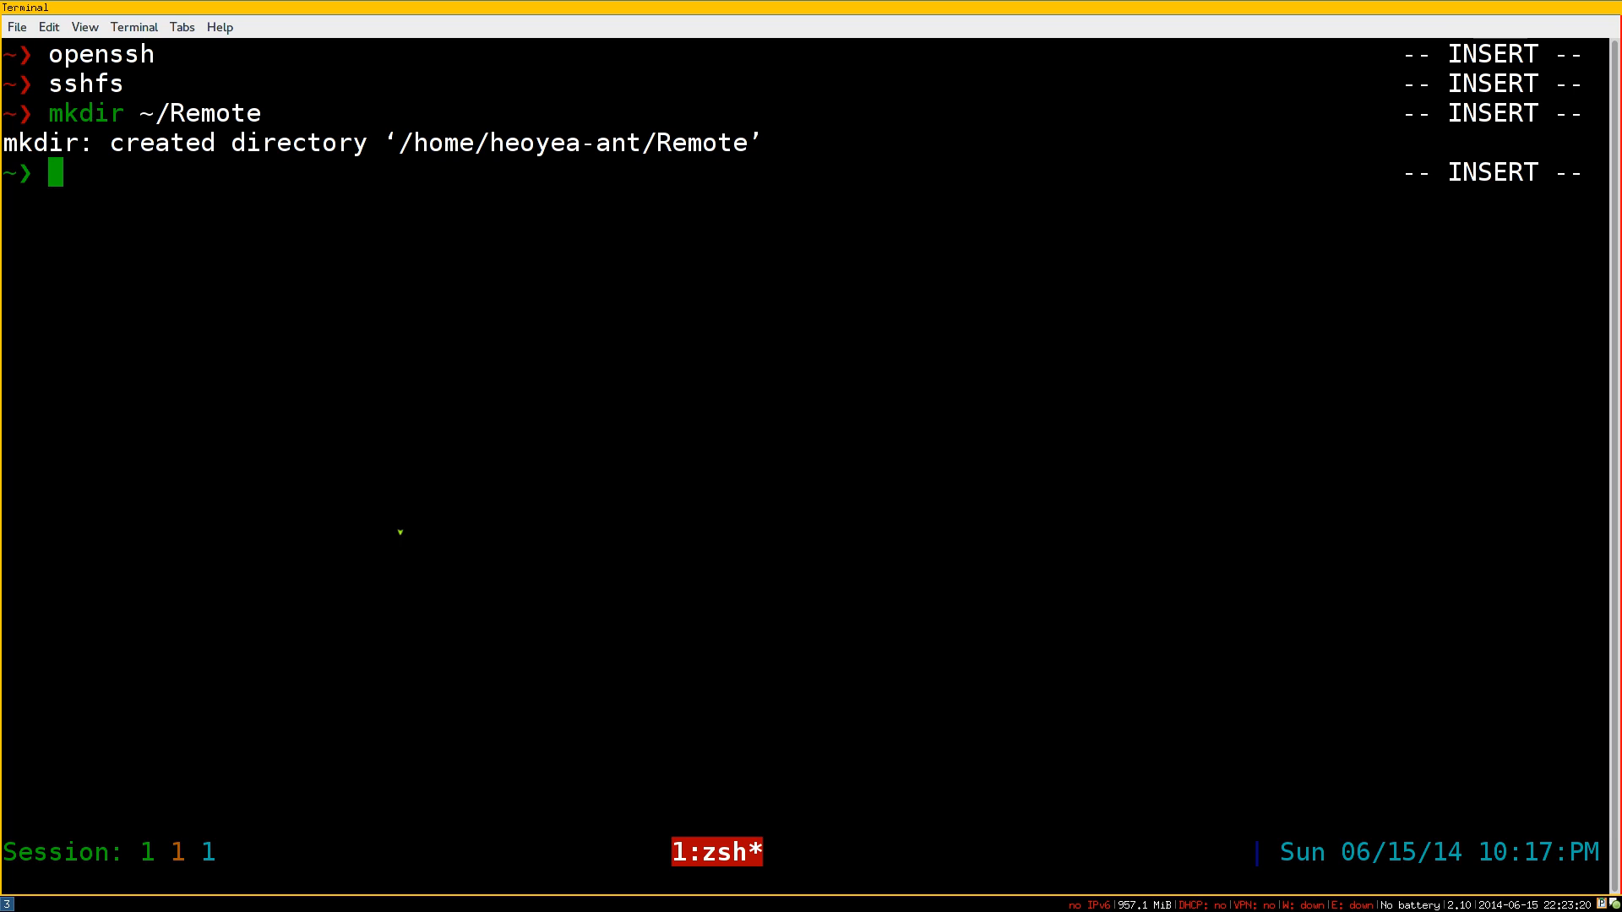
text(s)
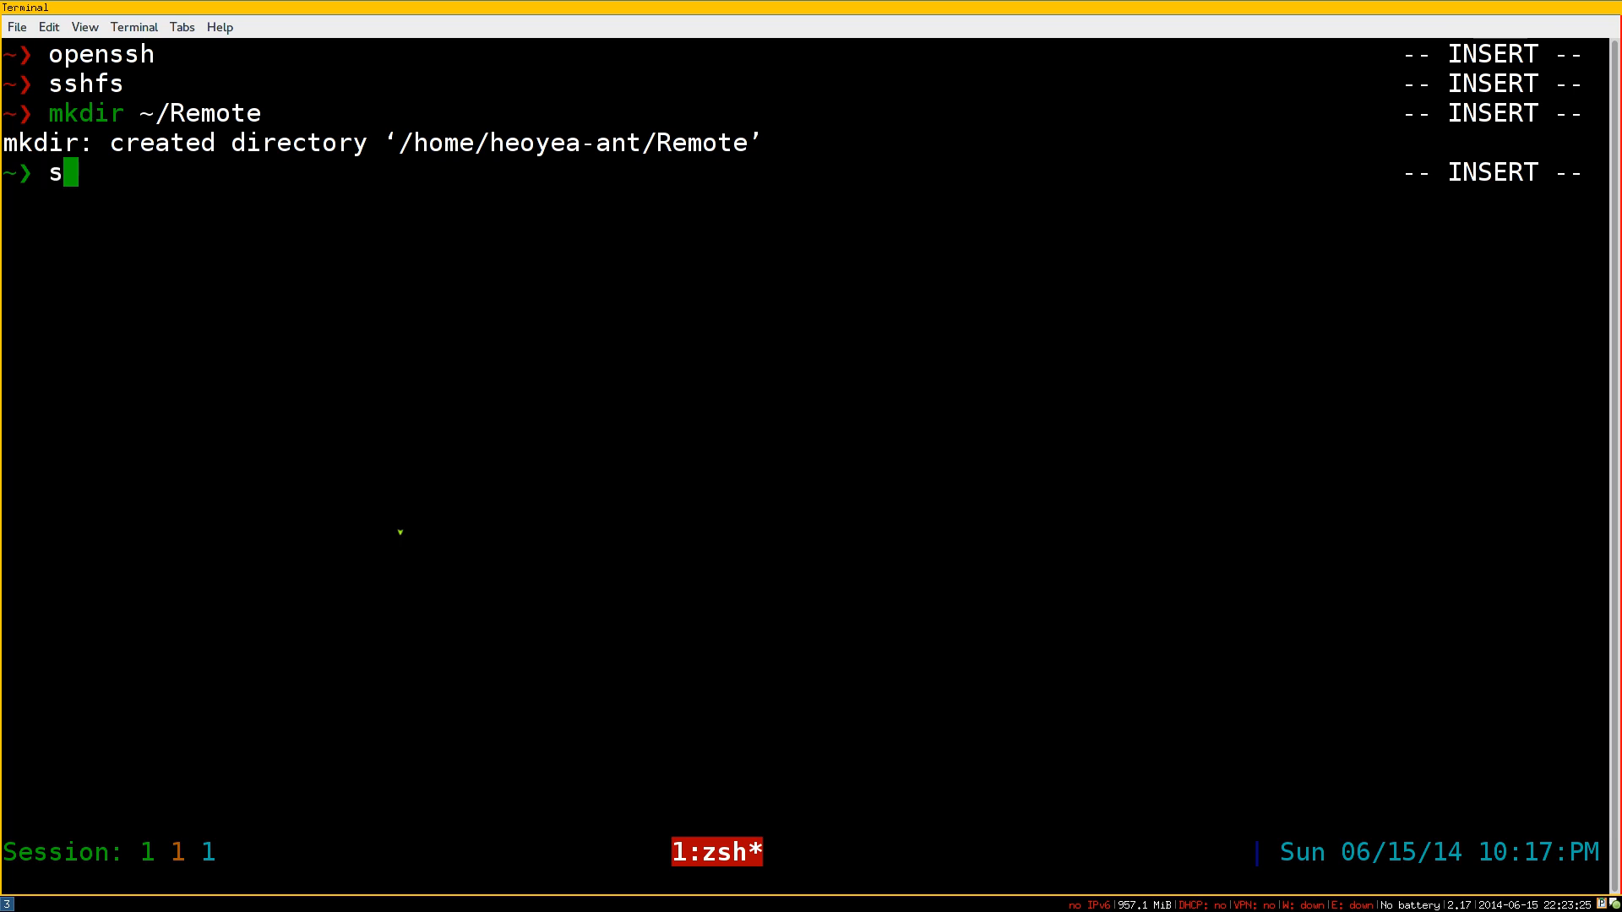
text(shfs)
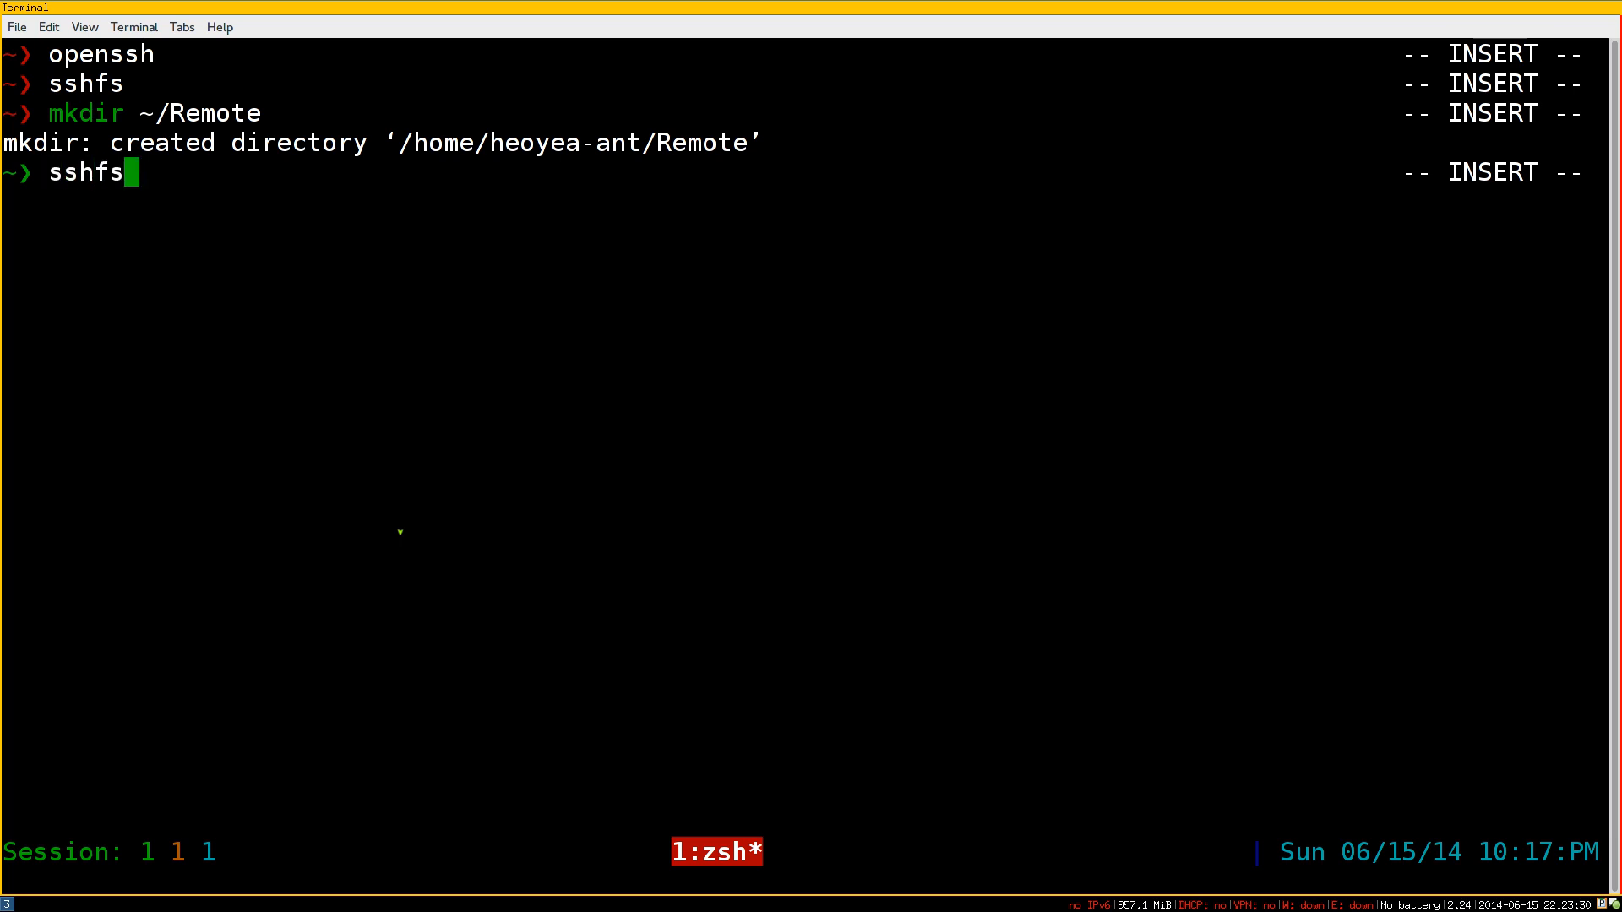
text(heoyea)
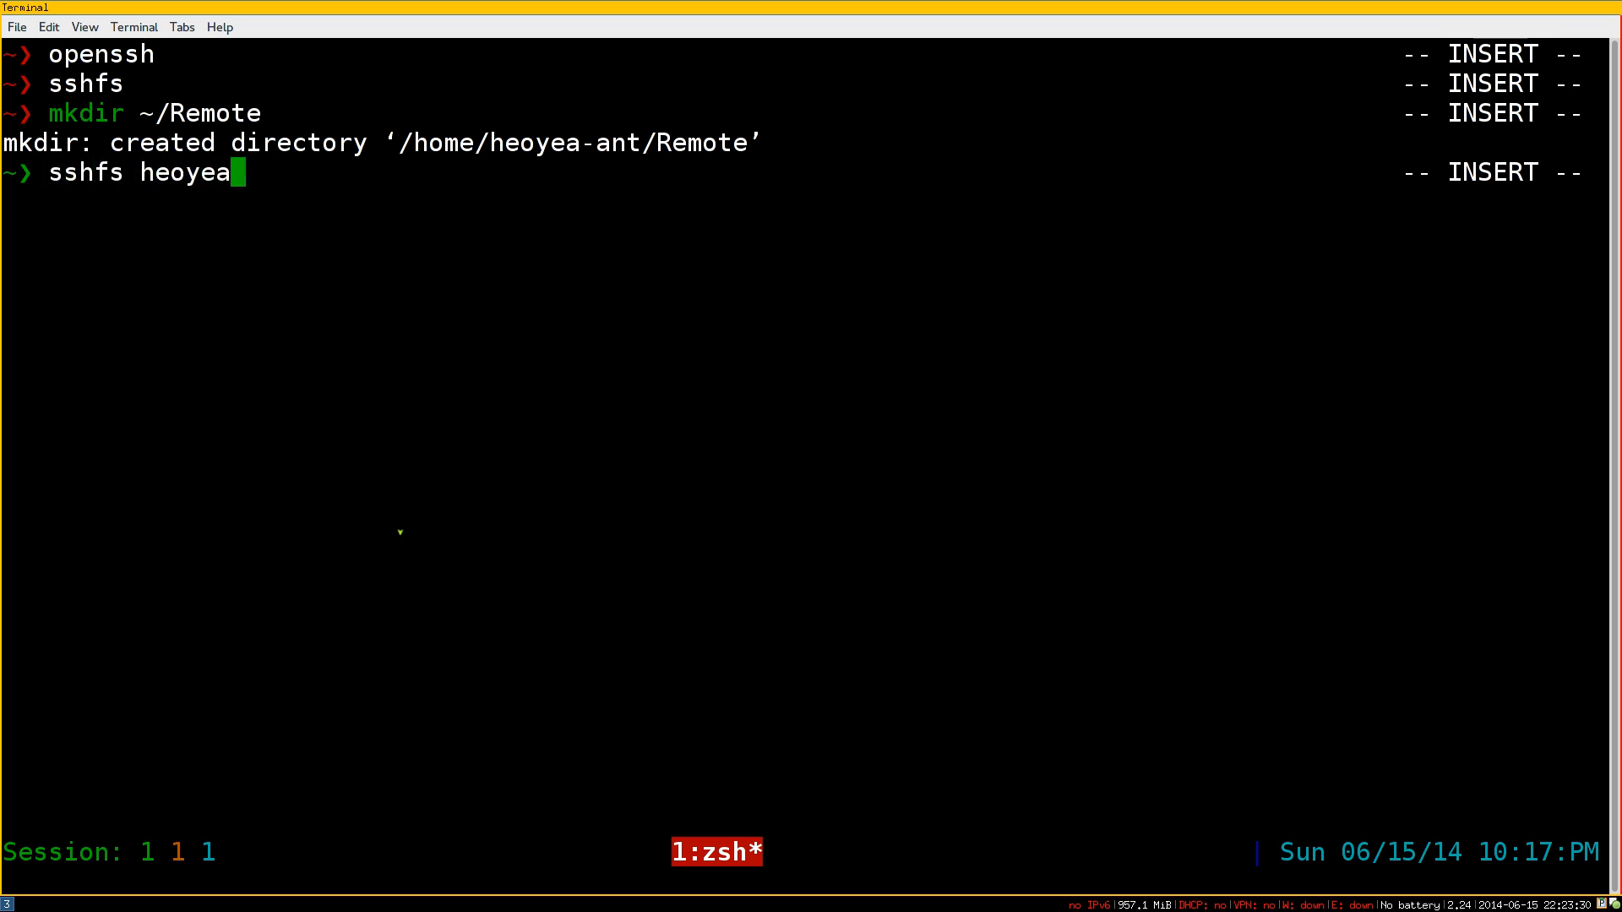
text(-core)
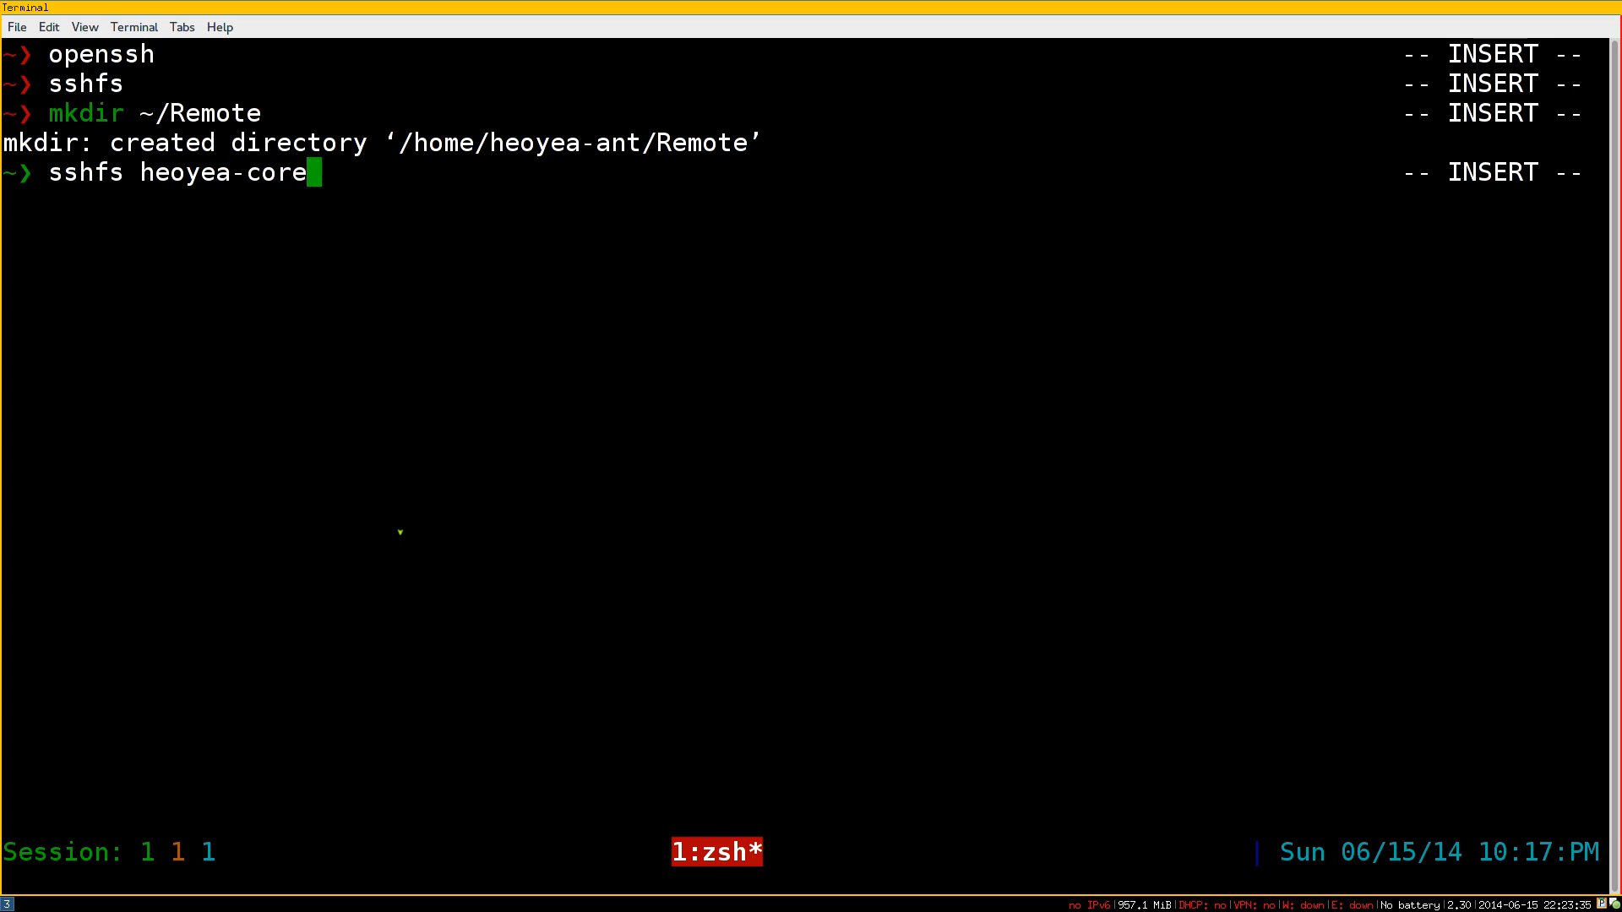
text(@)
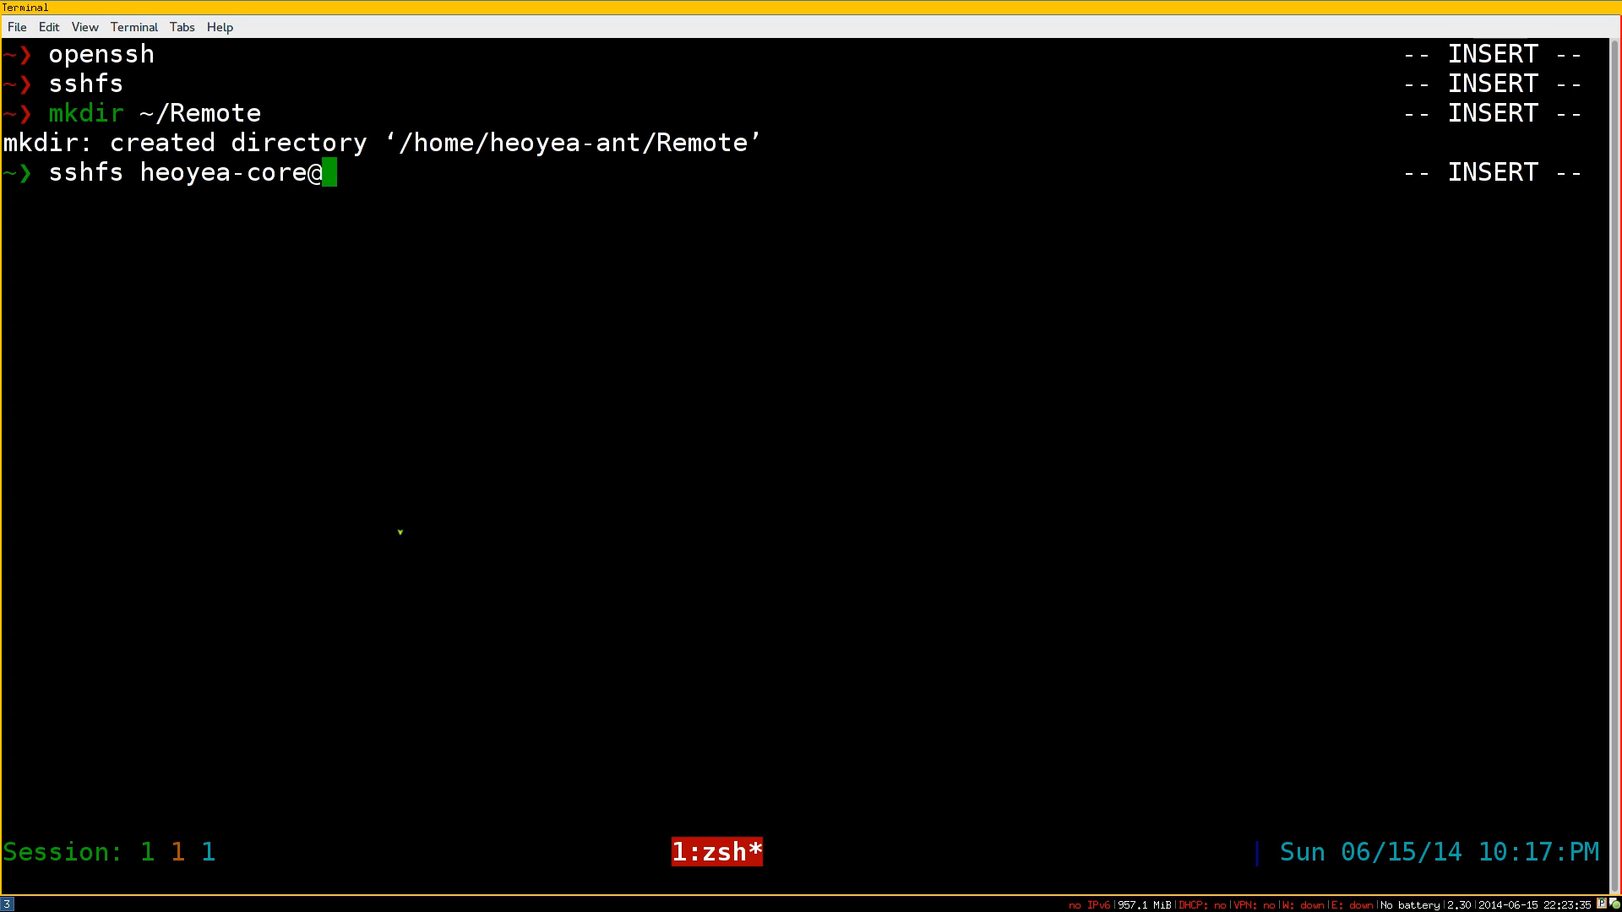
text(192.168.1.100)
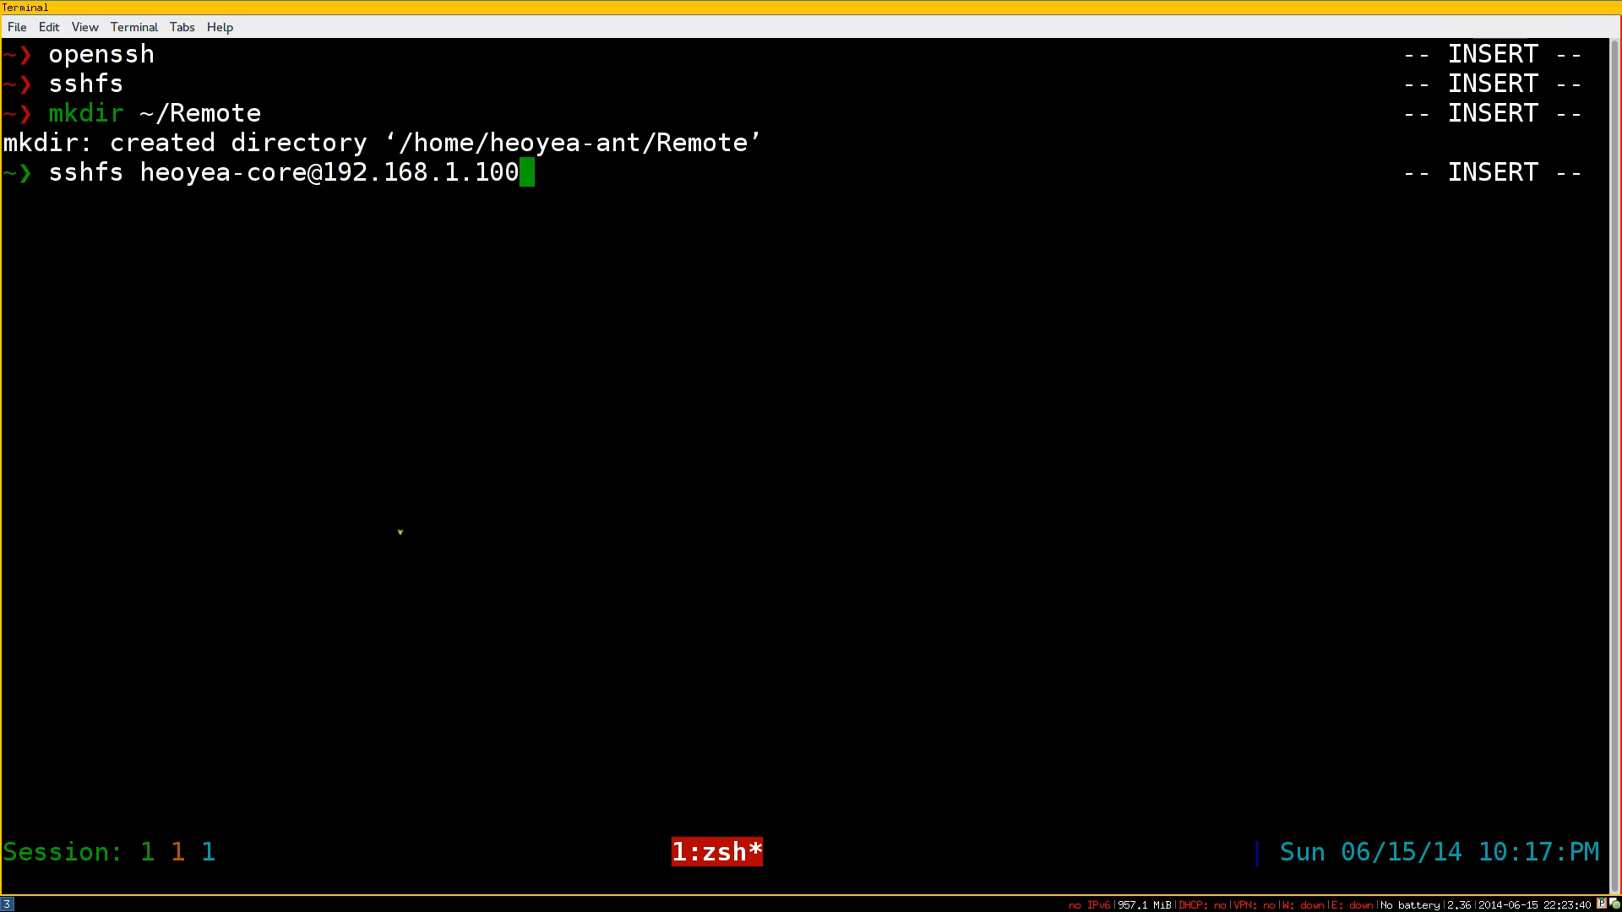
text(:)
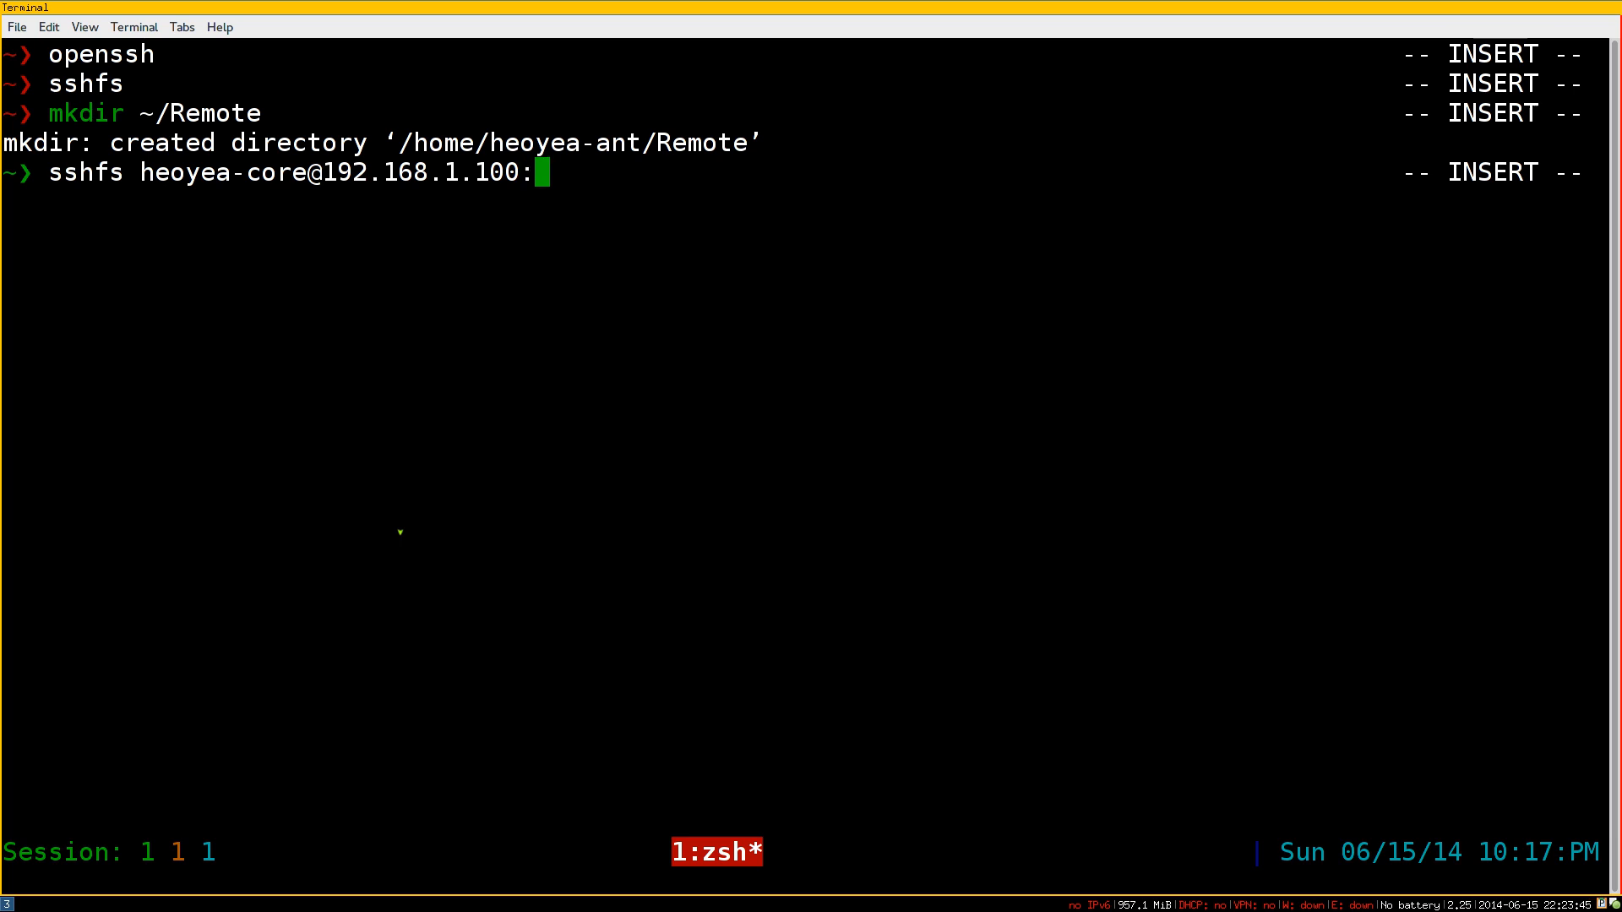
text(')
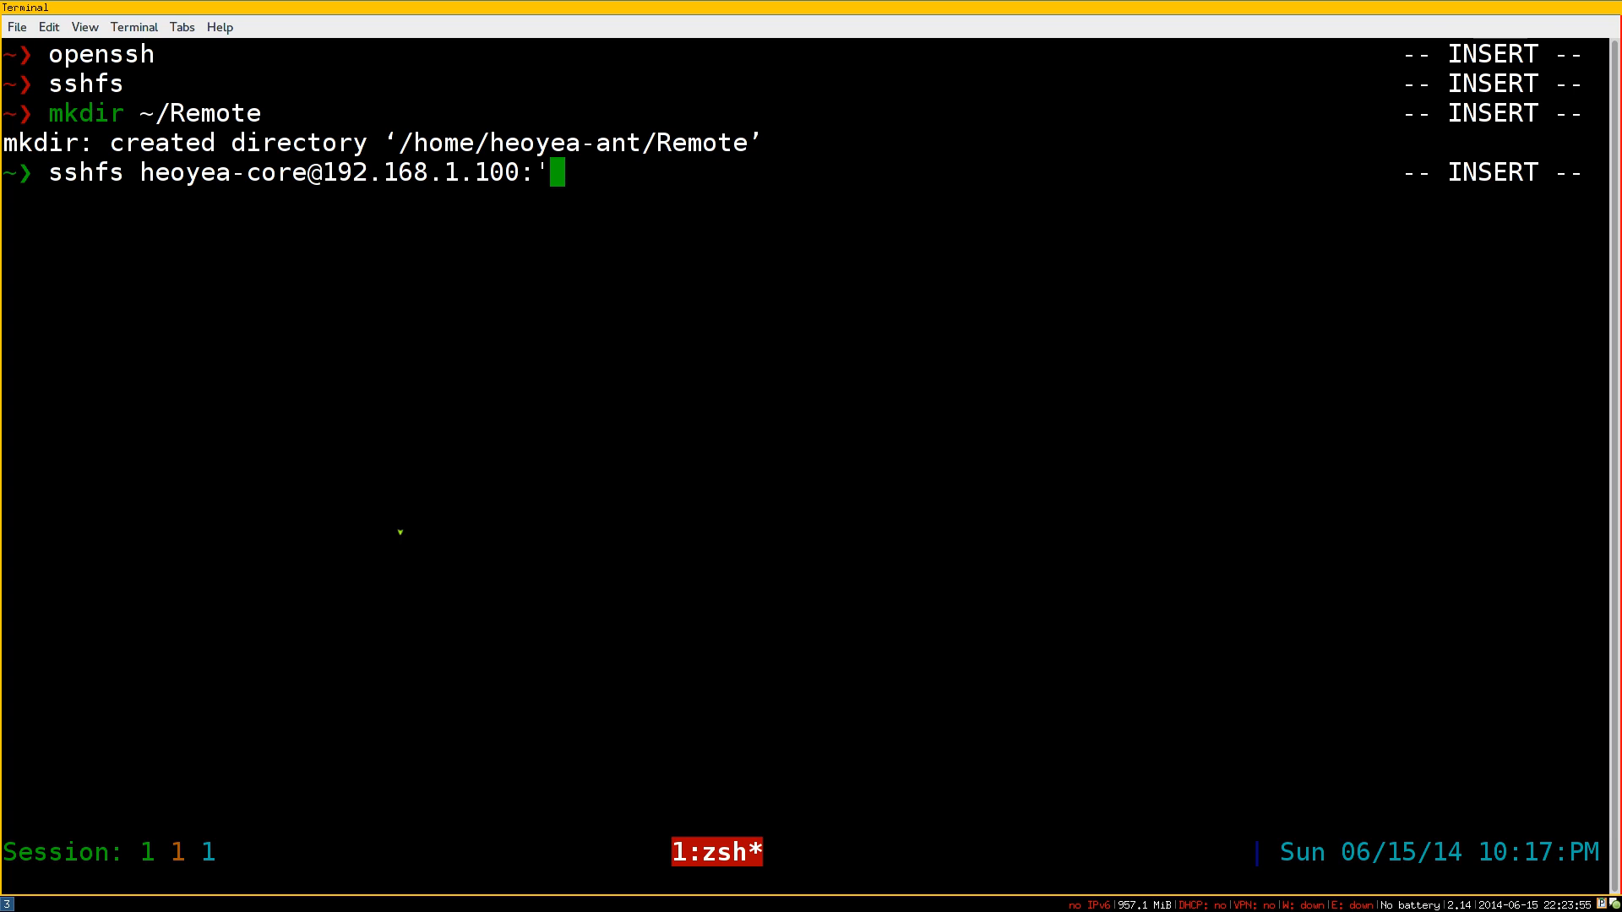
Fill the quoted remote path with /media/MY Share
text(/)
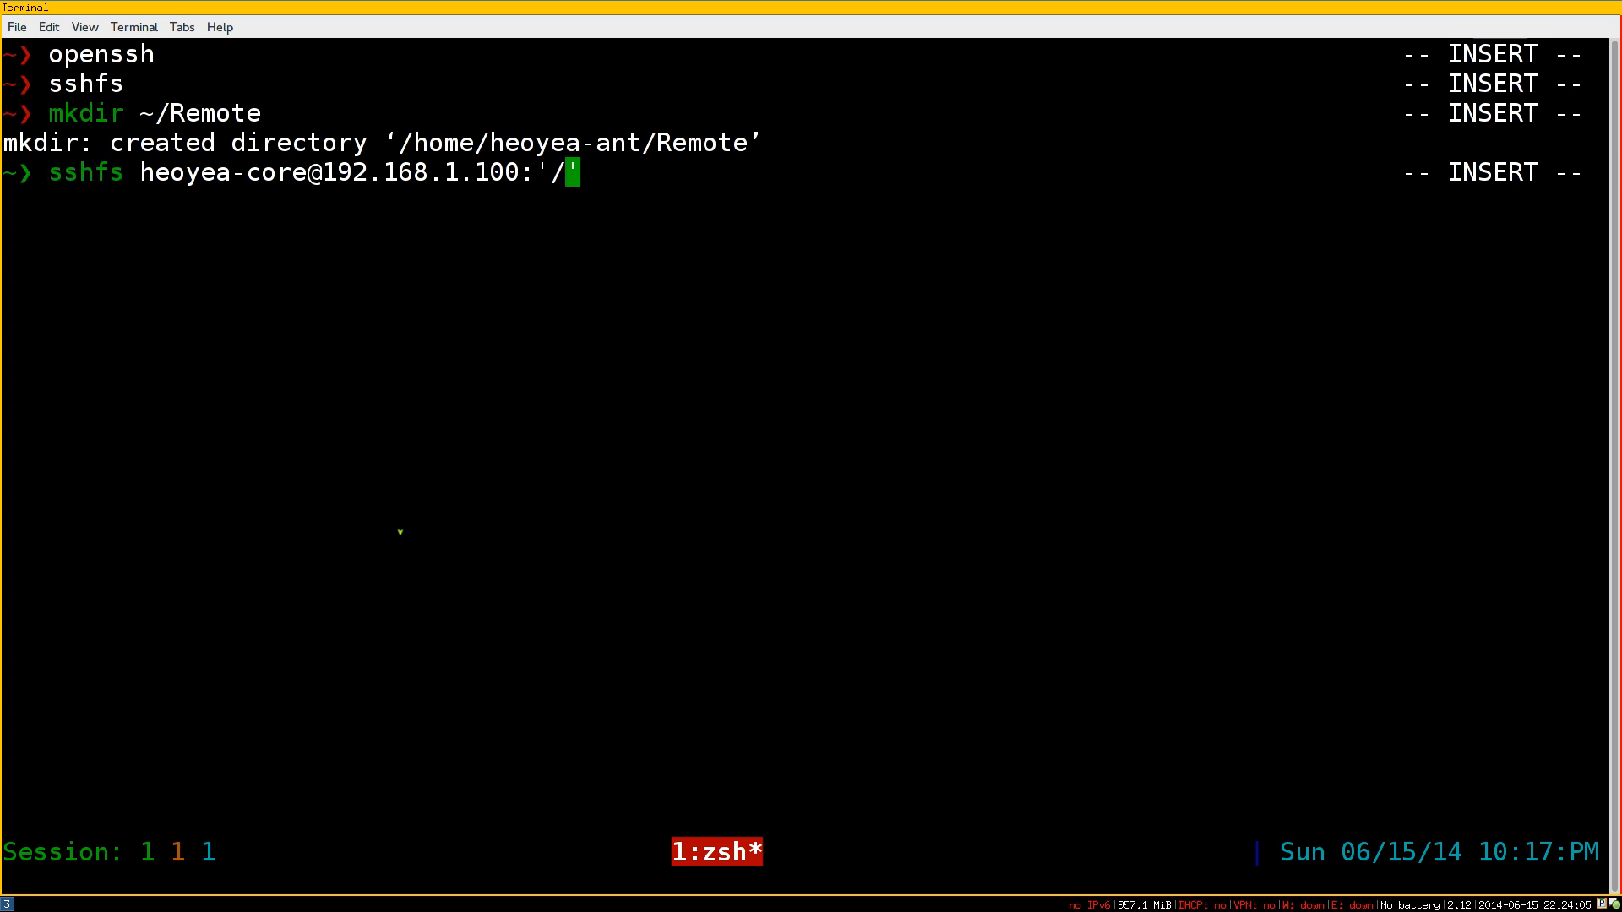
text(h)
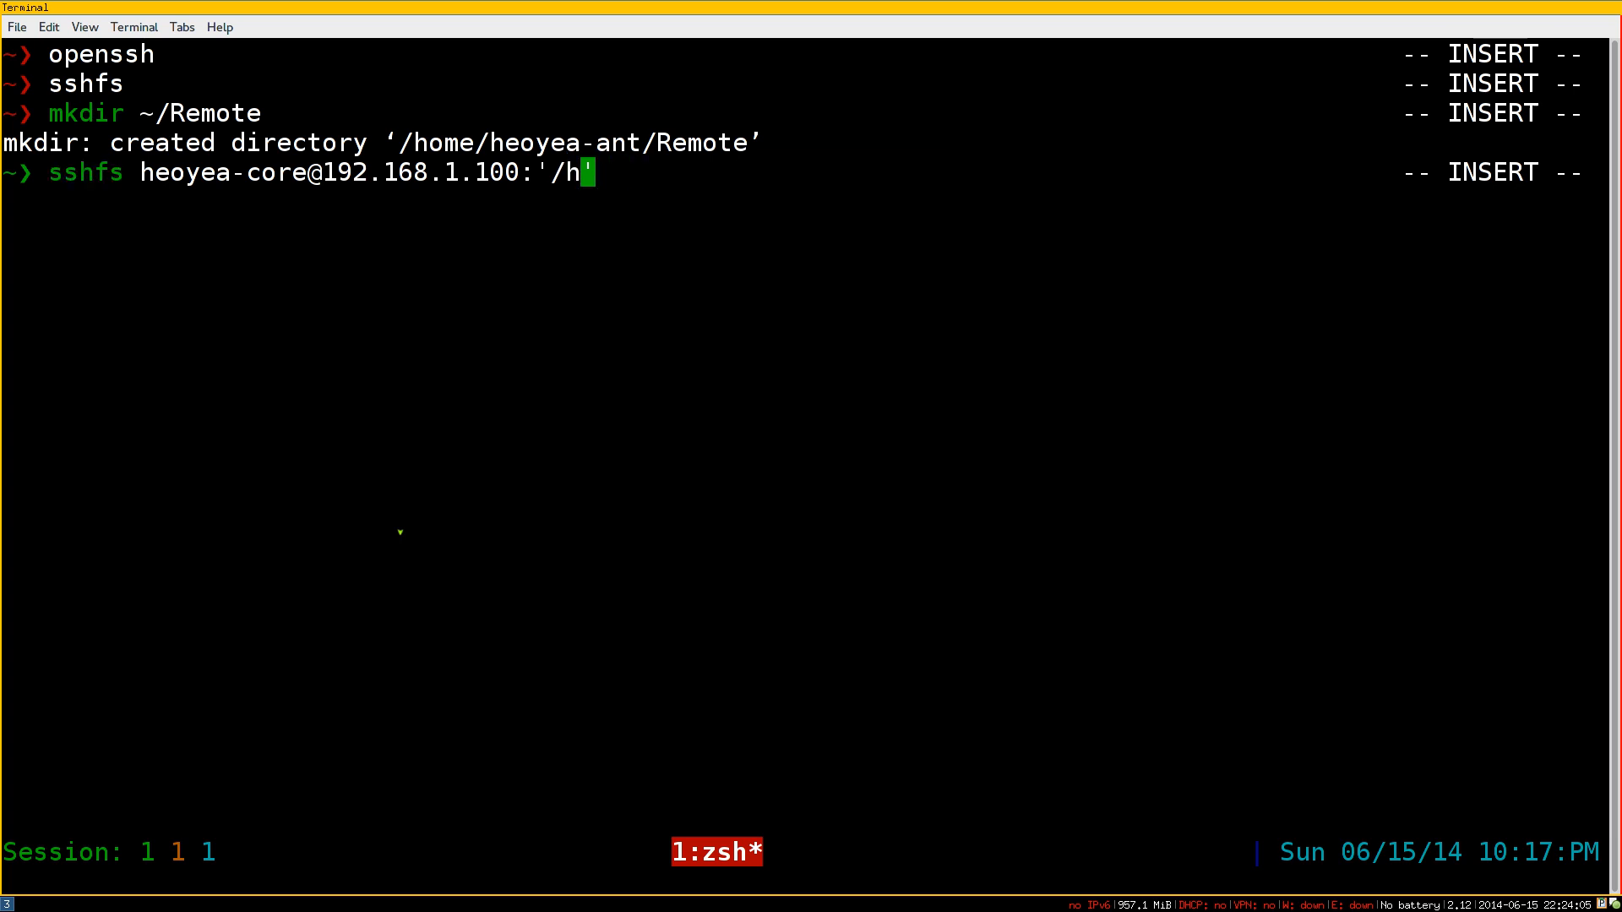
text(media)
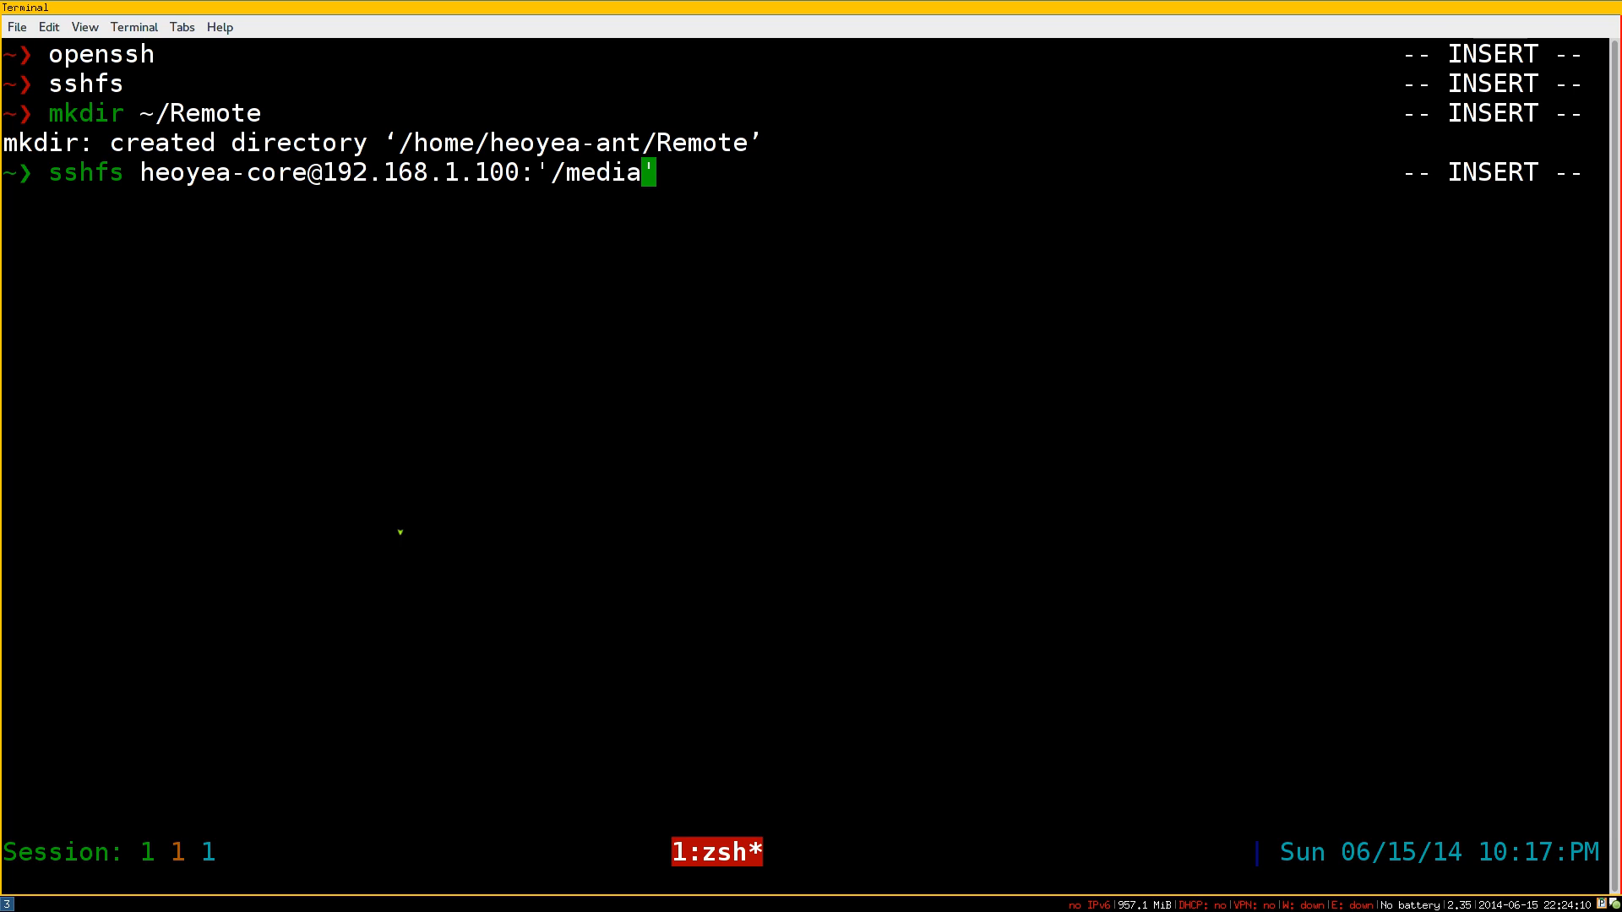
text(/)
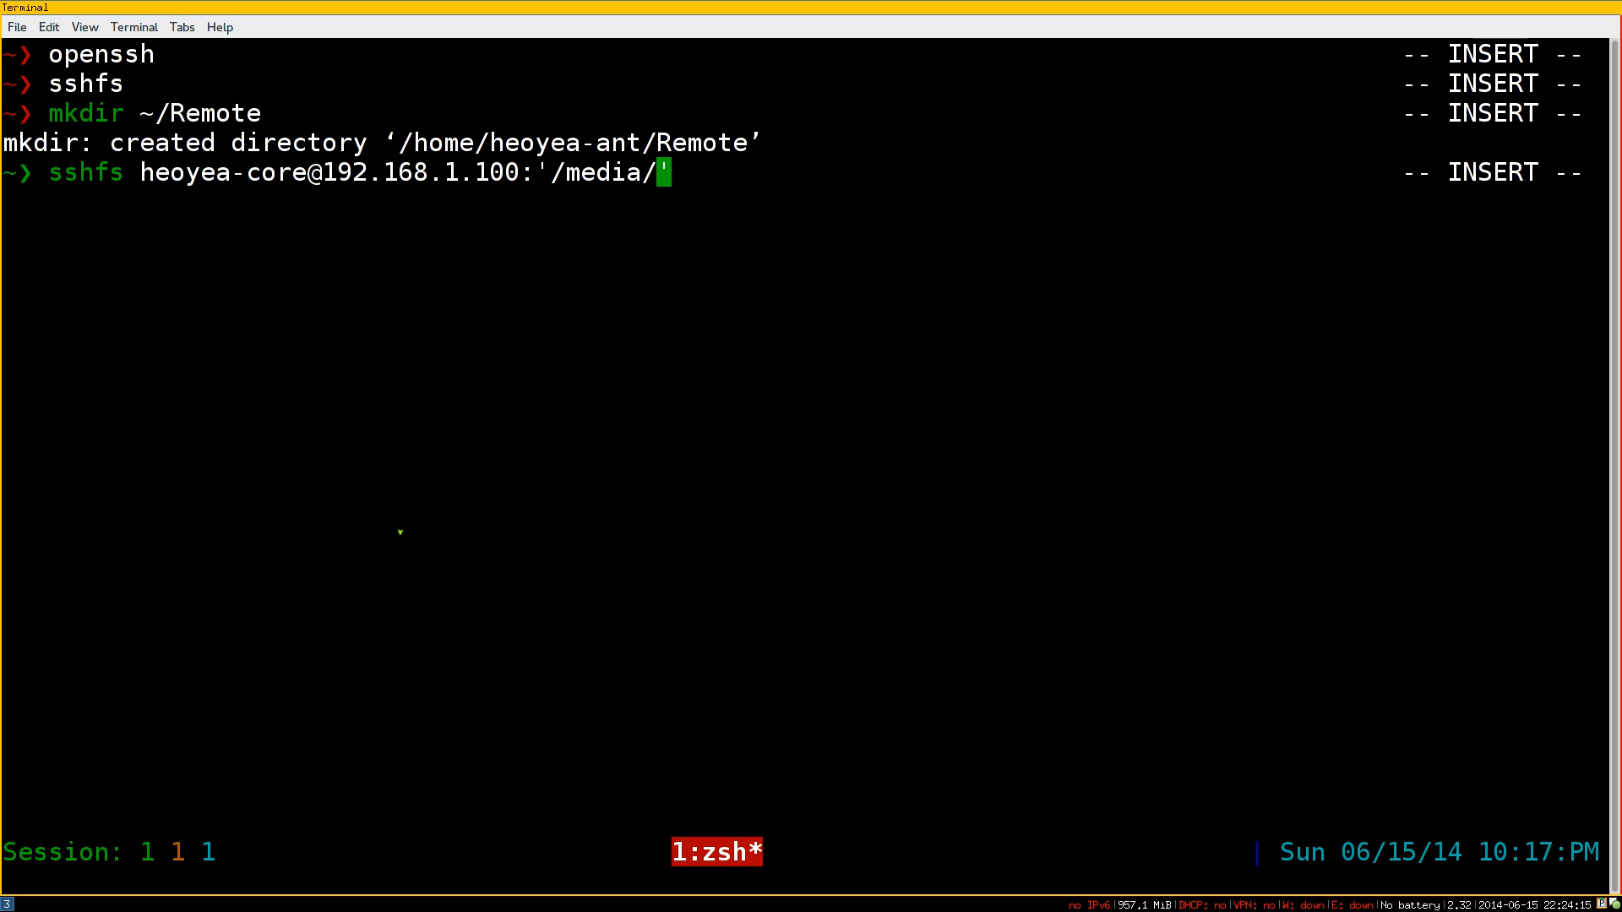
text(MY)
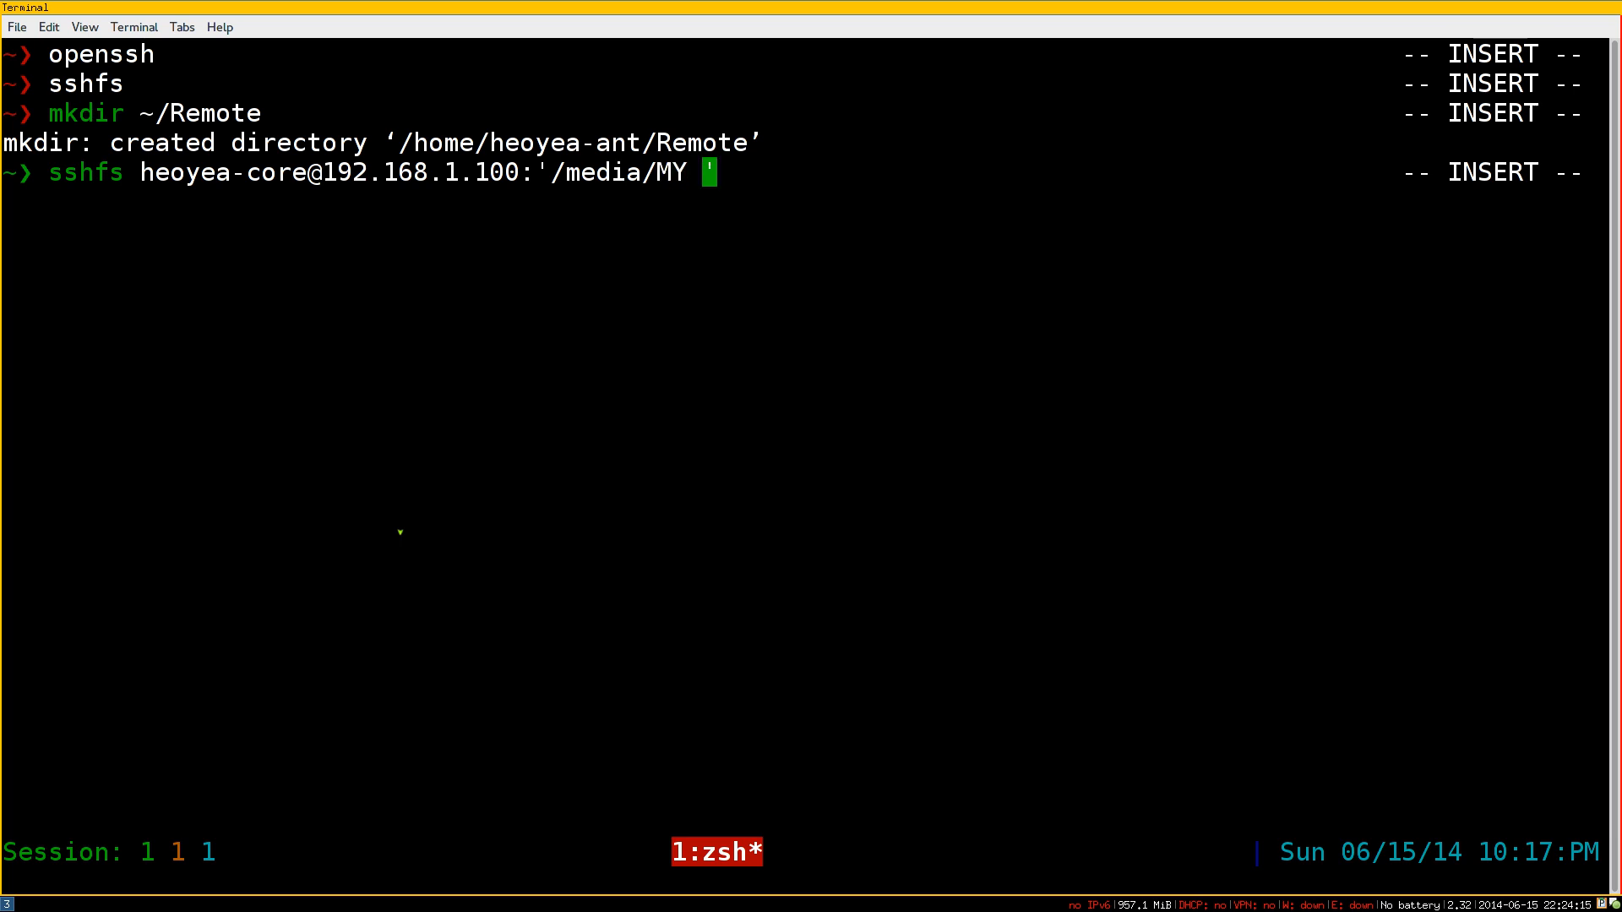
text(Share)
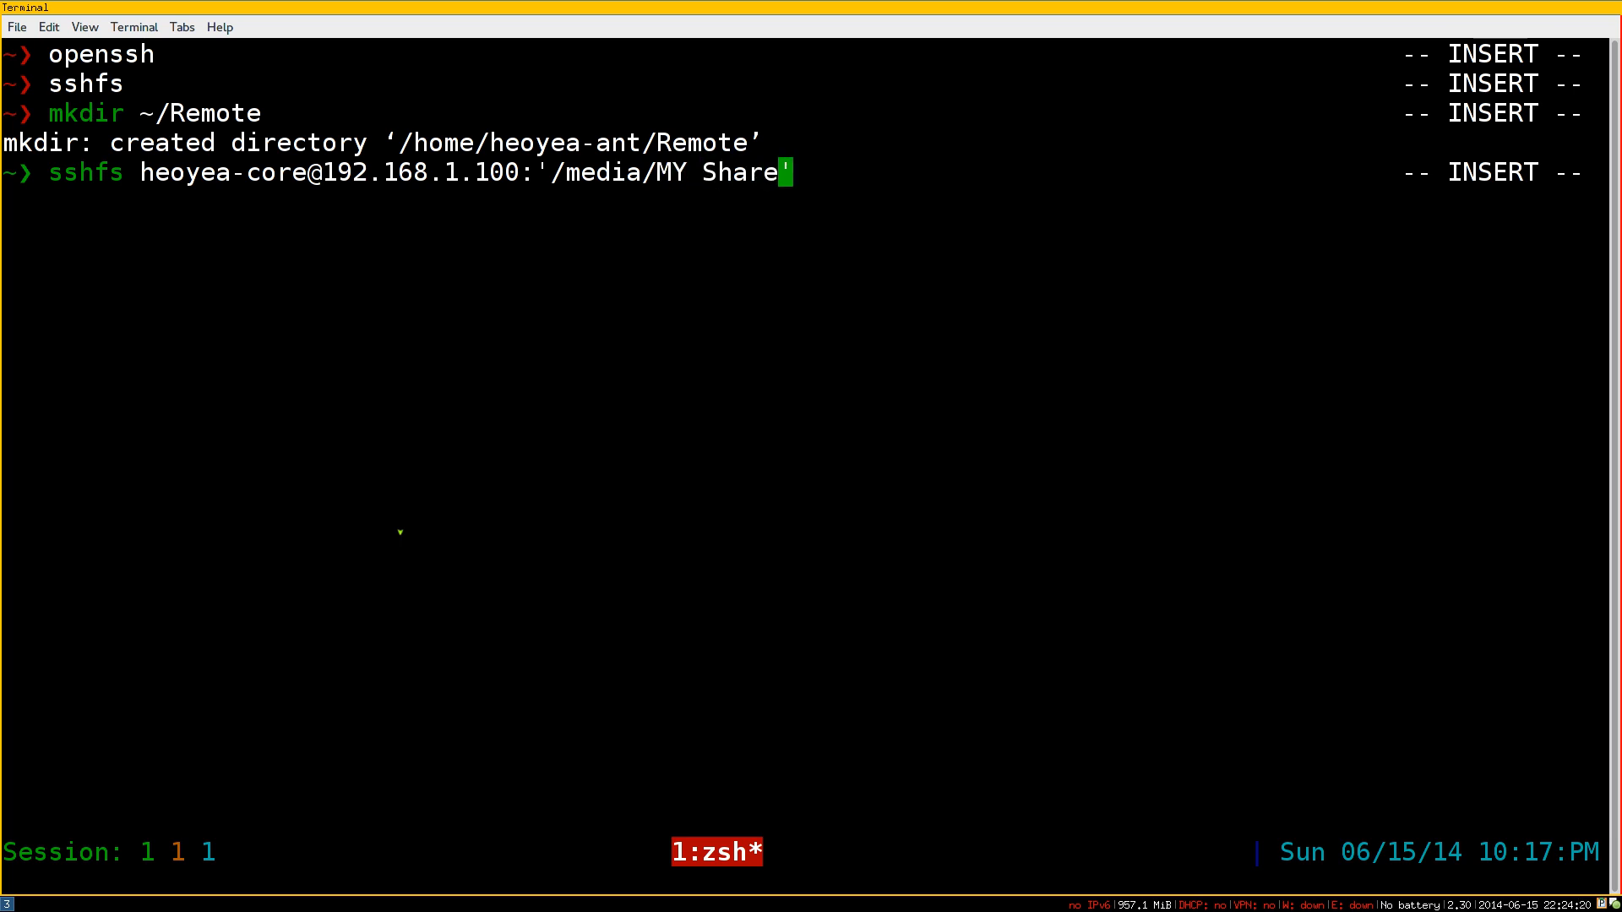
key(Left)
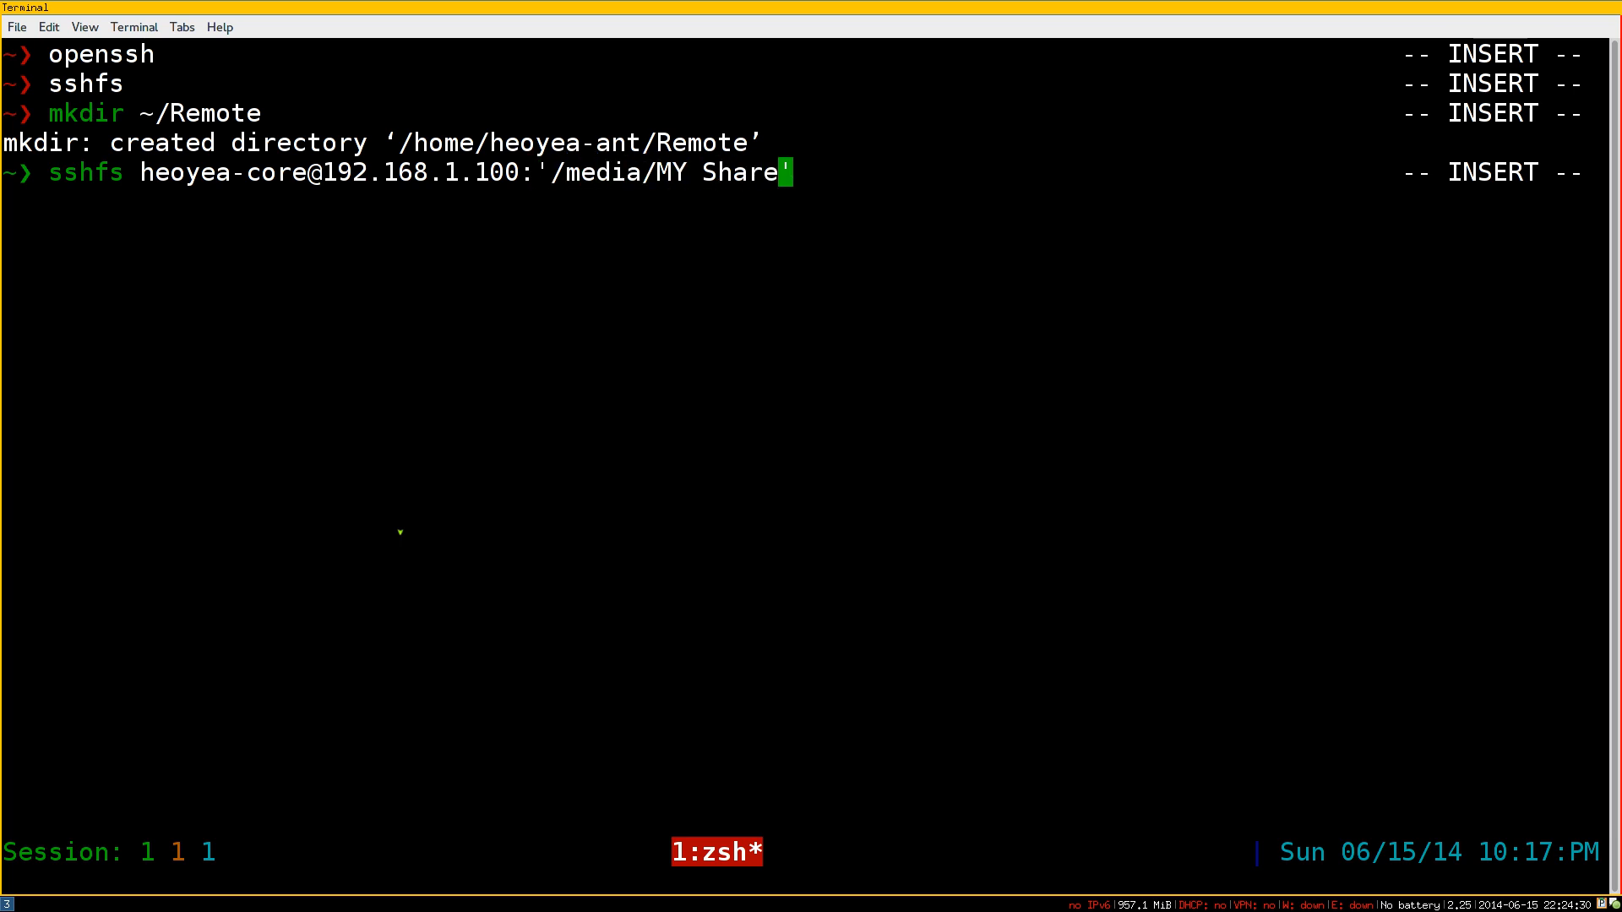
Trim the remote path to /media, add ~/Remote as mount point, run sshfs and submit the password
key(BackSpace)
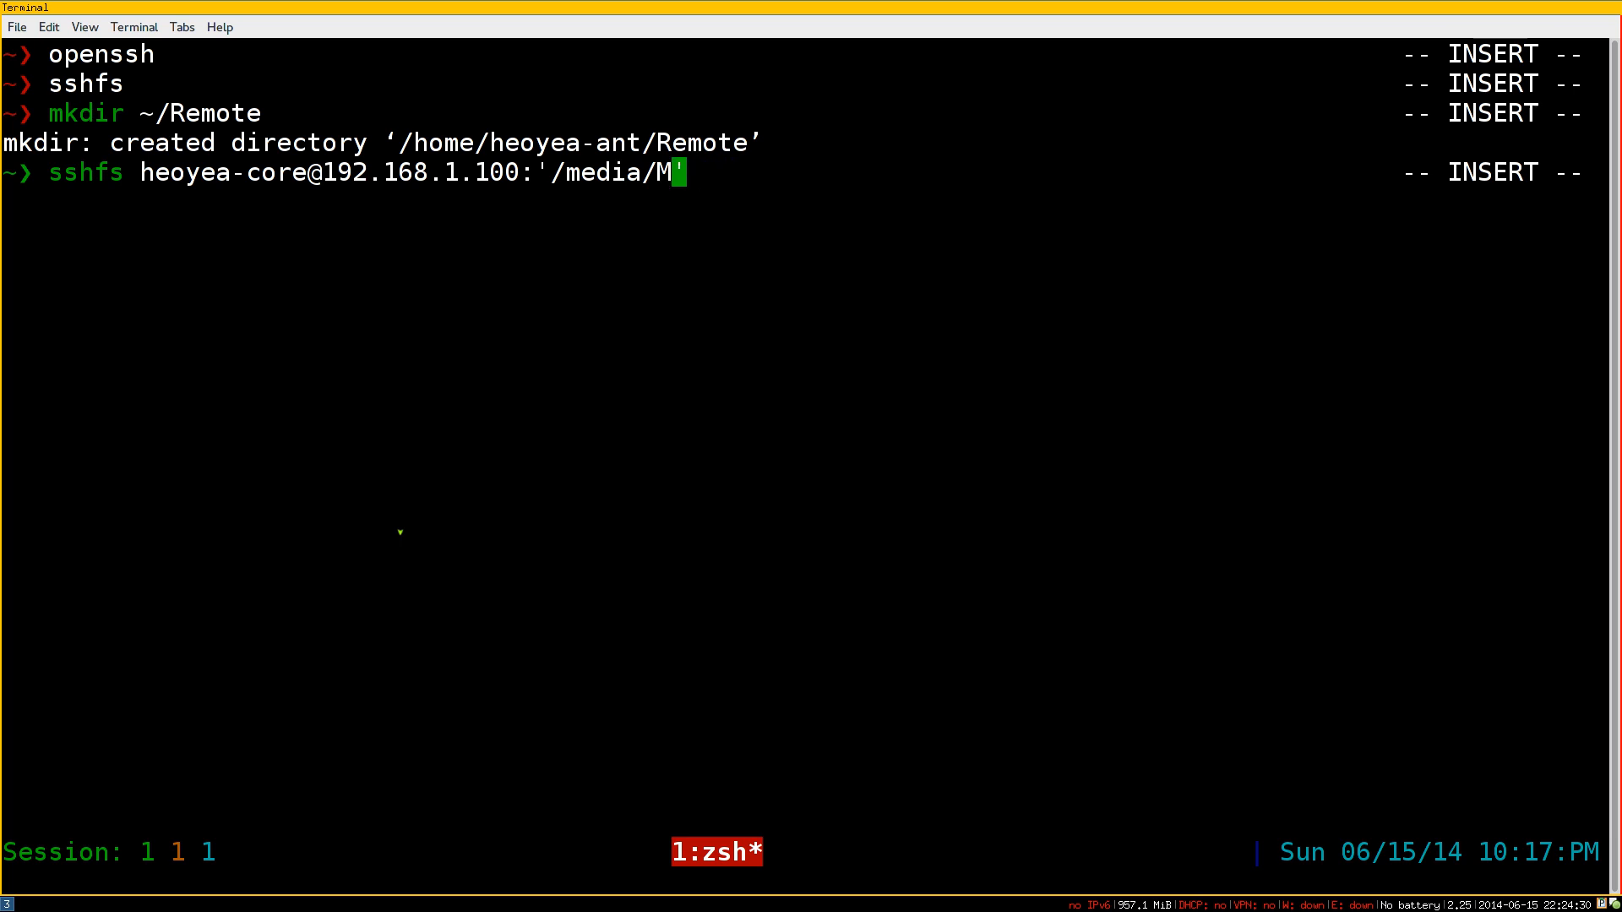
key(BackSpace)
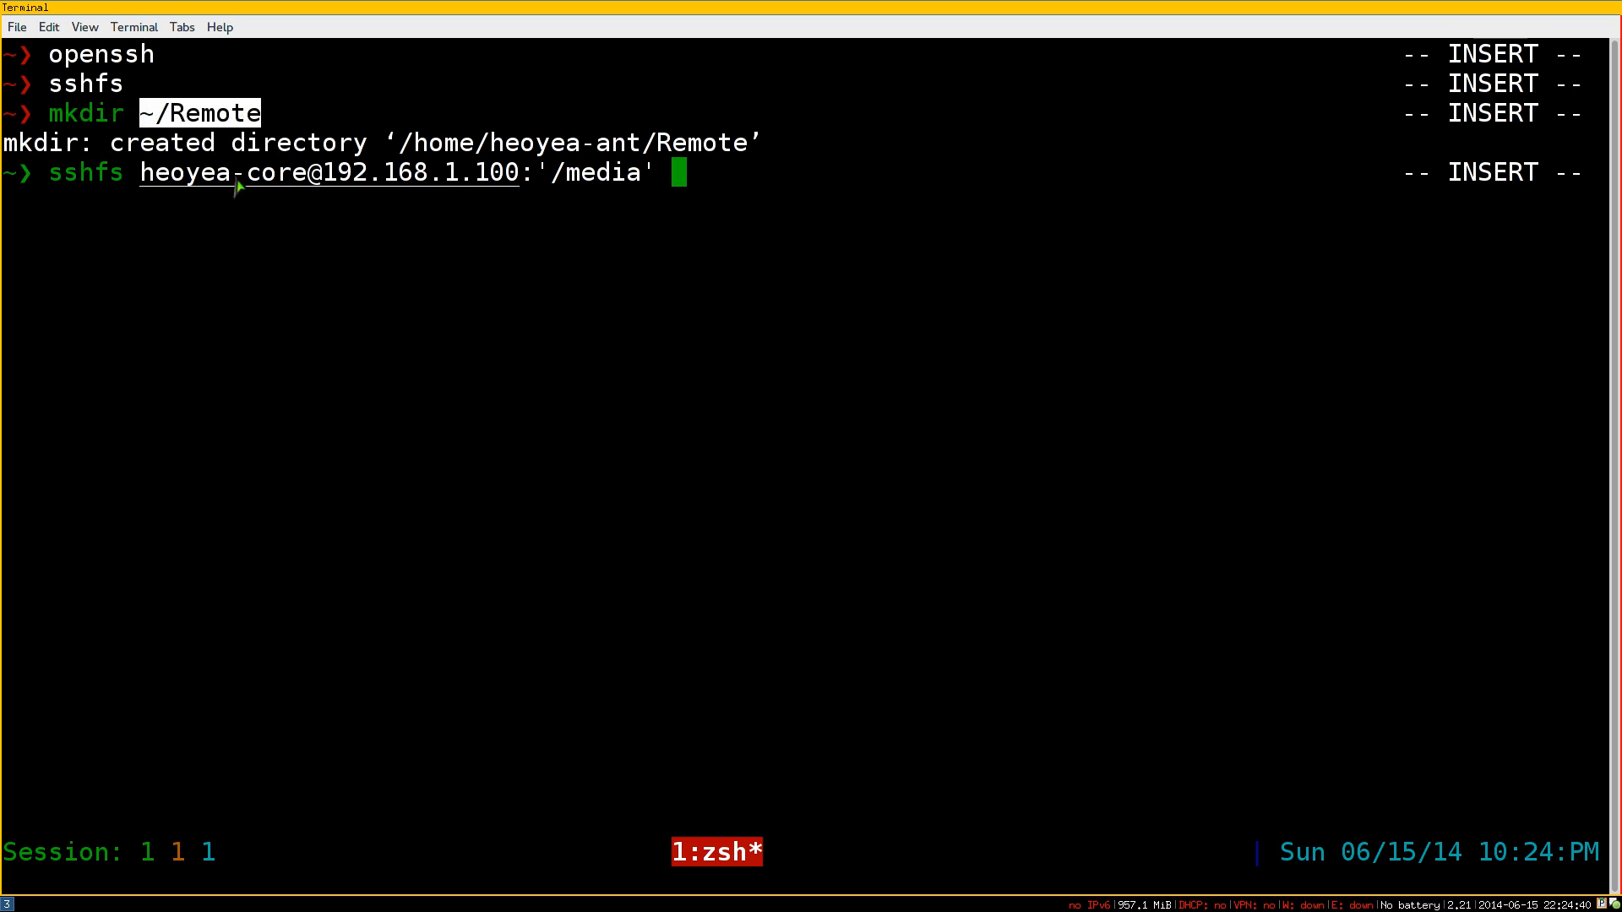
text(~/Remote)
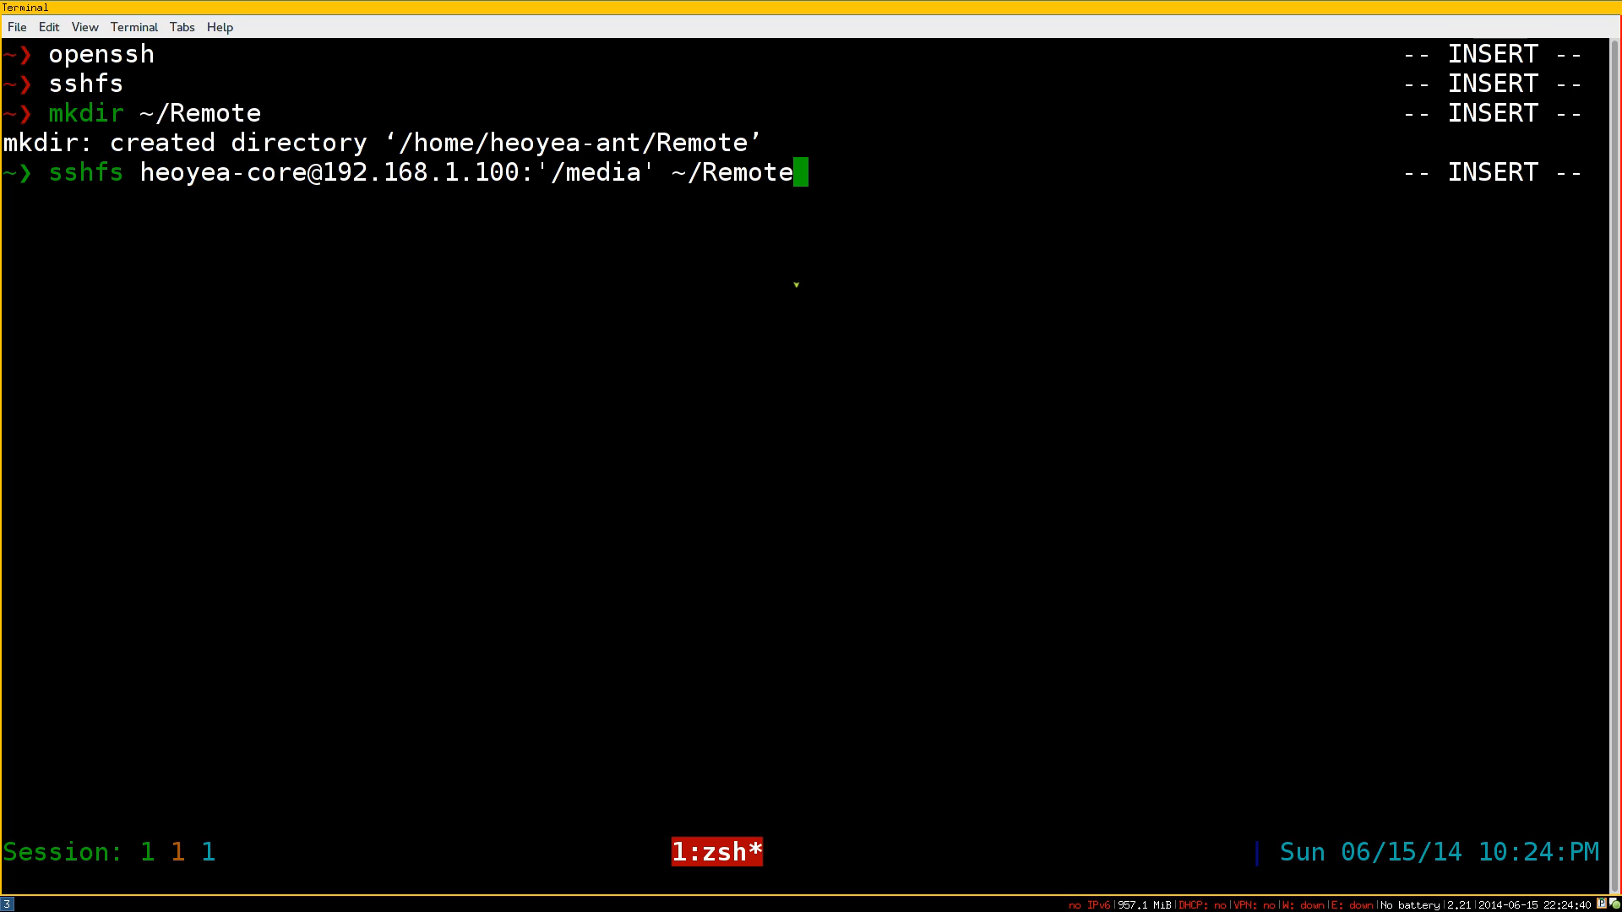
mouse_move(934, 276)
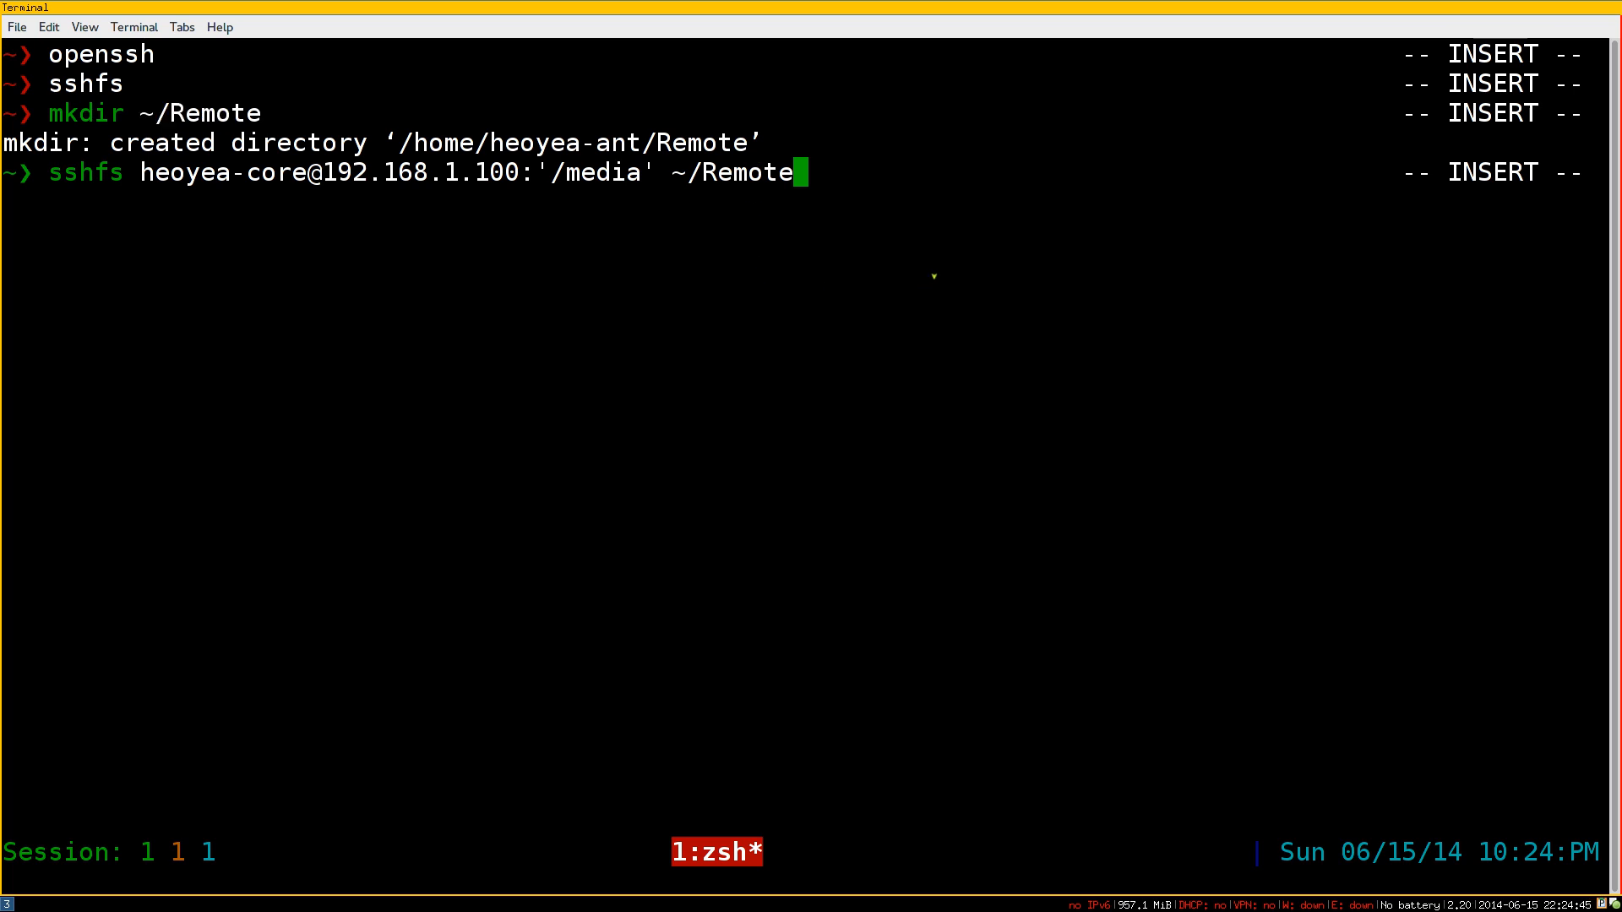
key(Return)
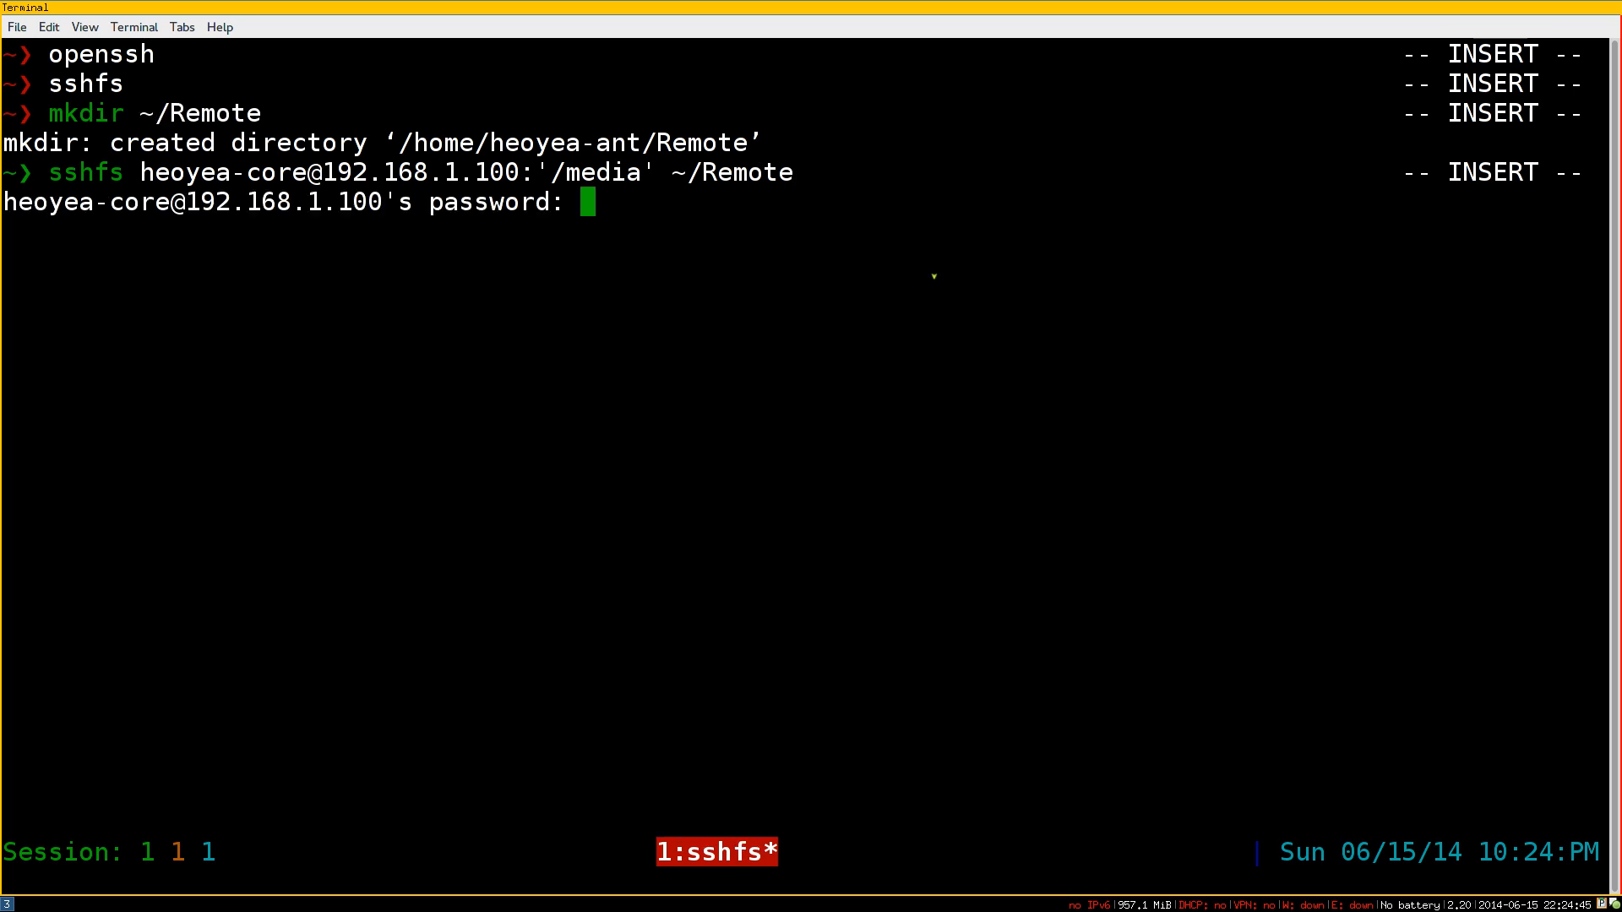
key(Return)
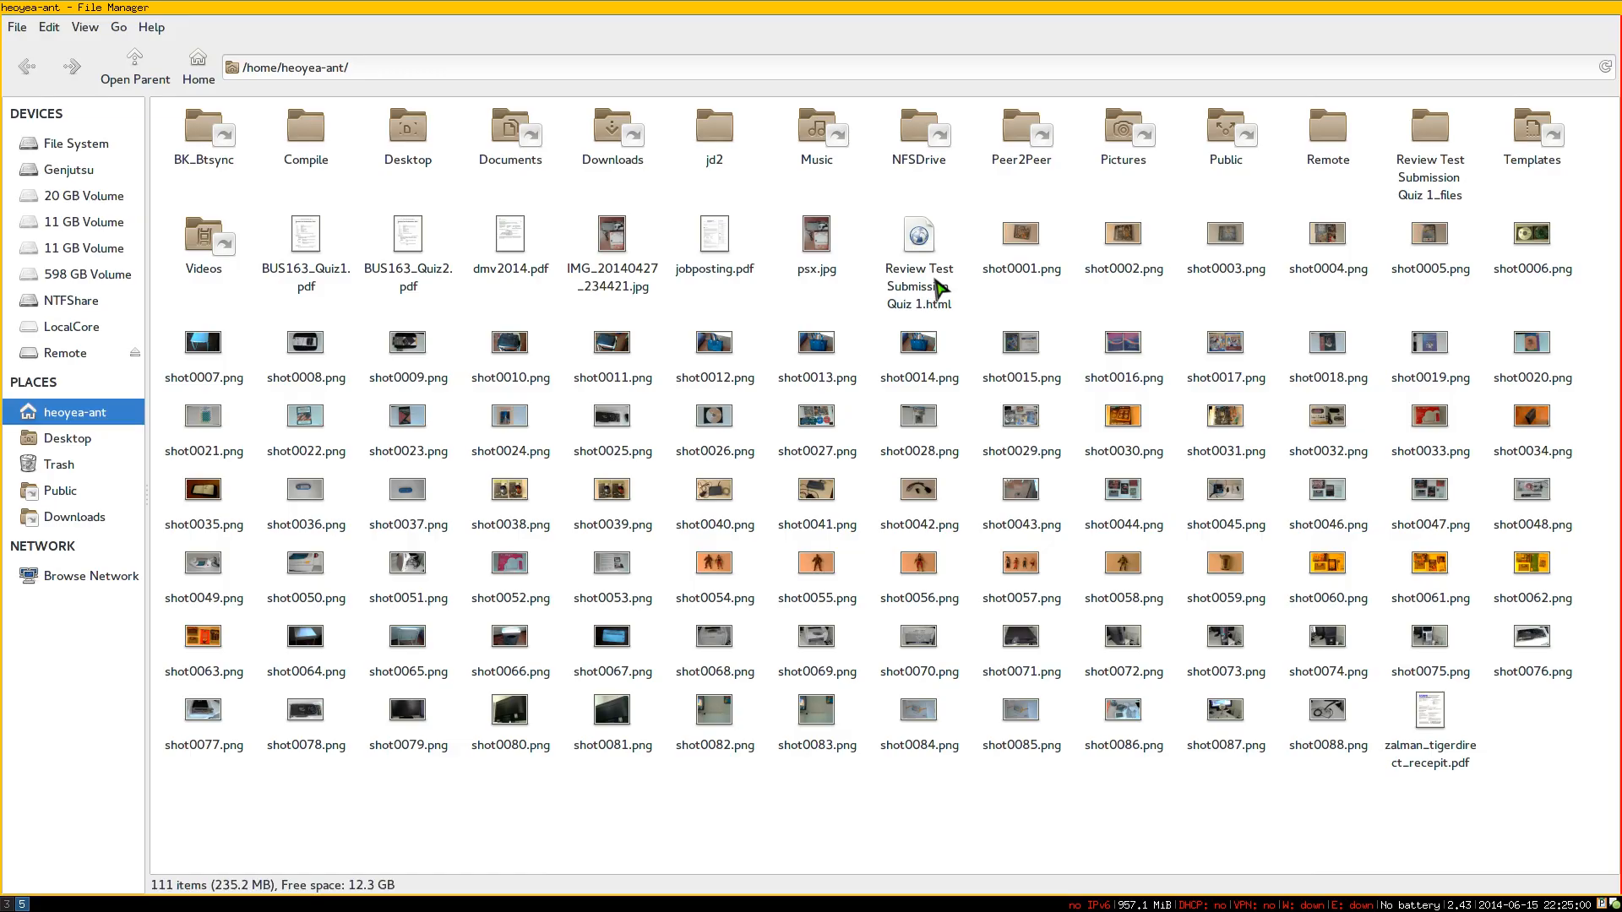
mouse_move(136, 512)
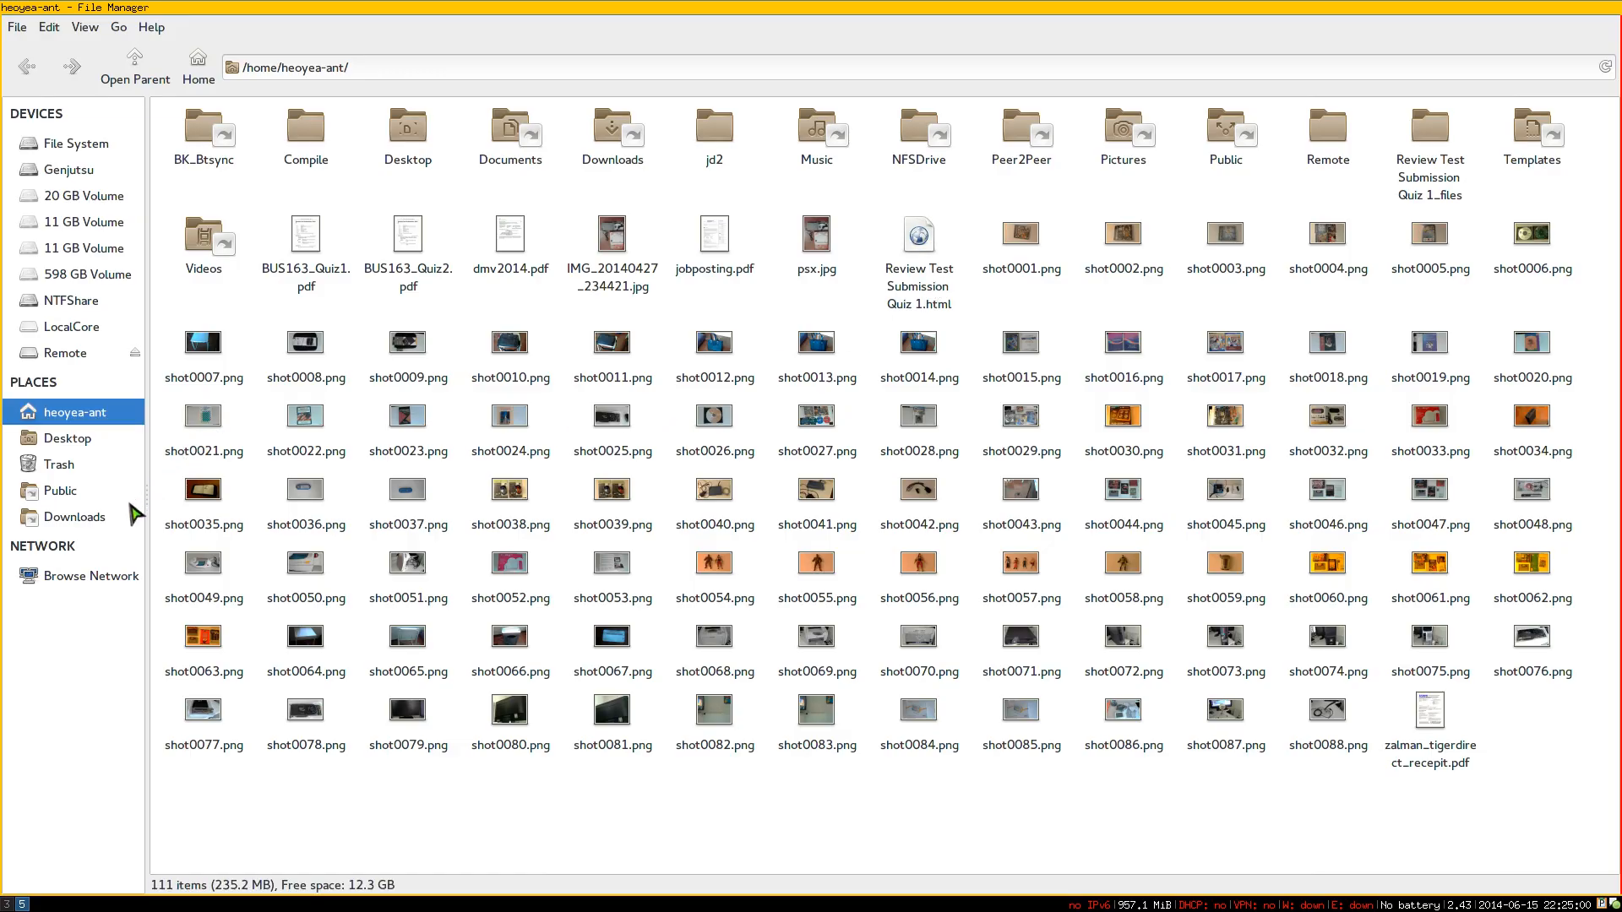
mouse_move(69, 326)
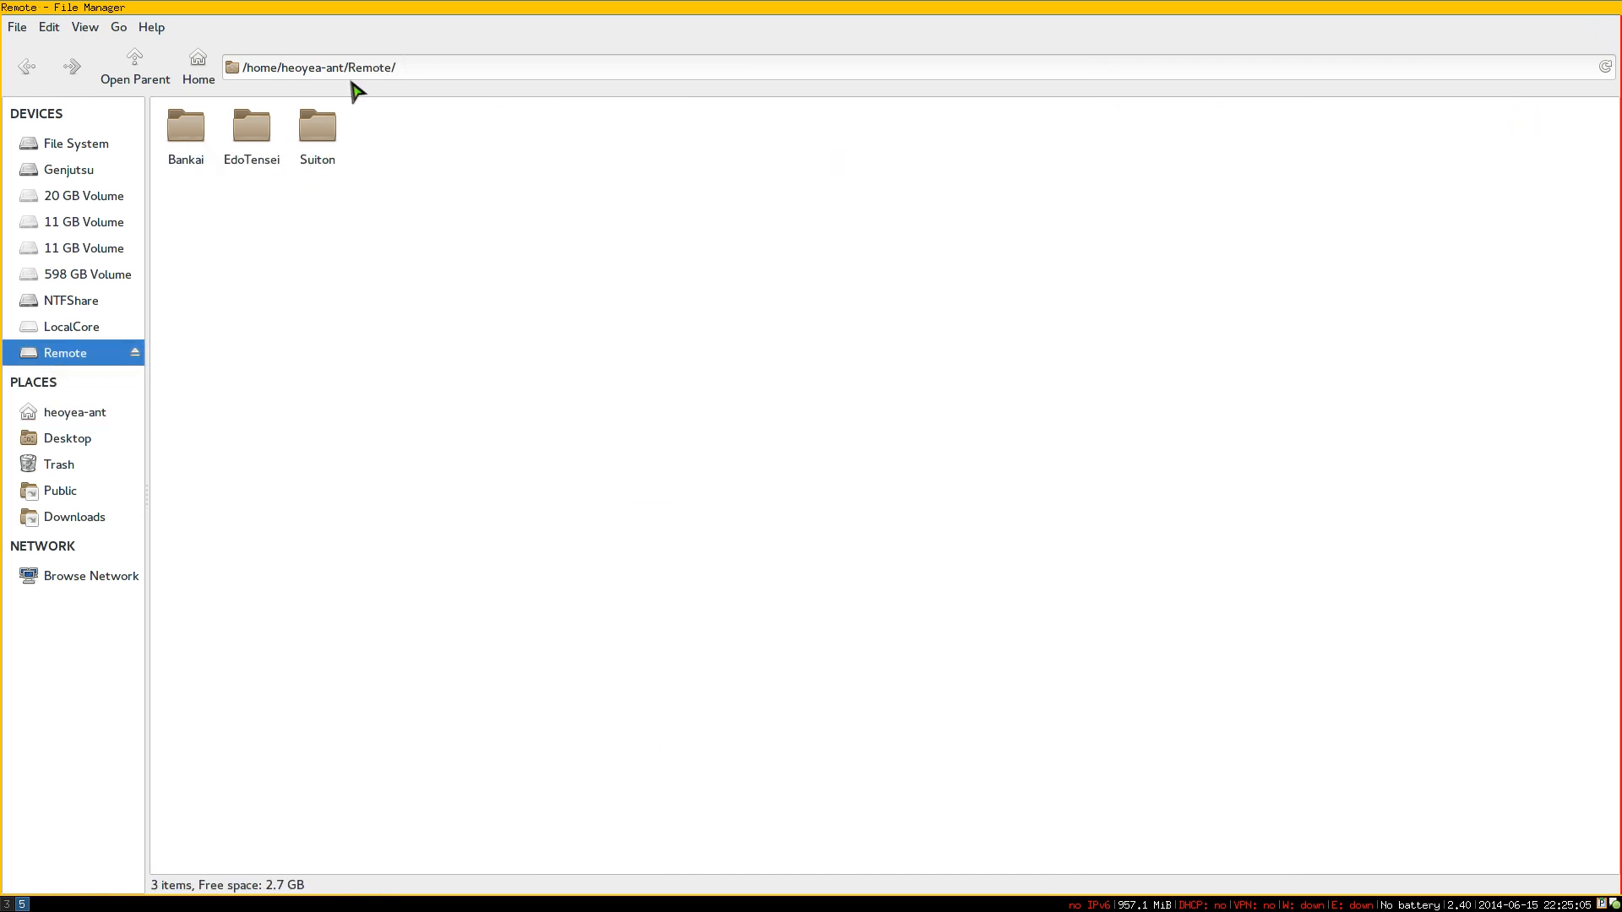
mouse_move(328, 232)
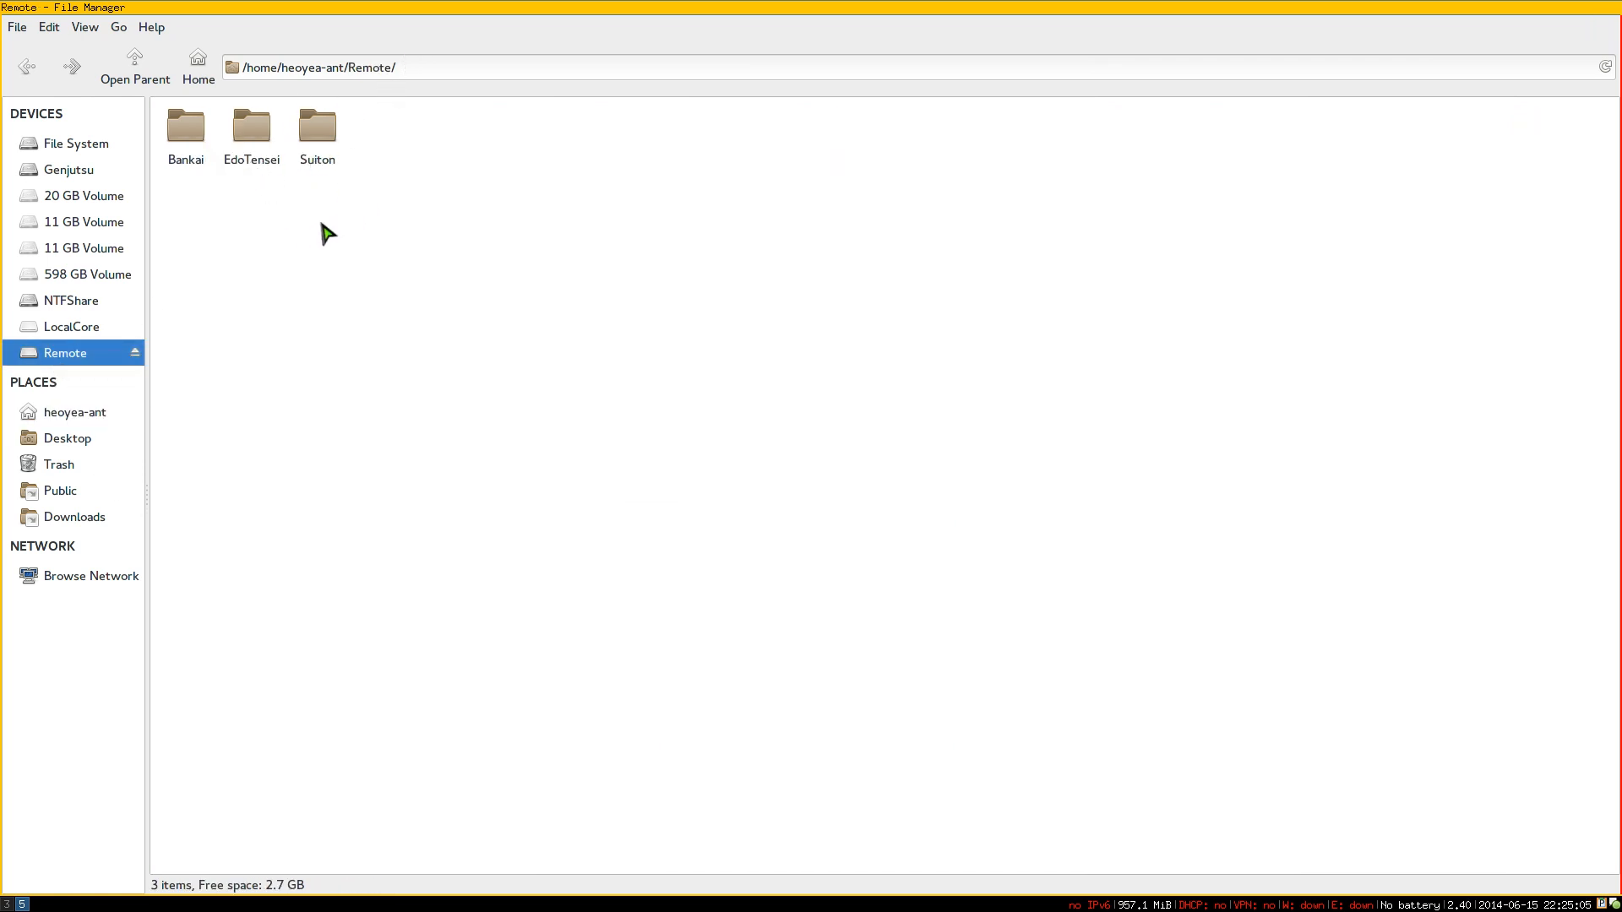
mouse_move(348, 219)
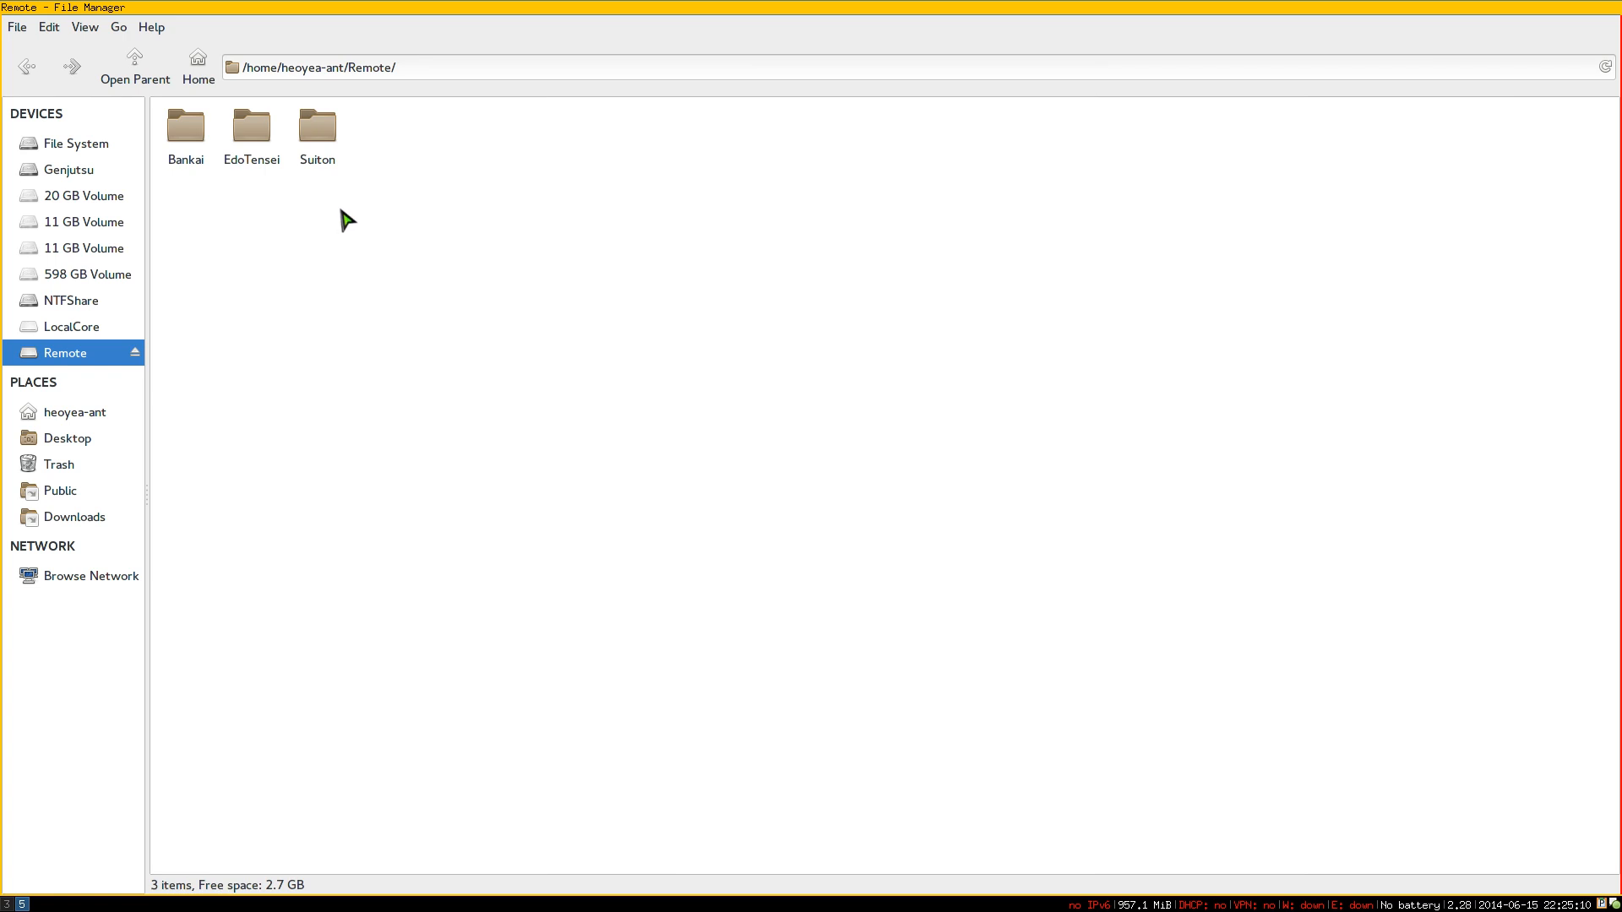
Open Bankai, look into Naruto Jap's episodes, and go back to Bankai
click(186, 128)
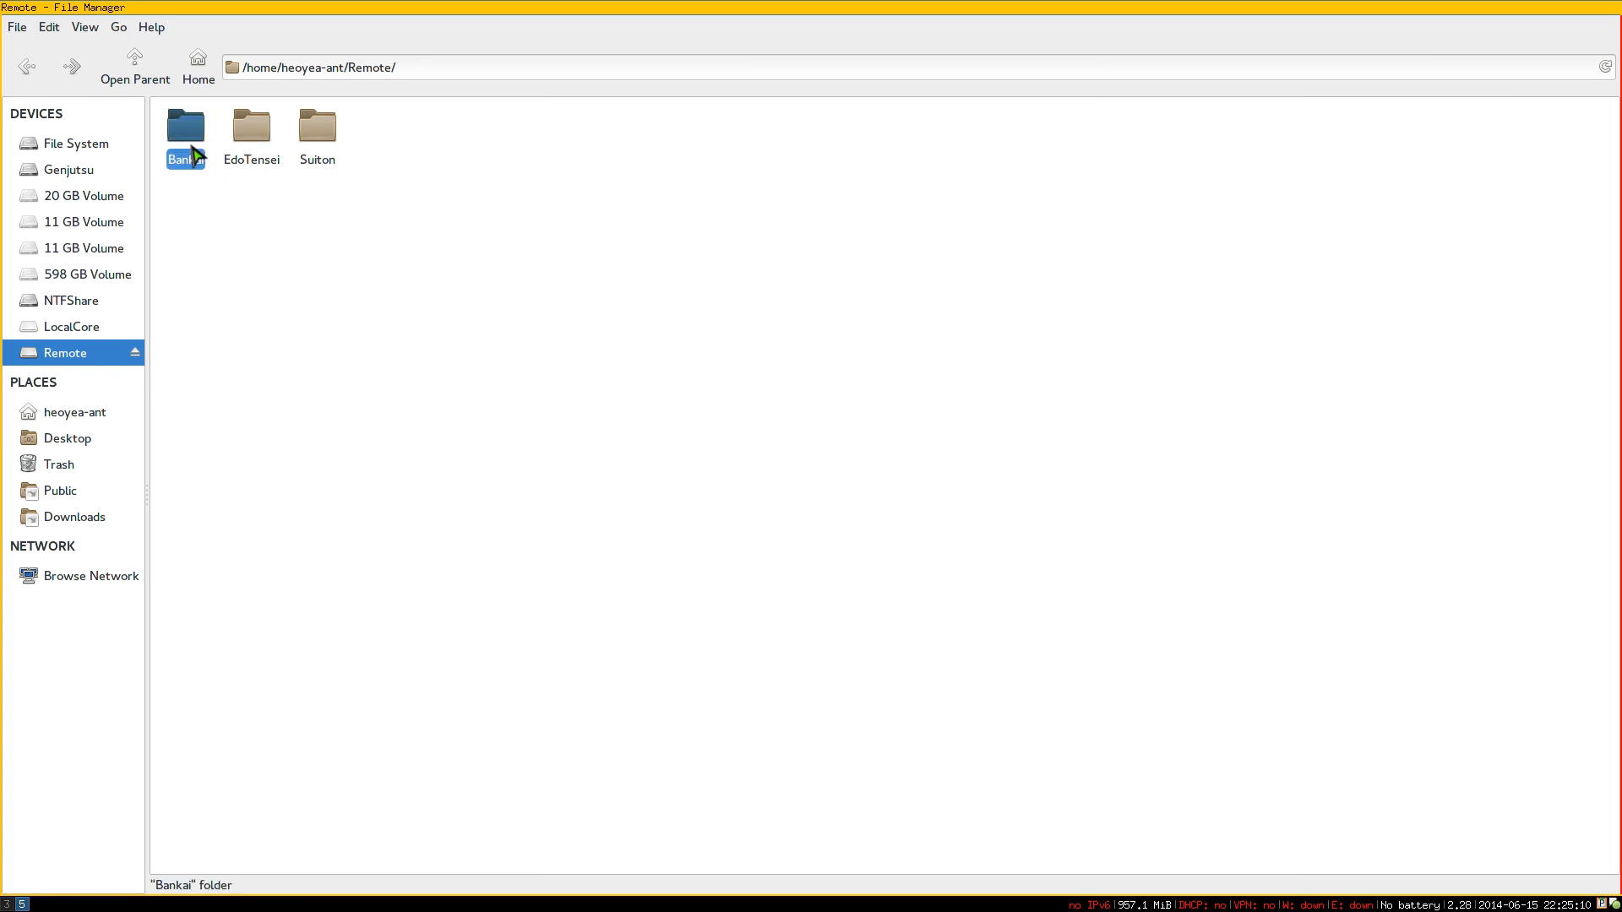
double_click(186, 126)
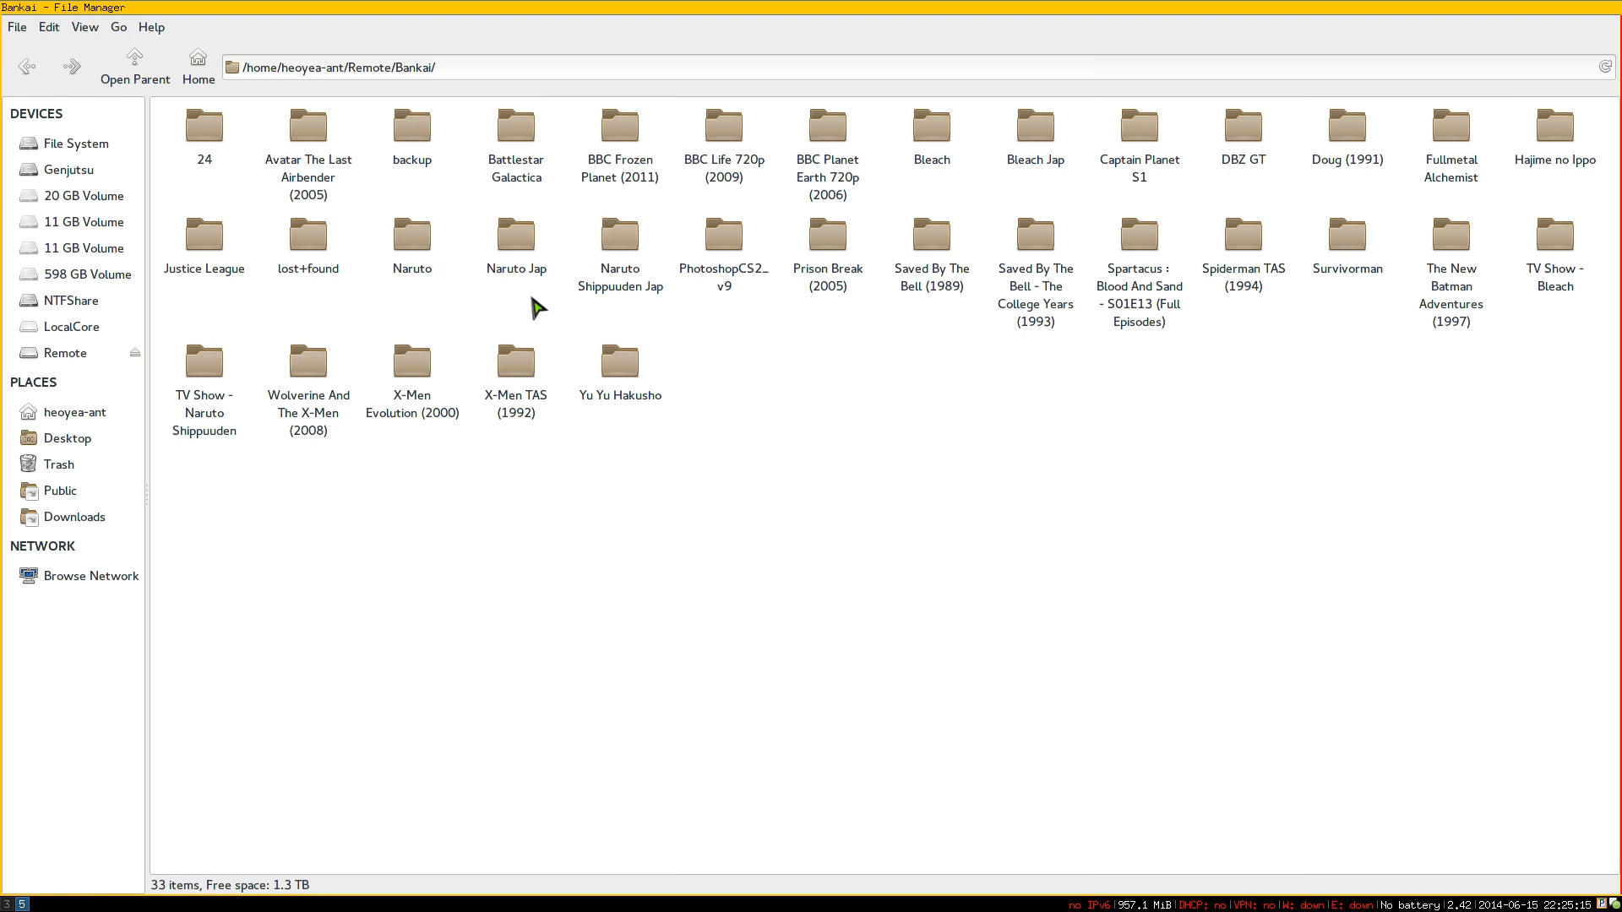
double_click(515, 233)
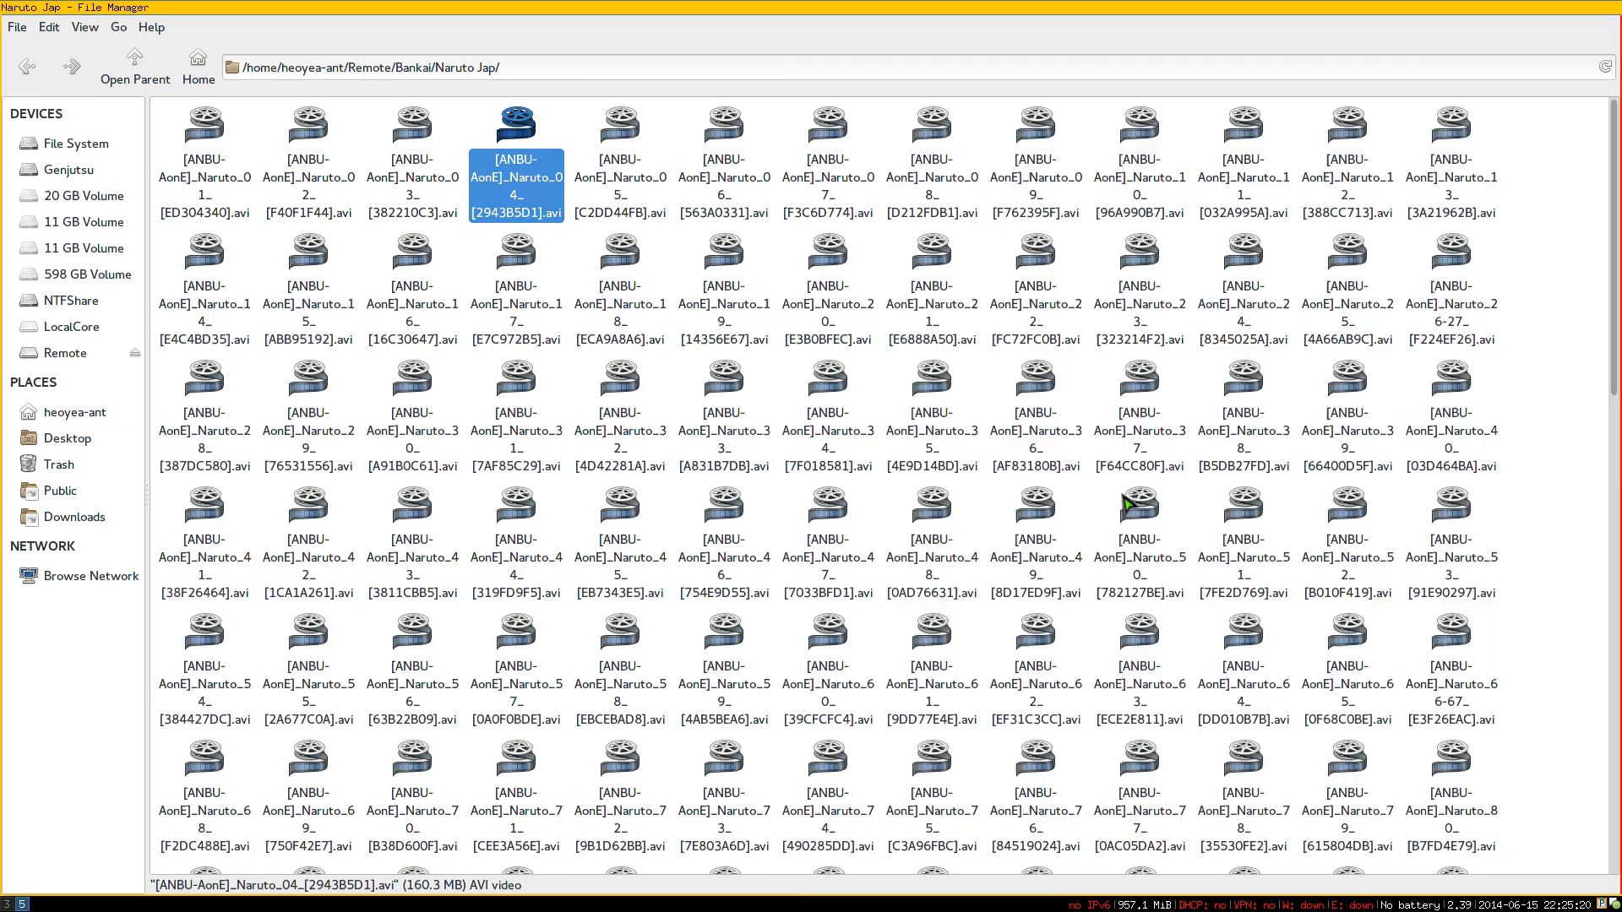
click(25, 65)
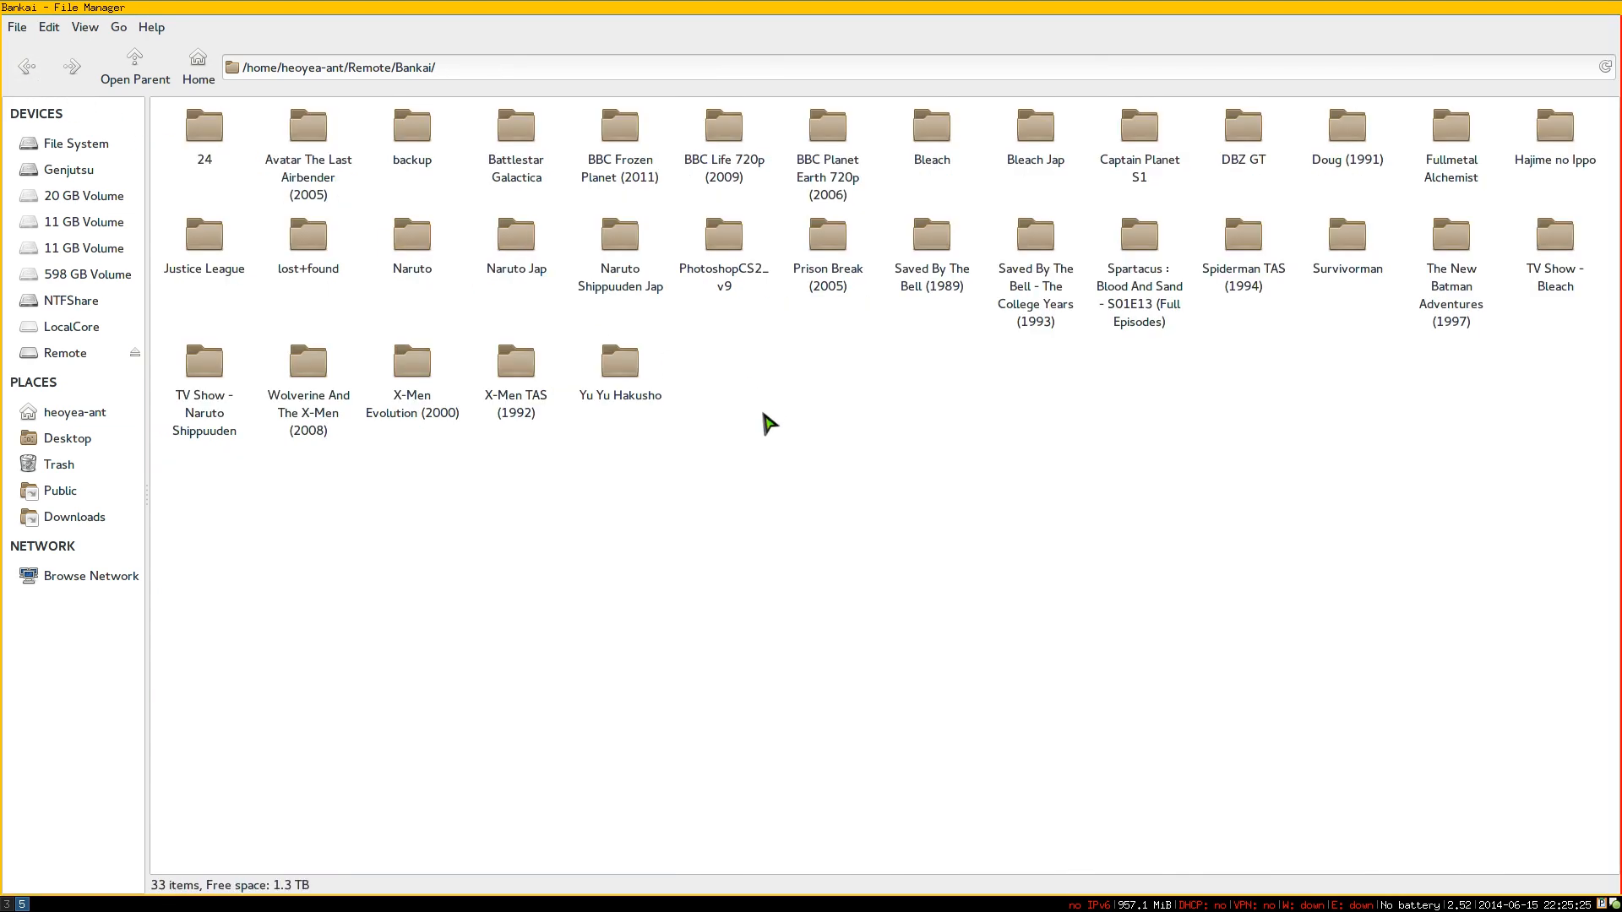
mouse_move(761, 434)
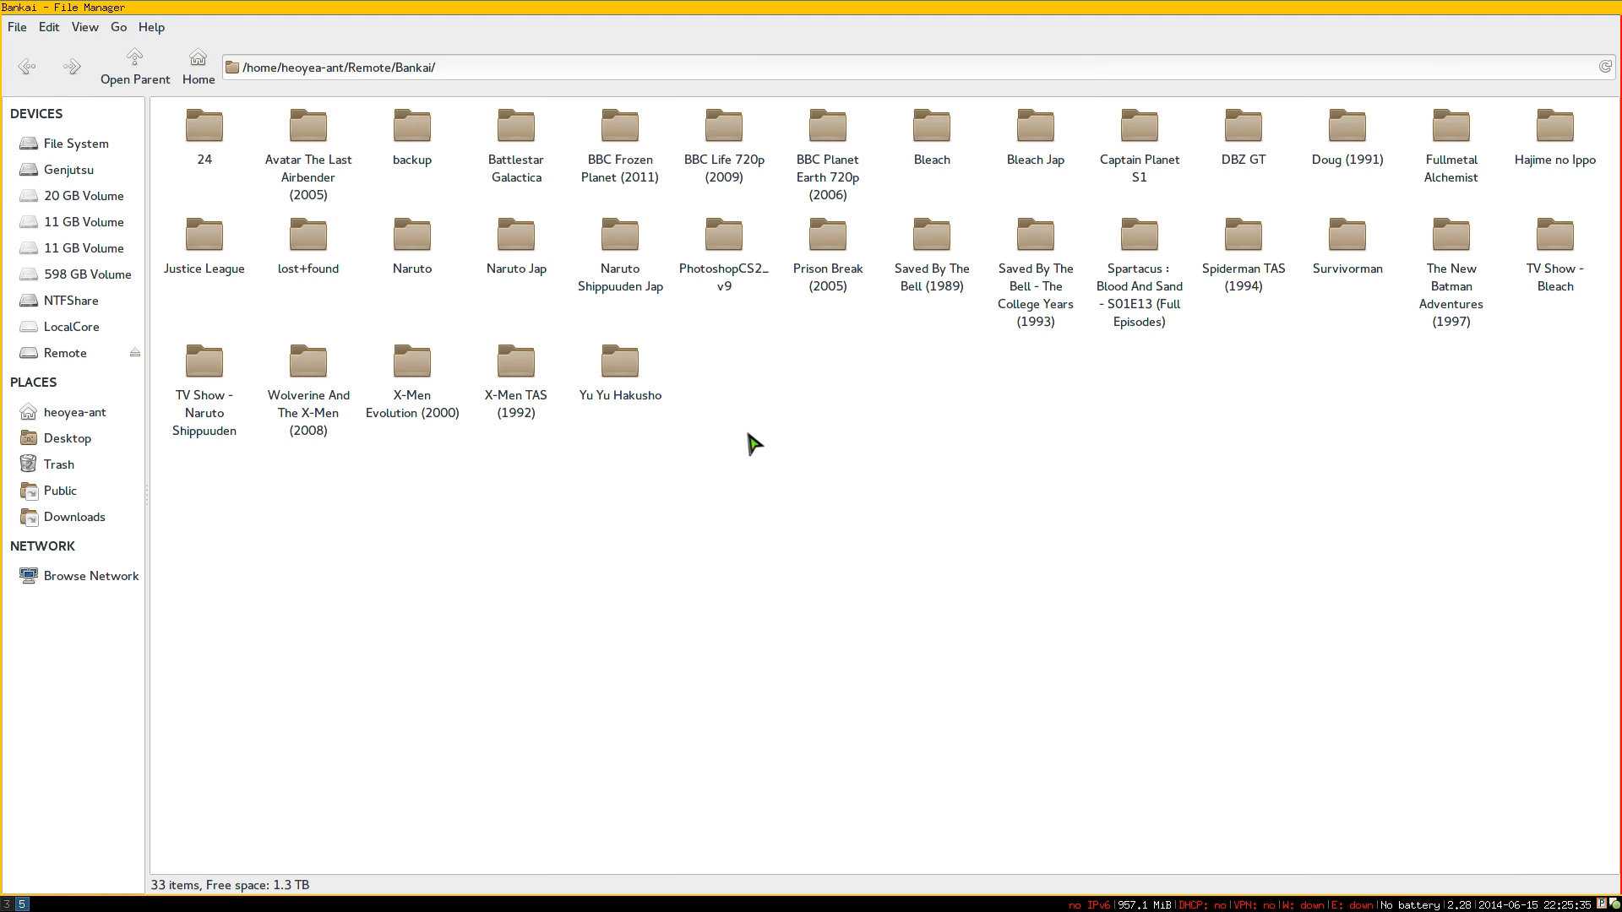
mouse_move(500, 514)
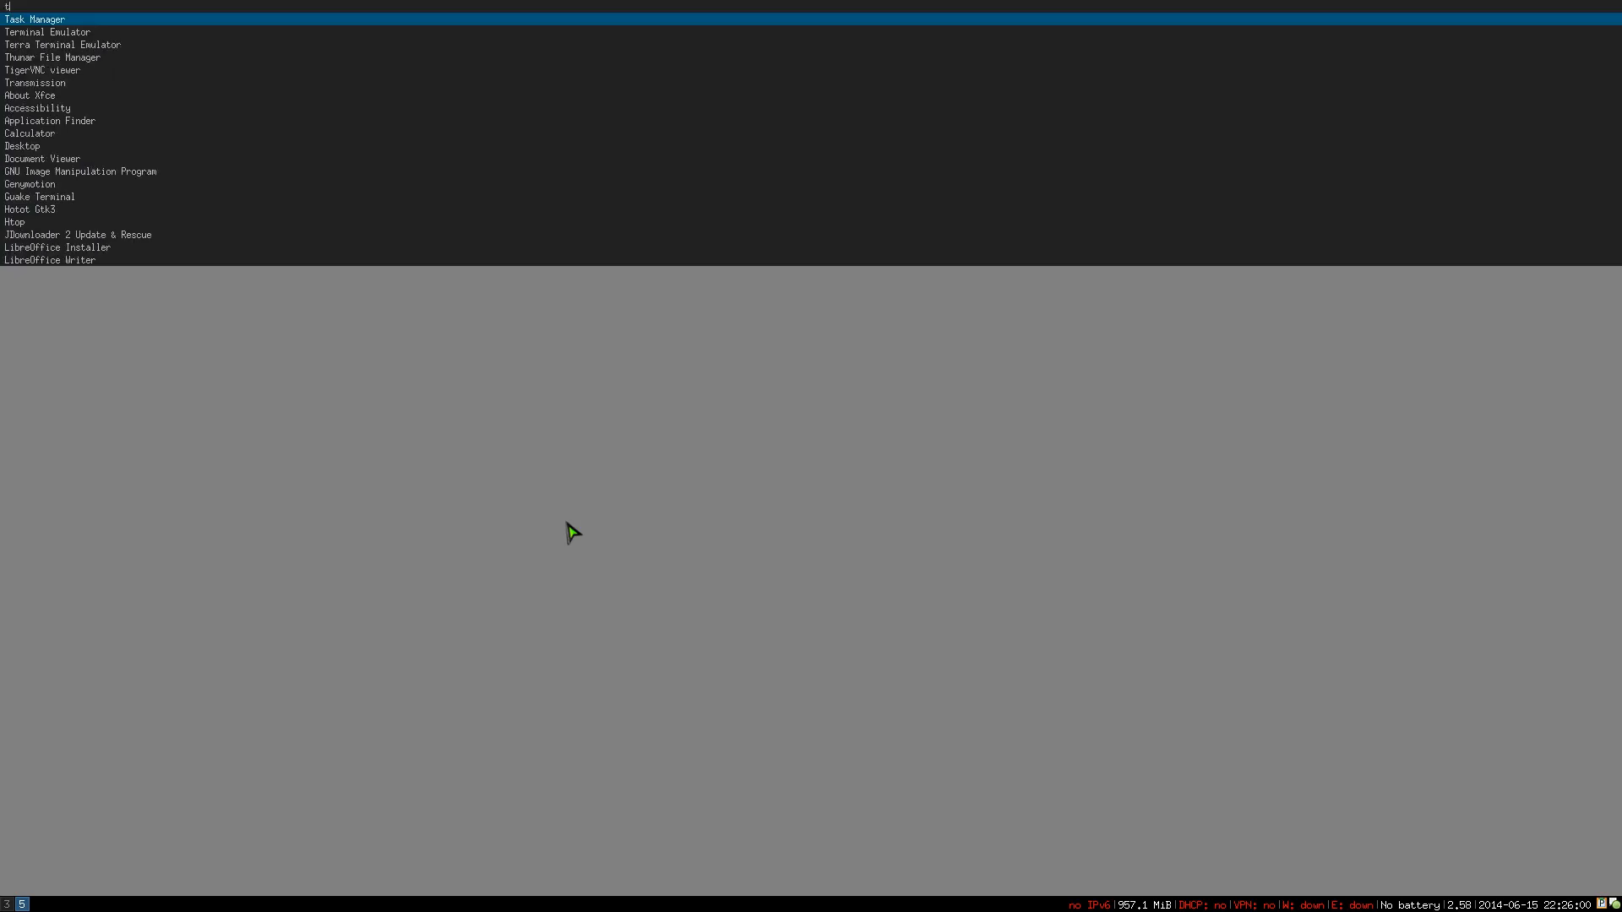
In a new Thunar window open Remote, attempt to eject it, and dismiss the permission-denied error
click(45, 57)
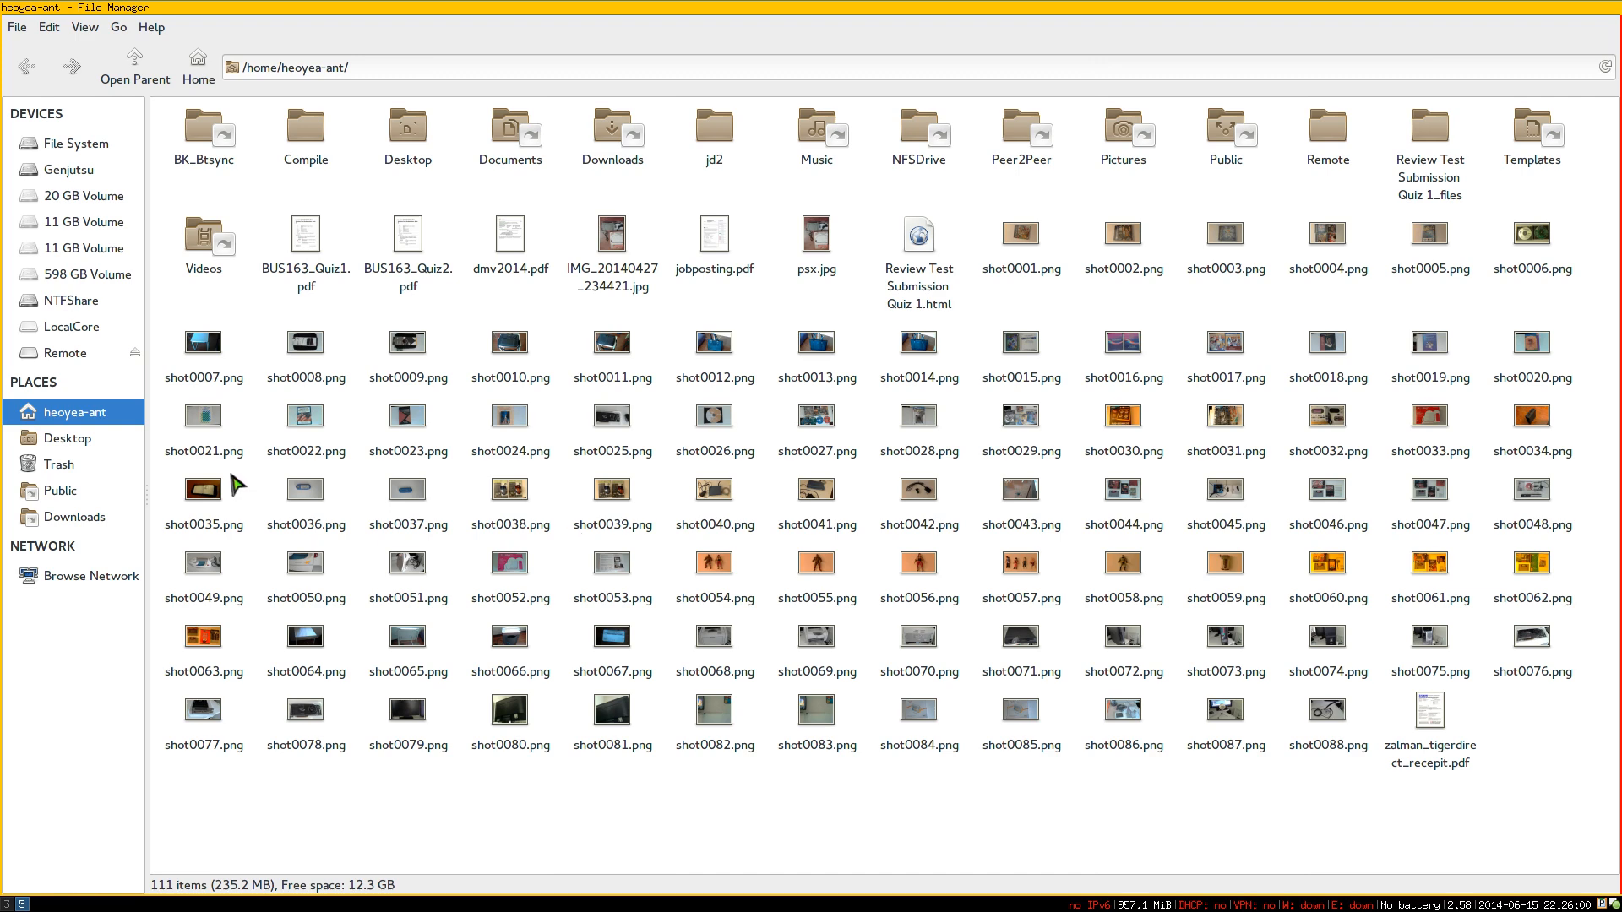
click(64, 354)
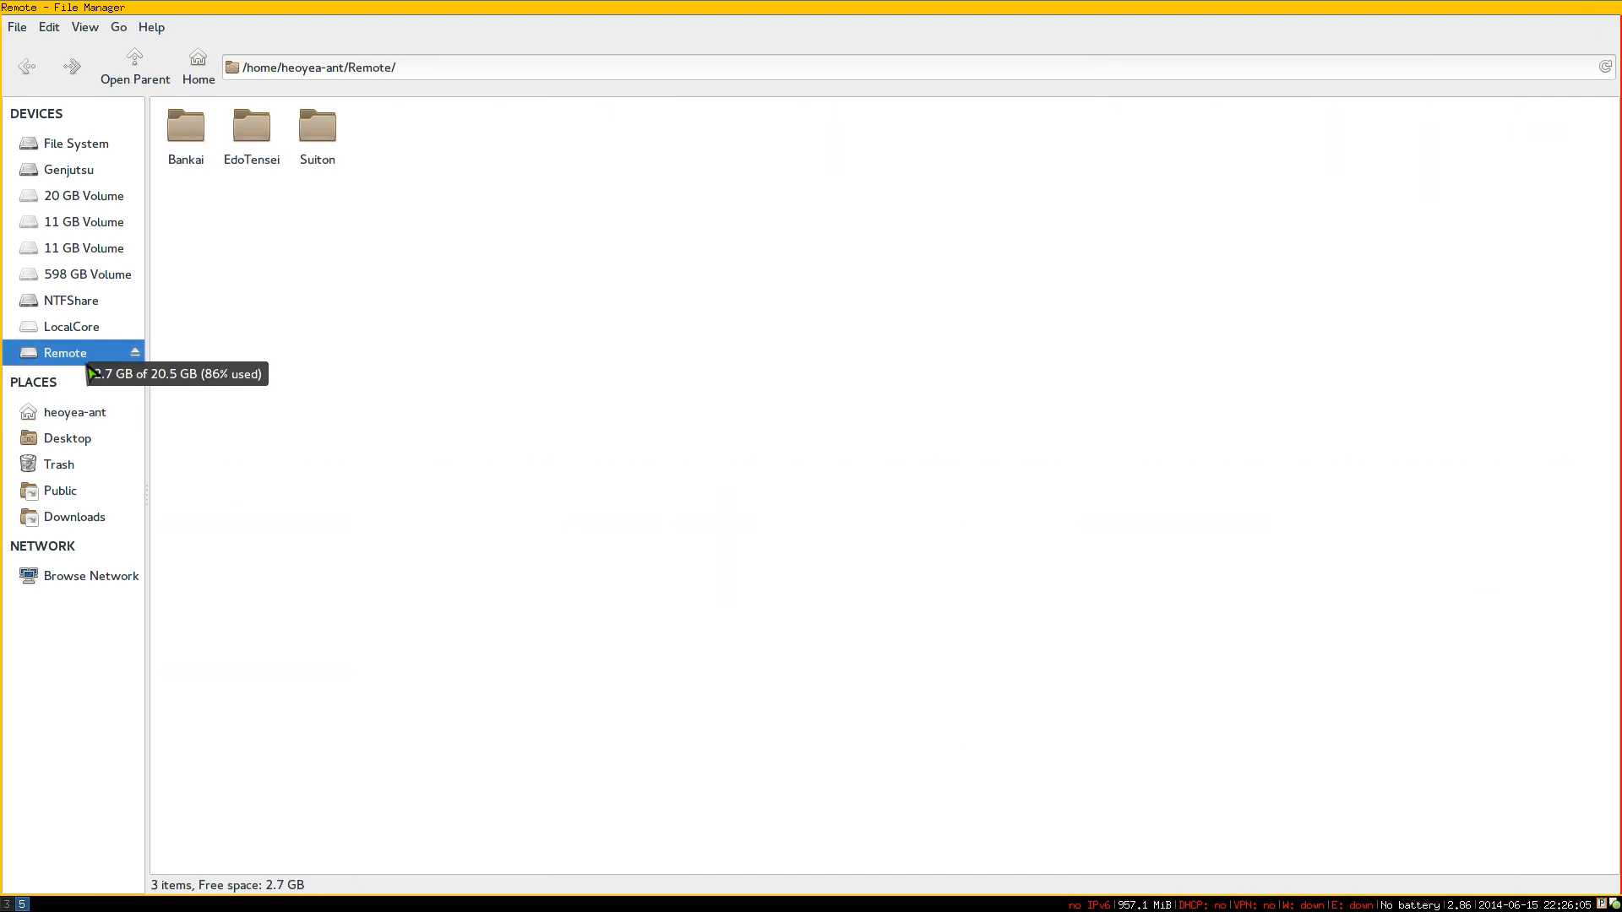
mouse_move(135, 458)
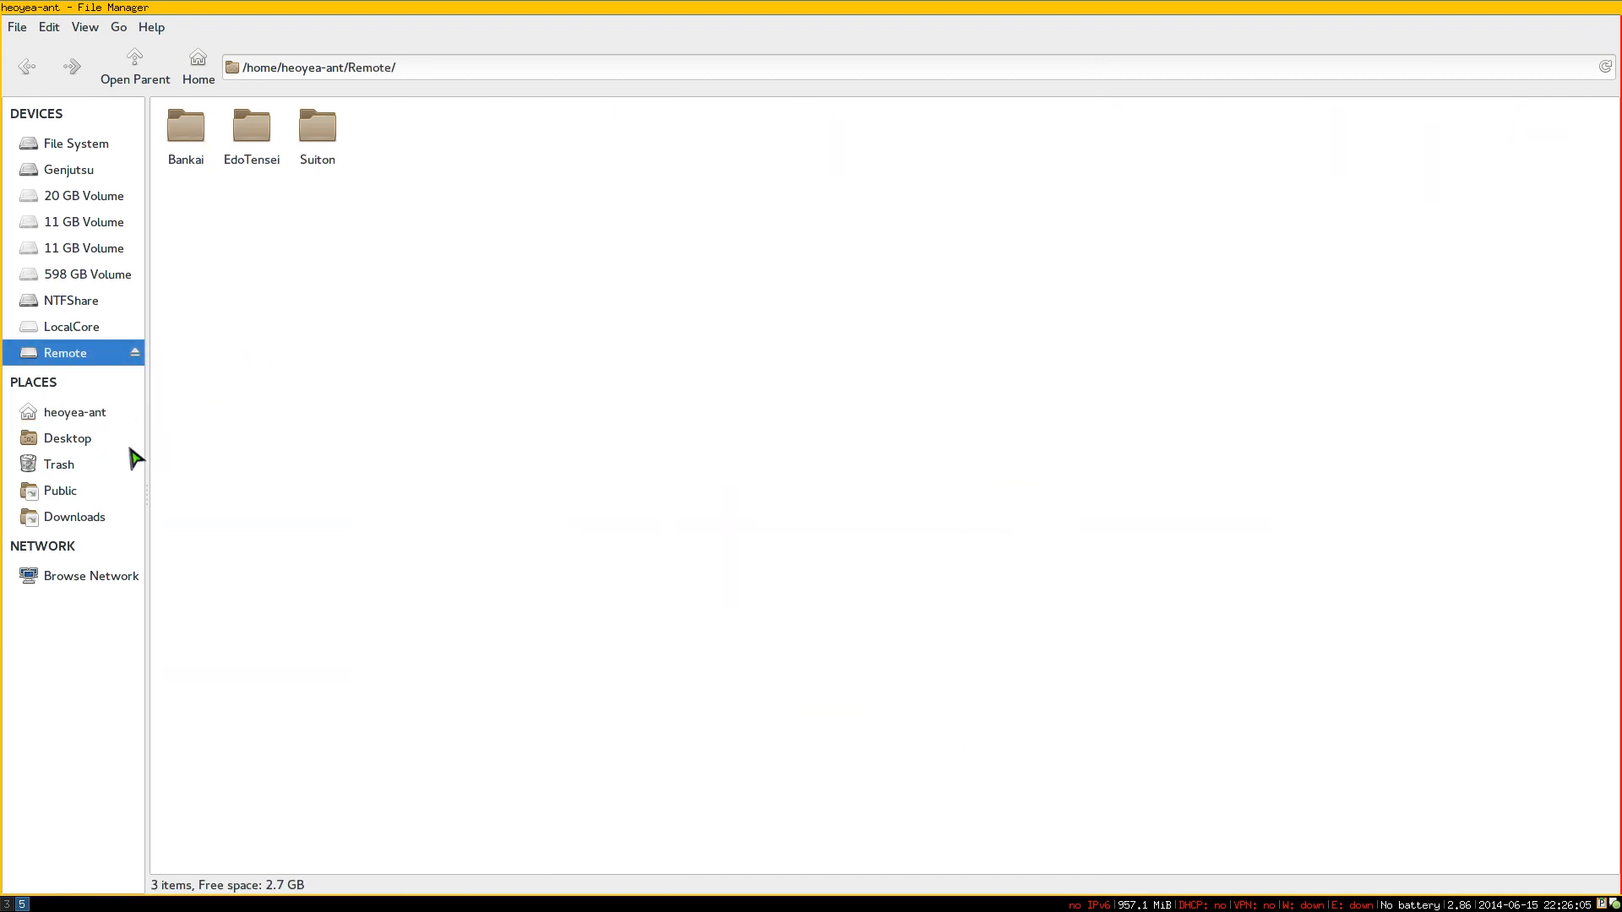
click(135, 353)
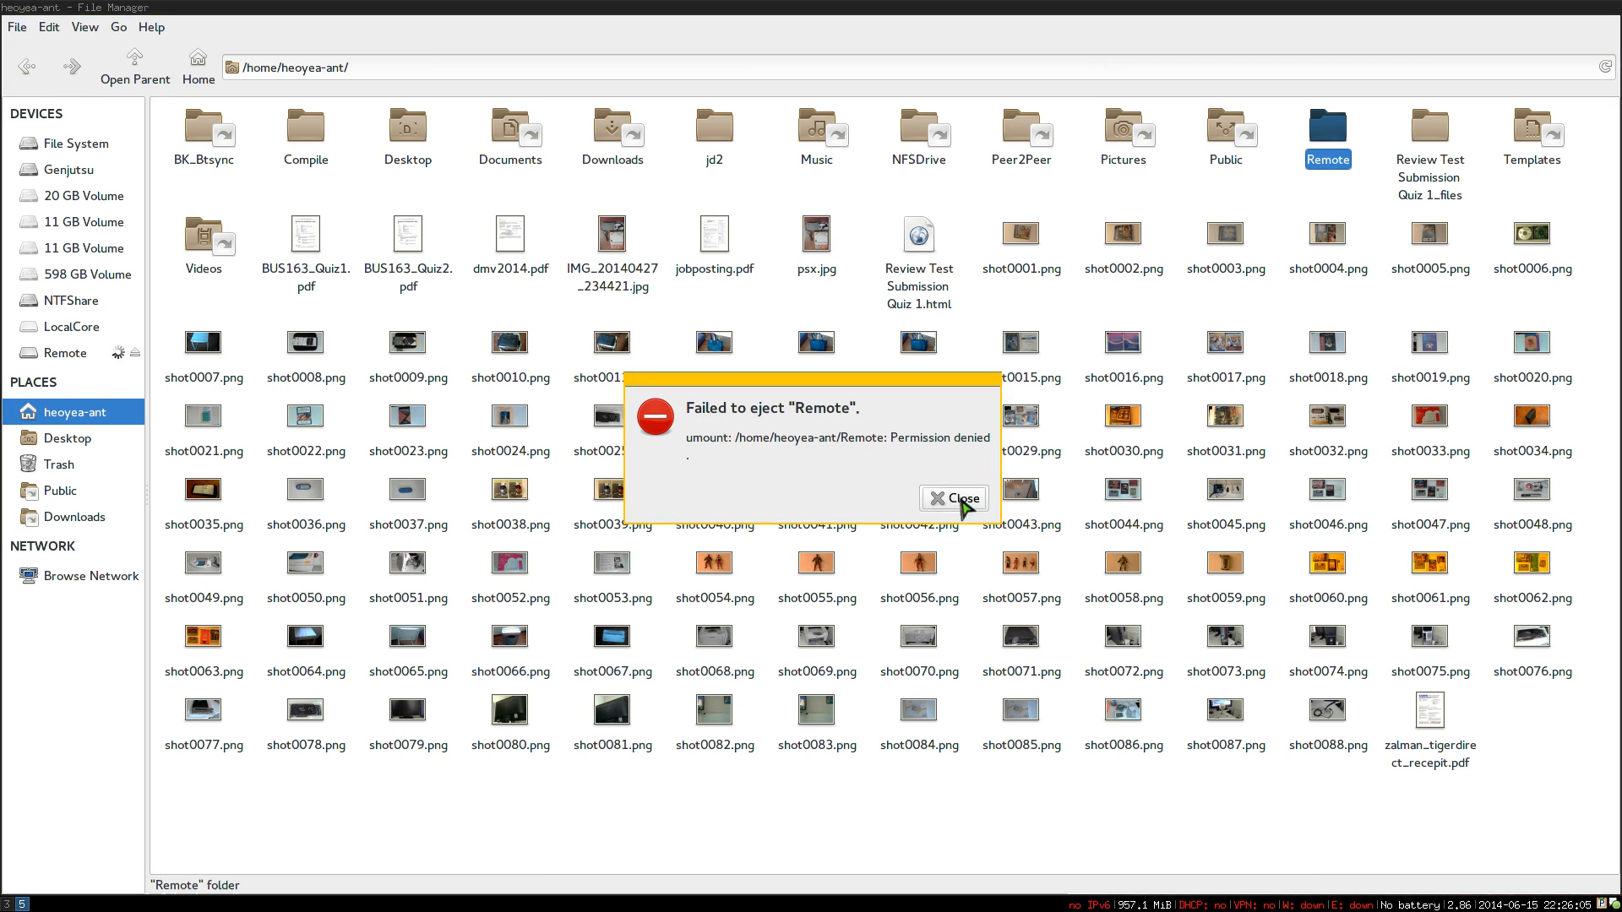
click(951, 497)
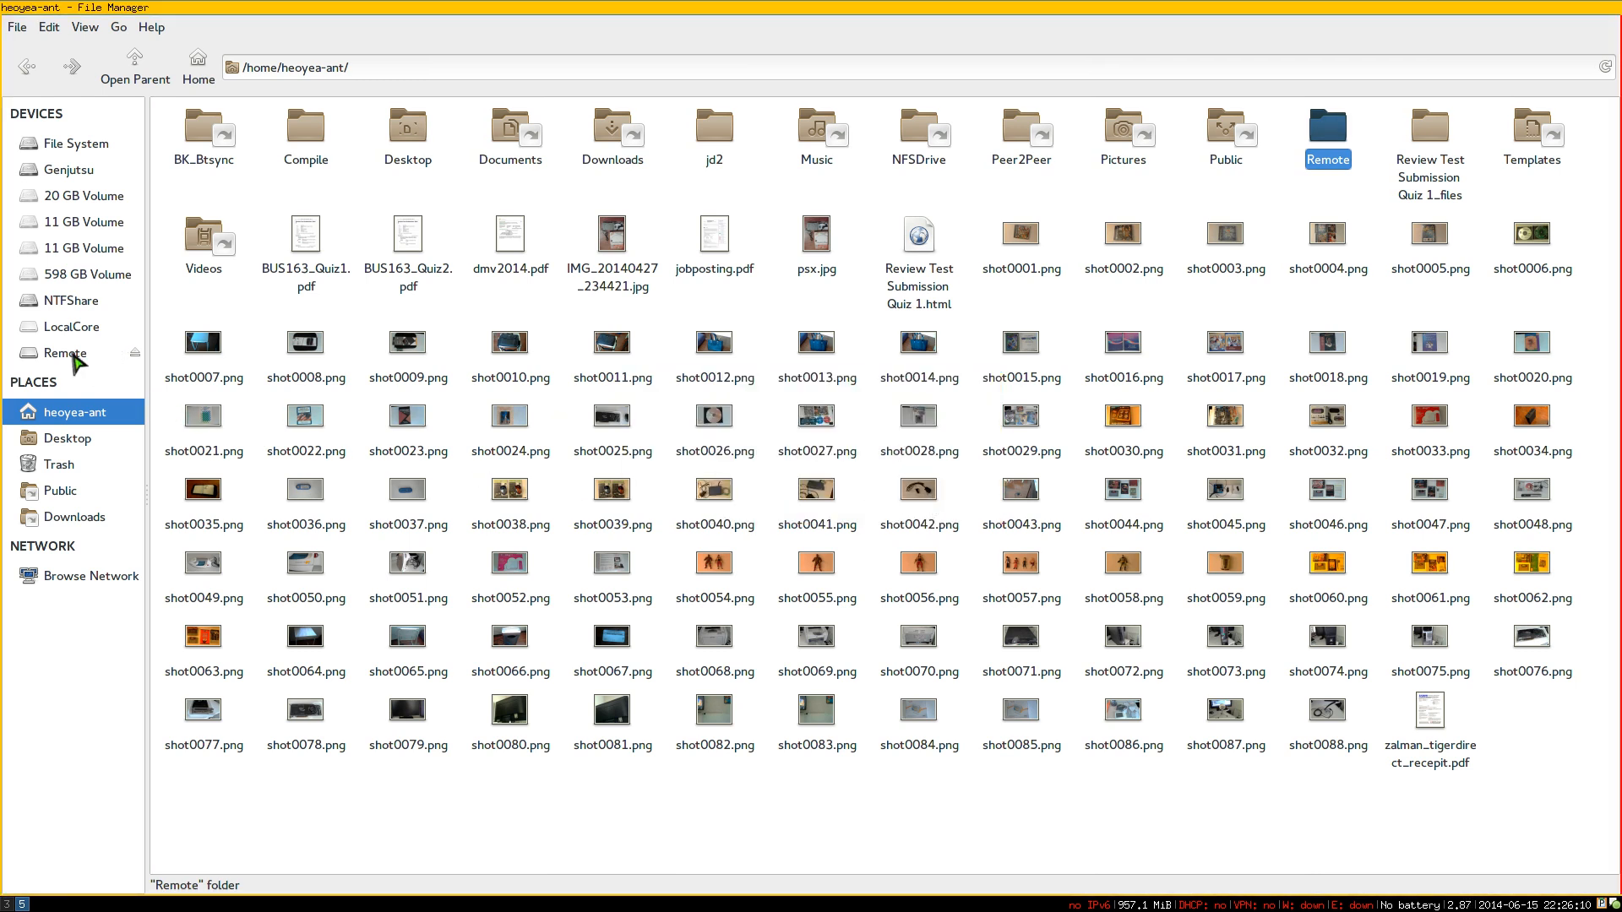
double_click(1328, 132)
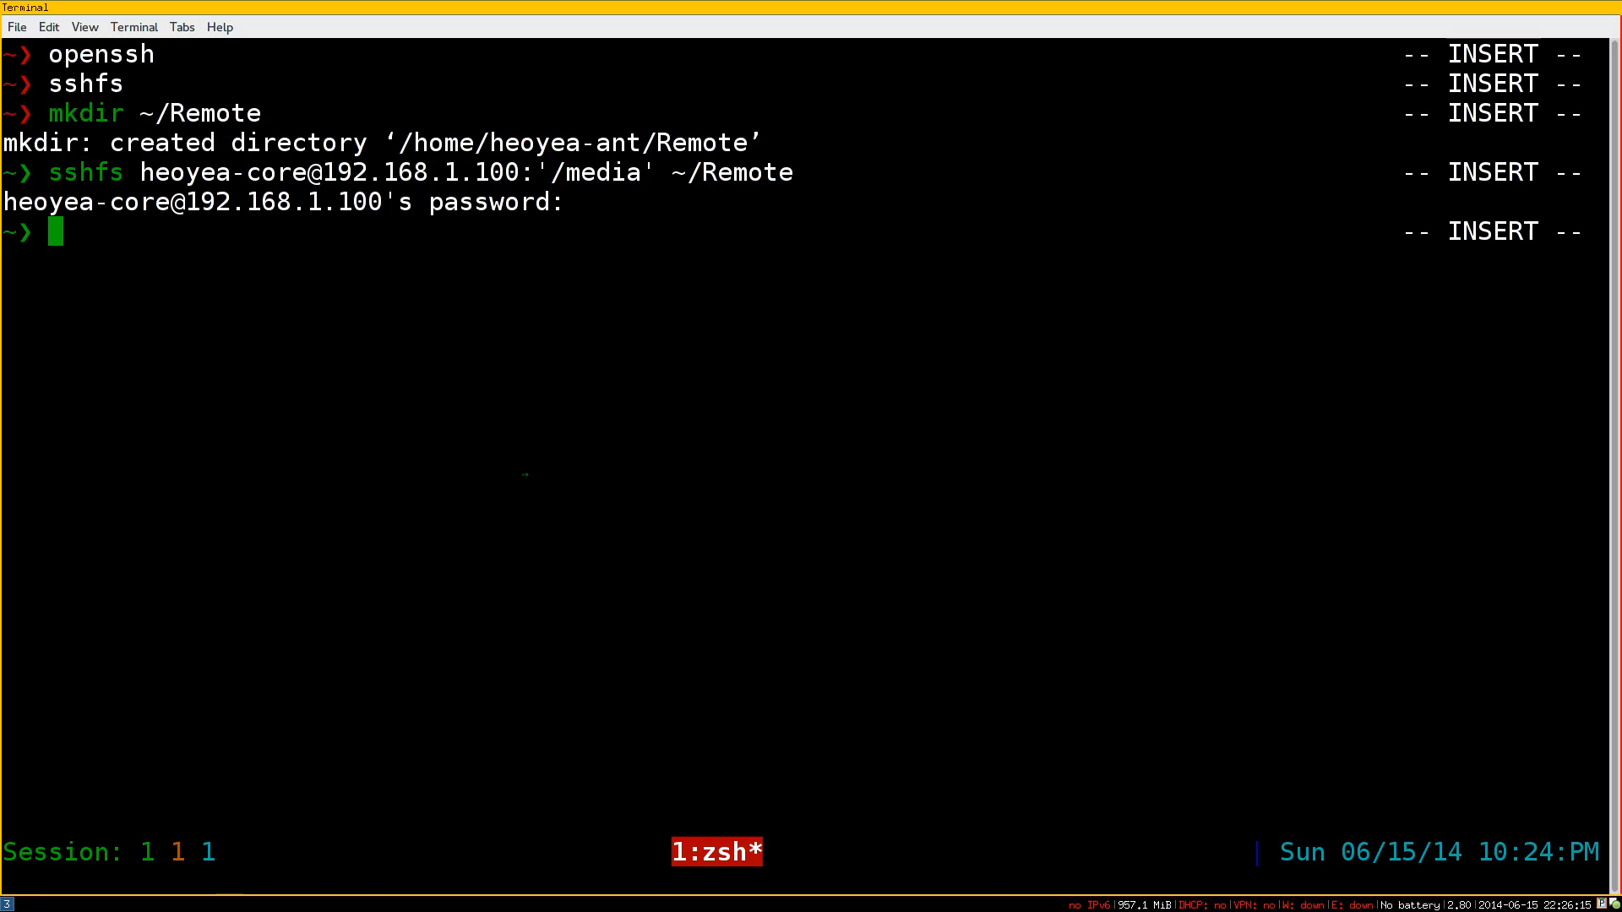
mouse_move(529, 476)
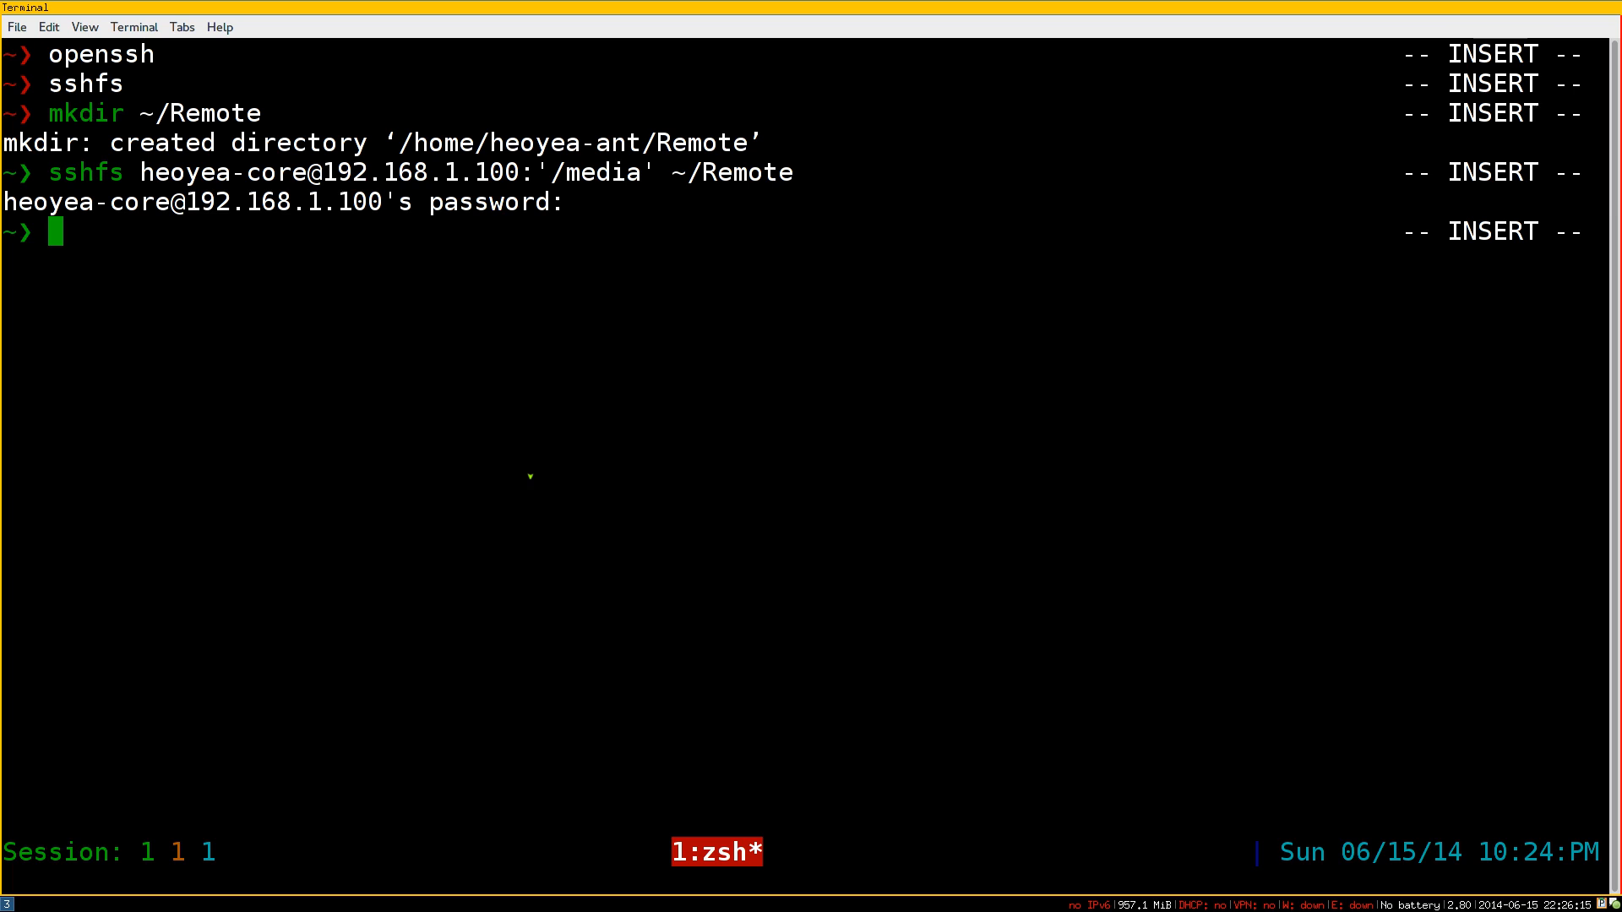
Run fusermount -u ~/Remote to unmount the sshfs share
text(fuser)
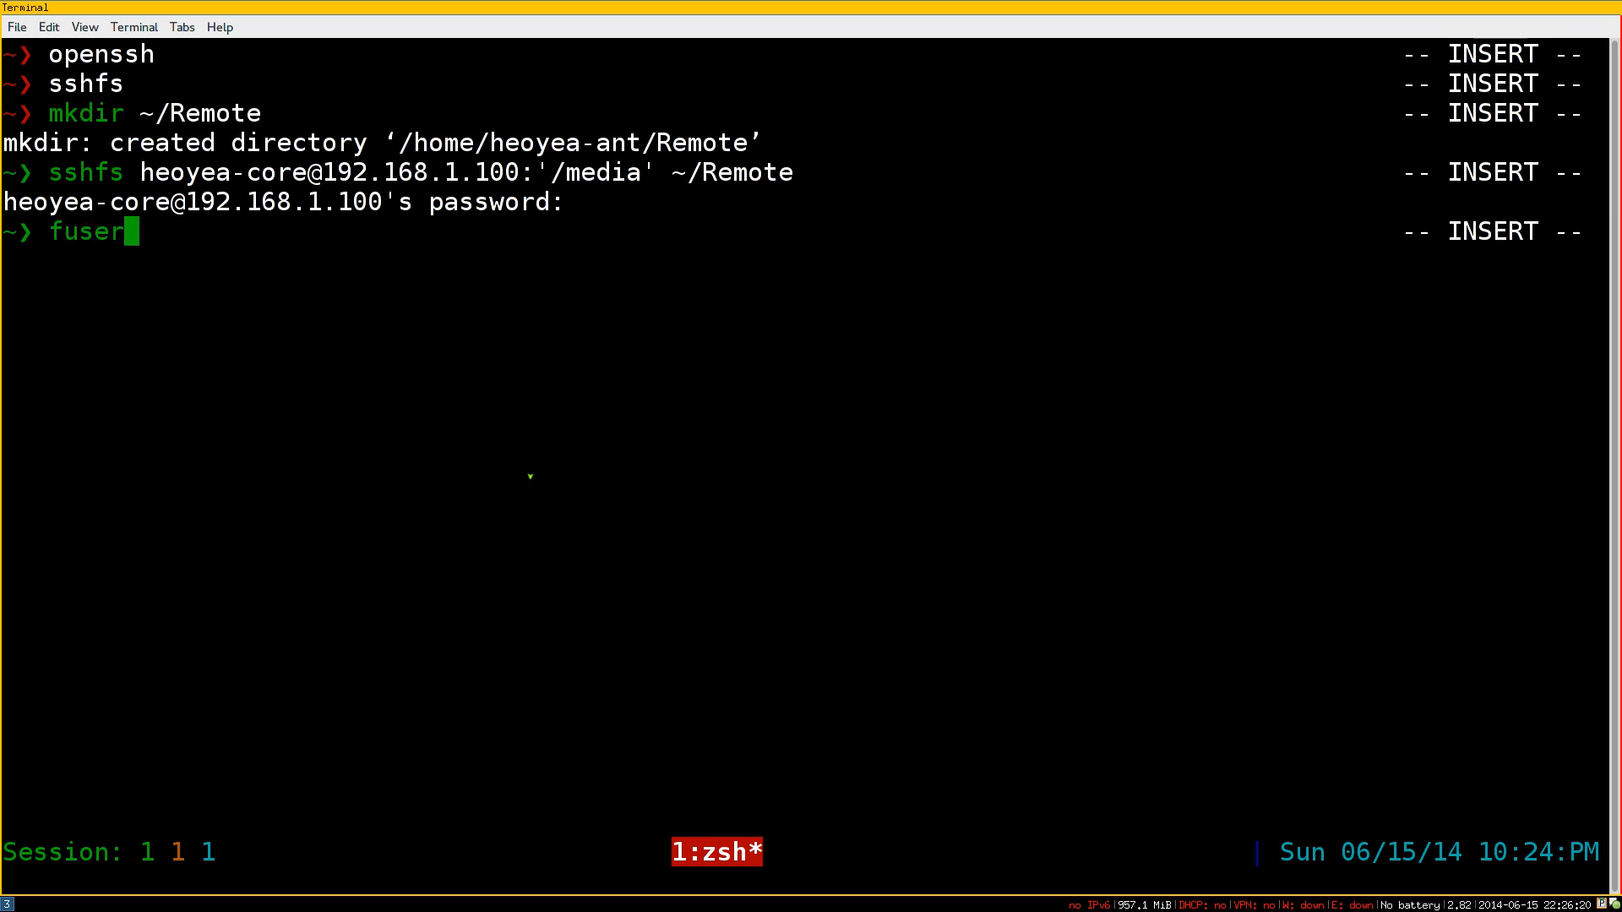
text(mo)
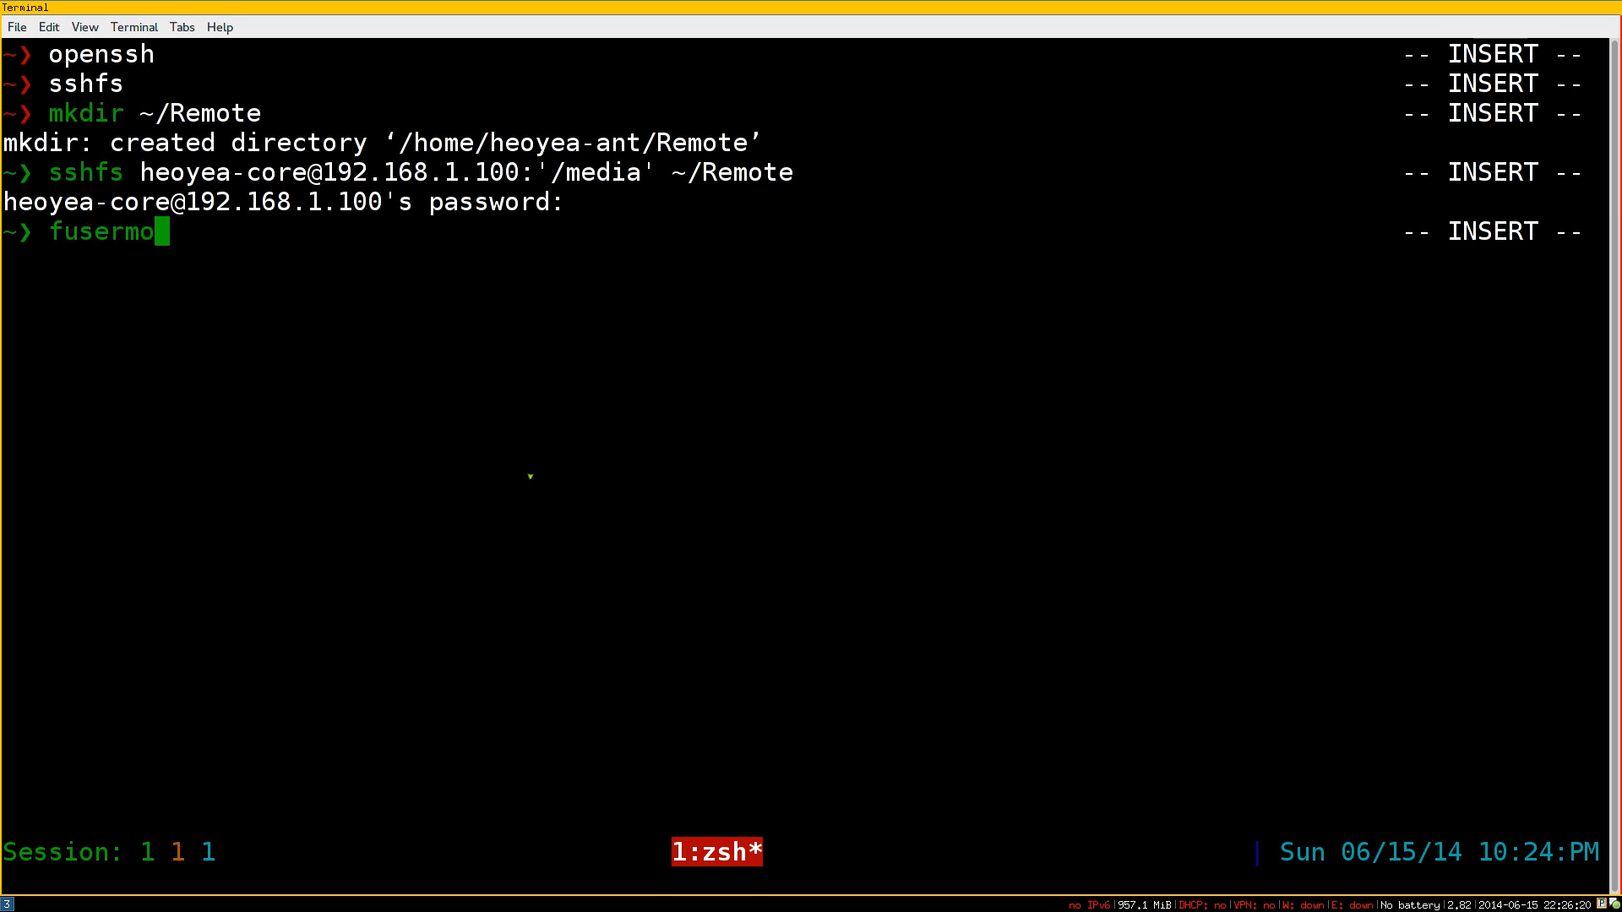
text(unt -u)
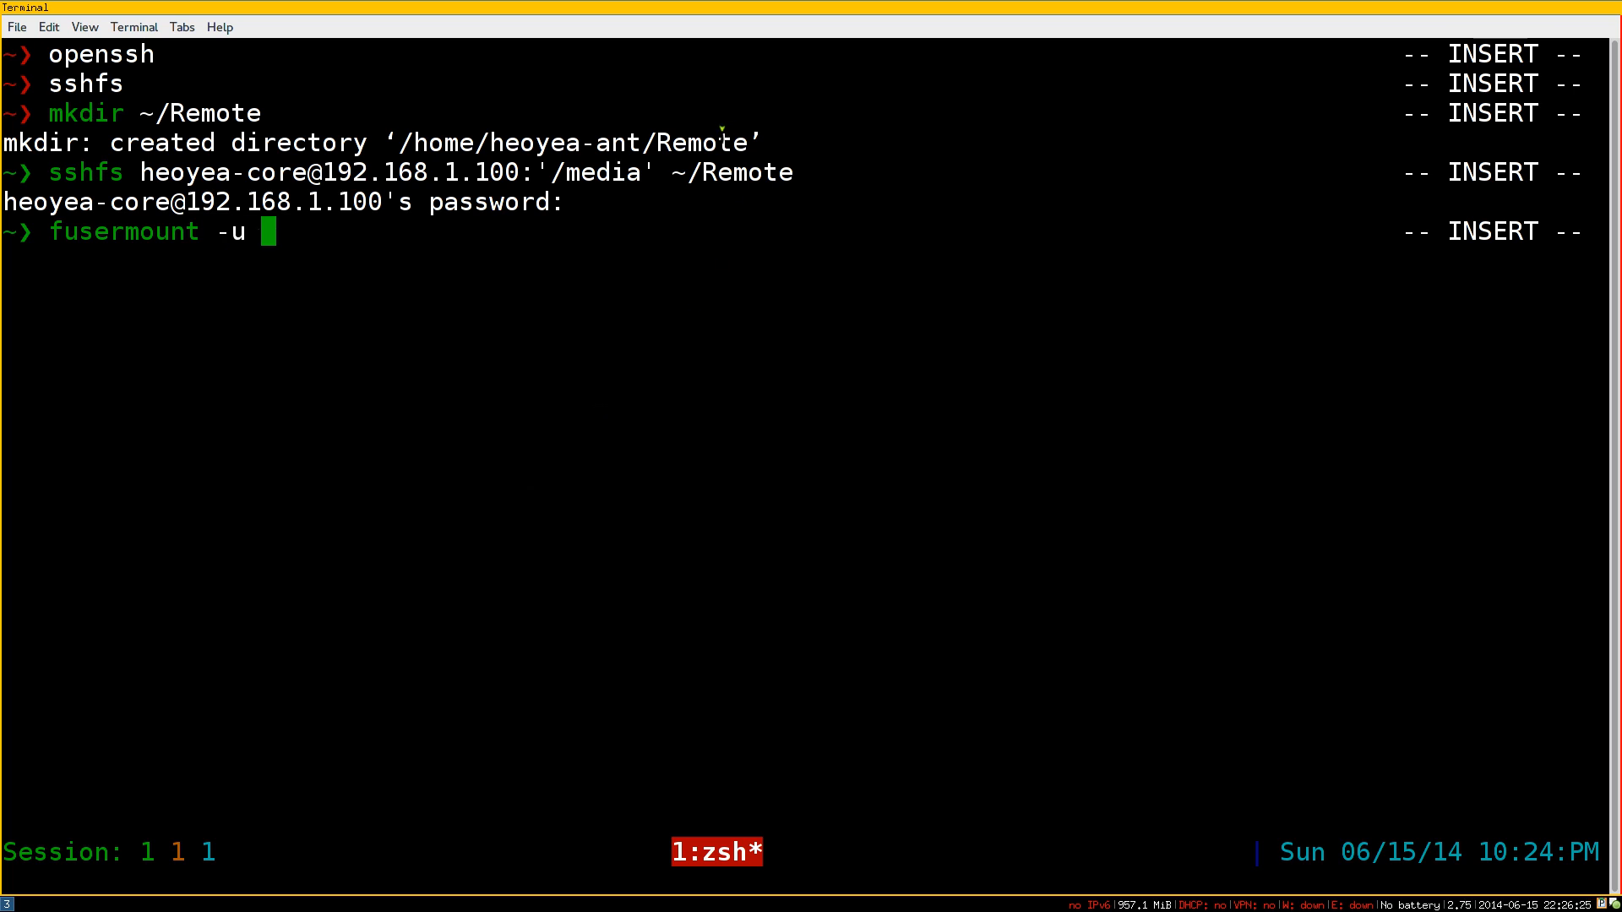
double_click(731, 172)
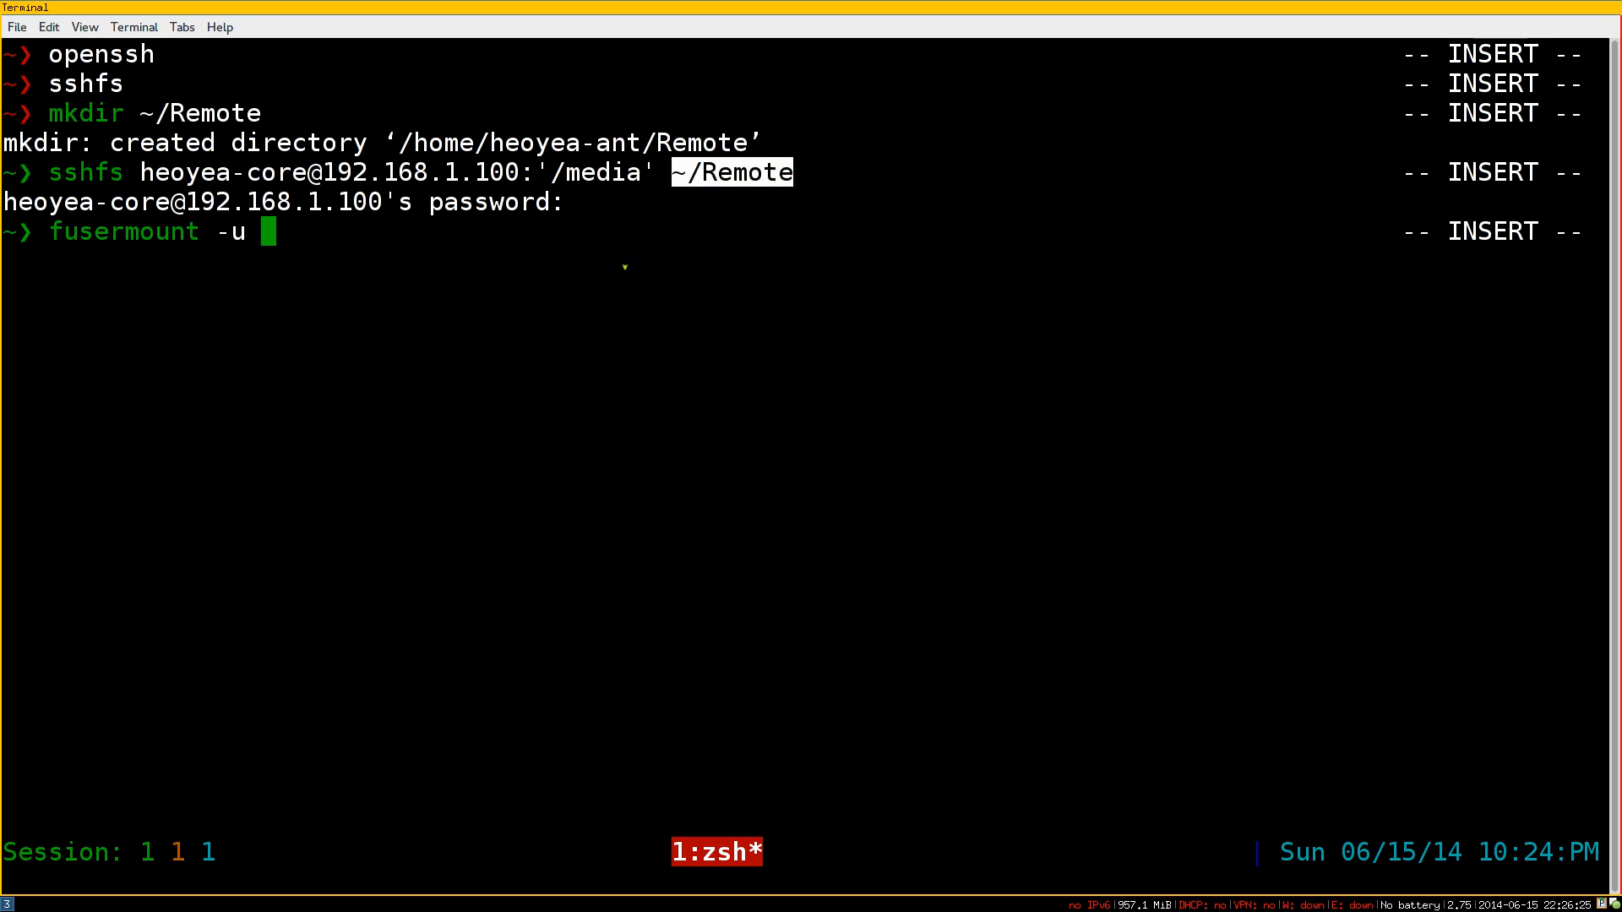
text(~/Remote)
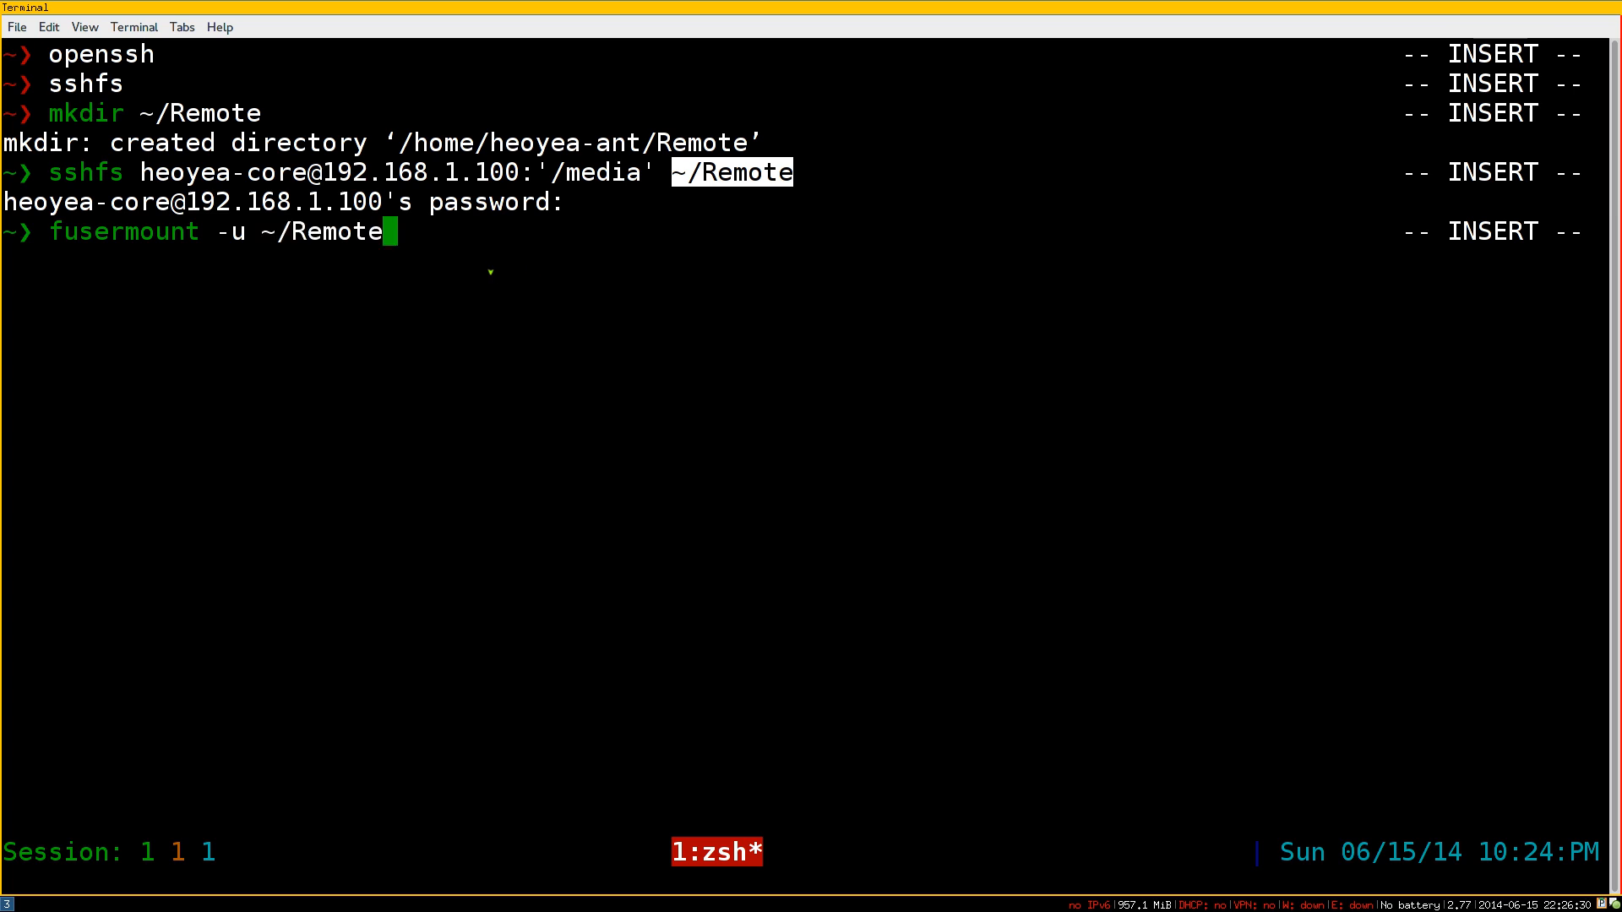
key(Return)
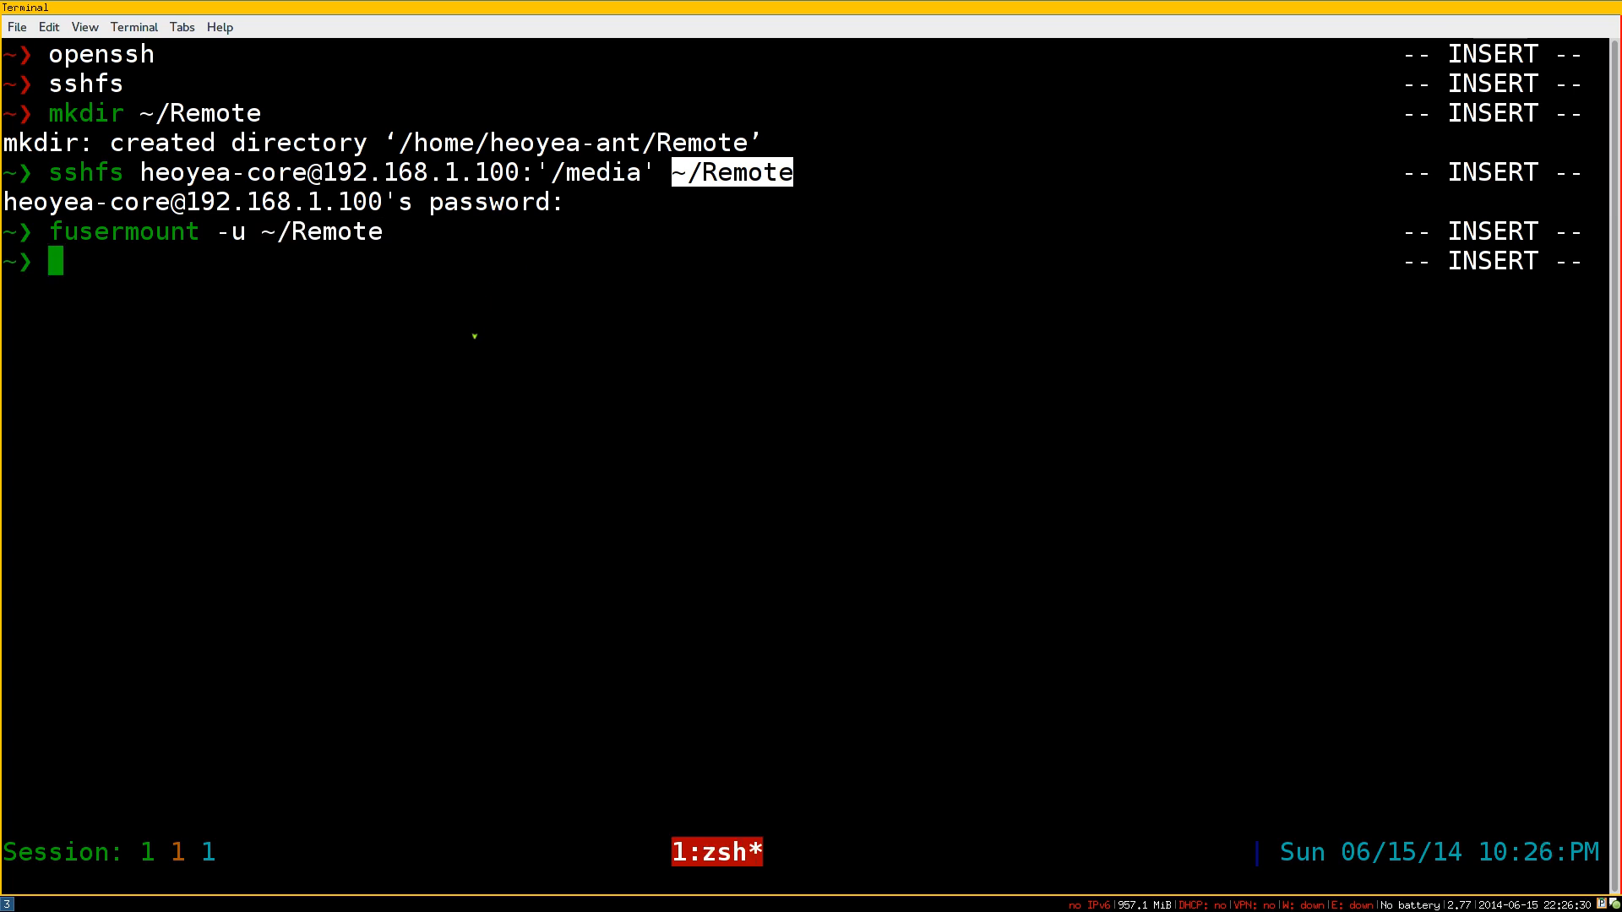
mouse_move(197, 757)
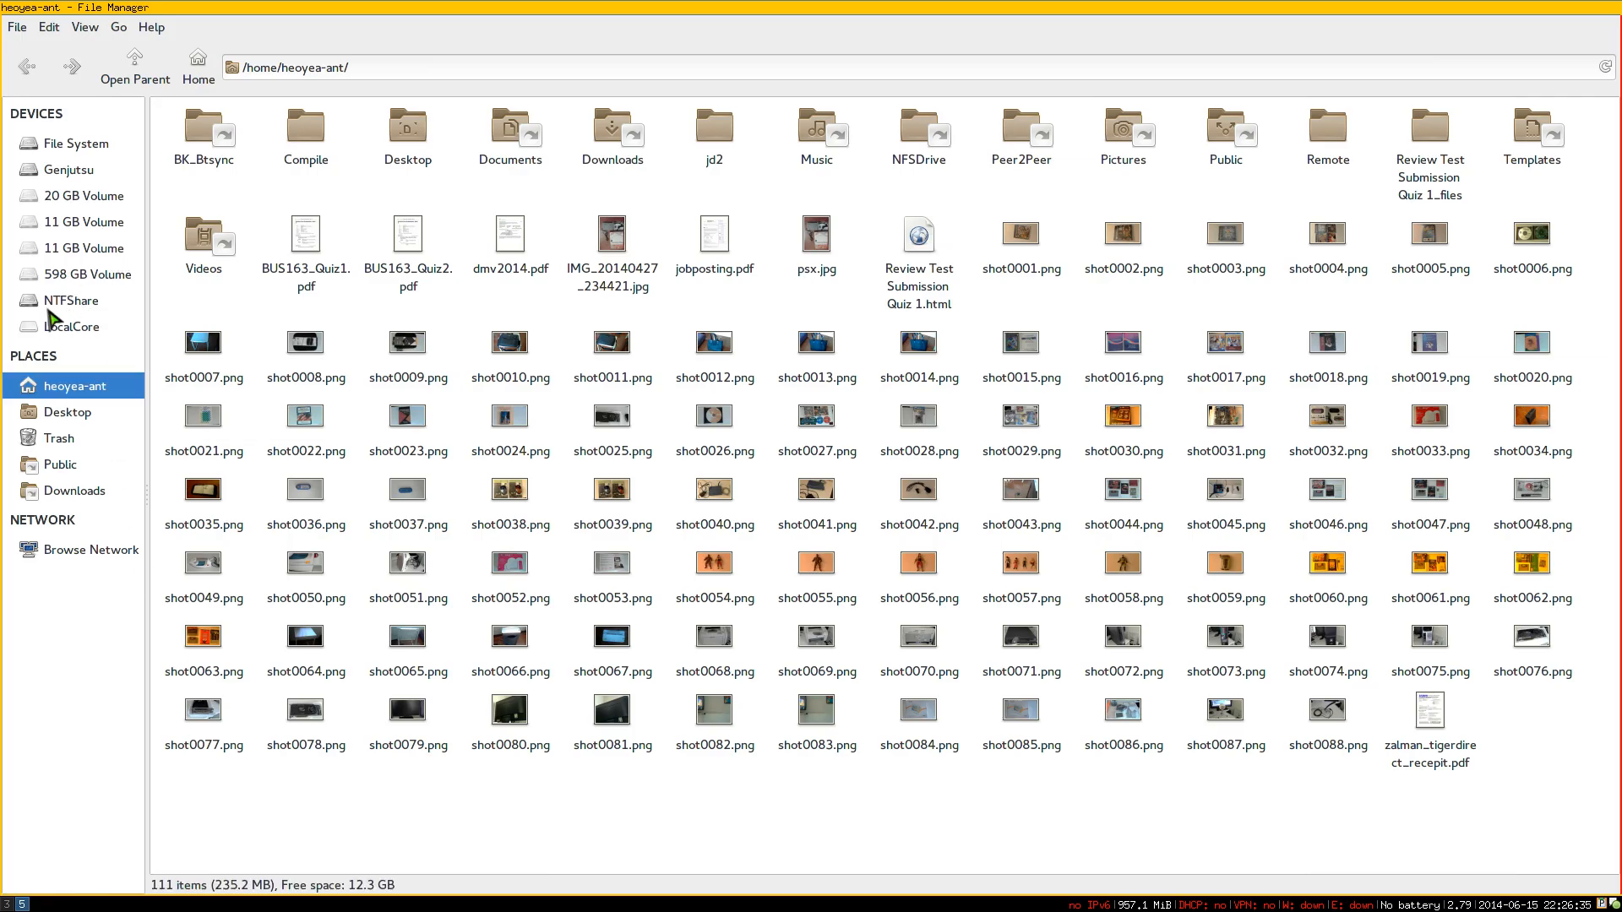
mouse_move(59, 356)
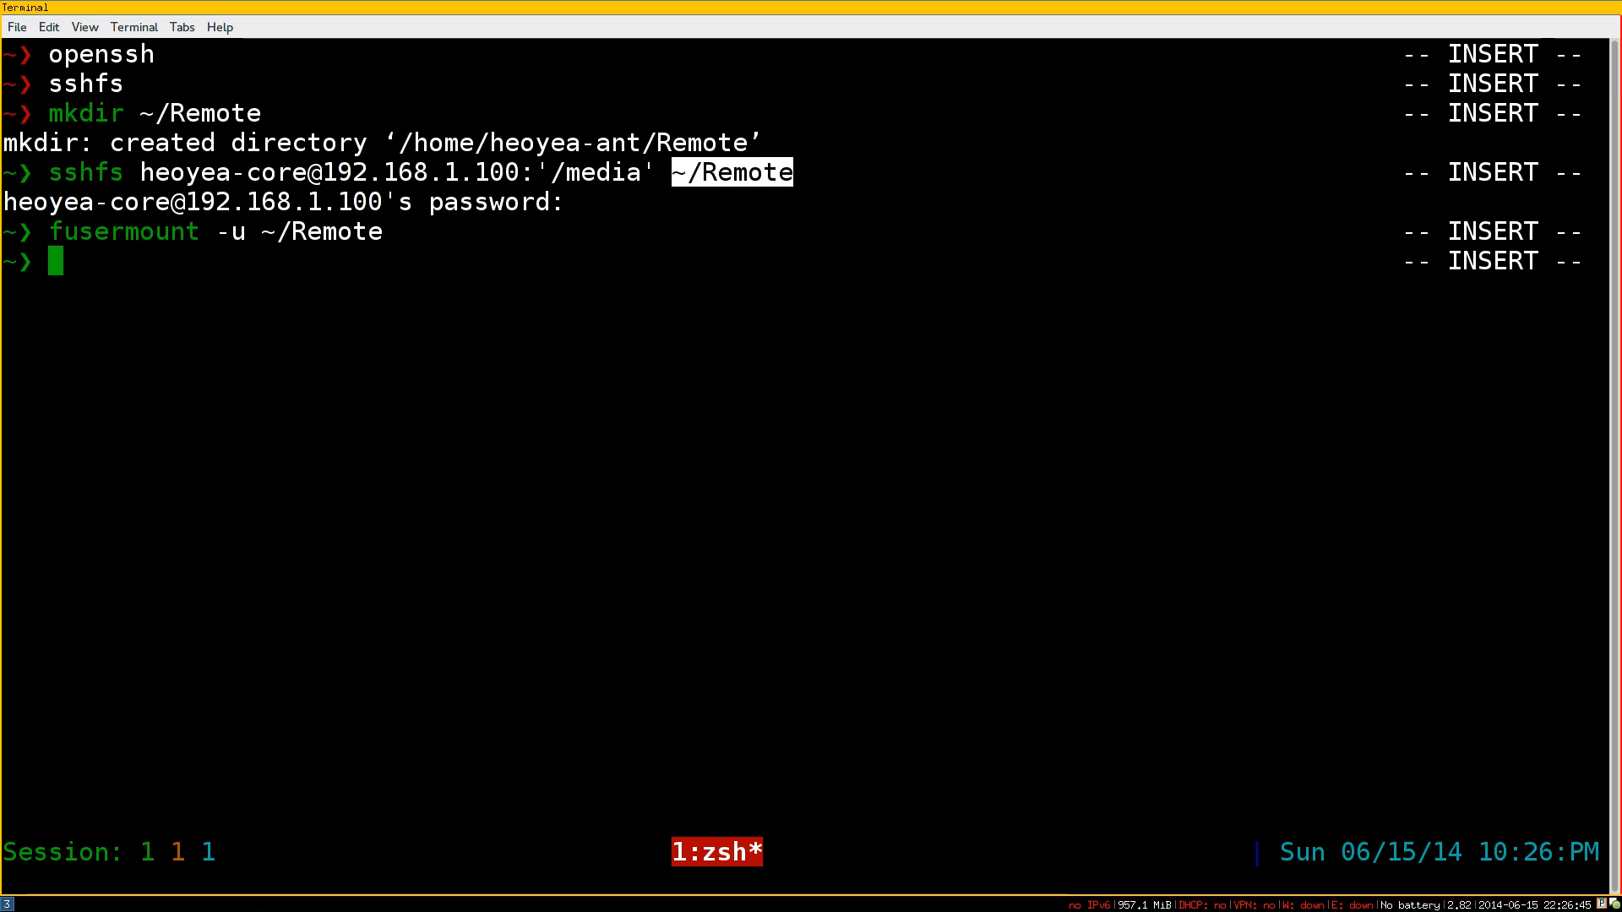
mouse_move(446, 452)
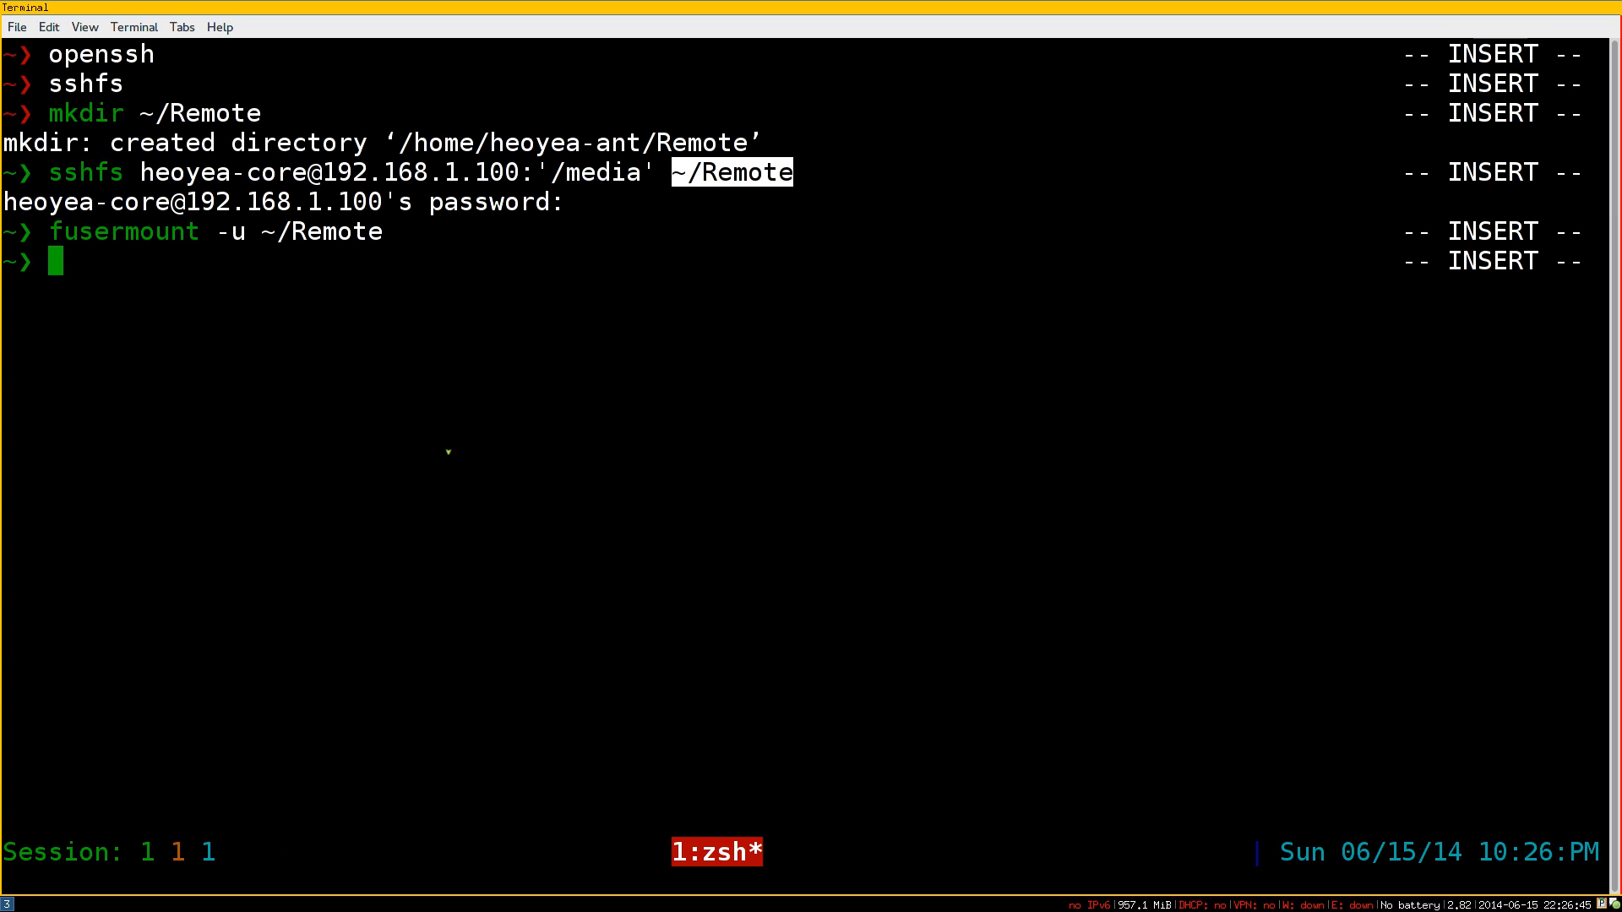